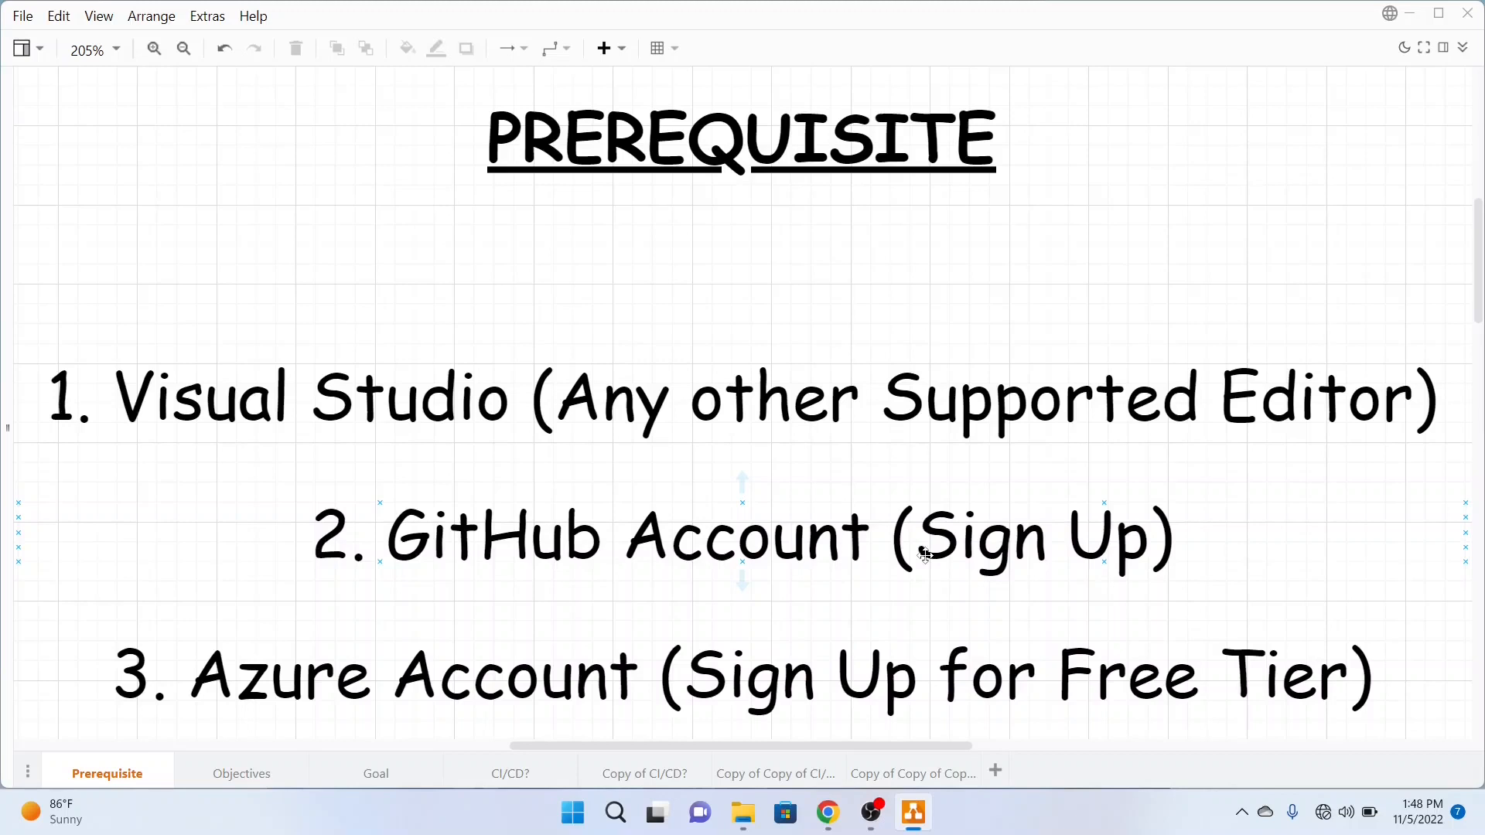
Present the Learning Objectives page, then the Goal page about implementing a CI/CD pipeline.
{"action": "left_click", "coordinate": [241, 774]}
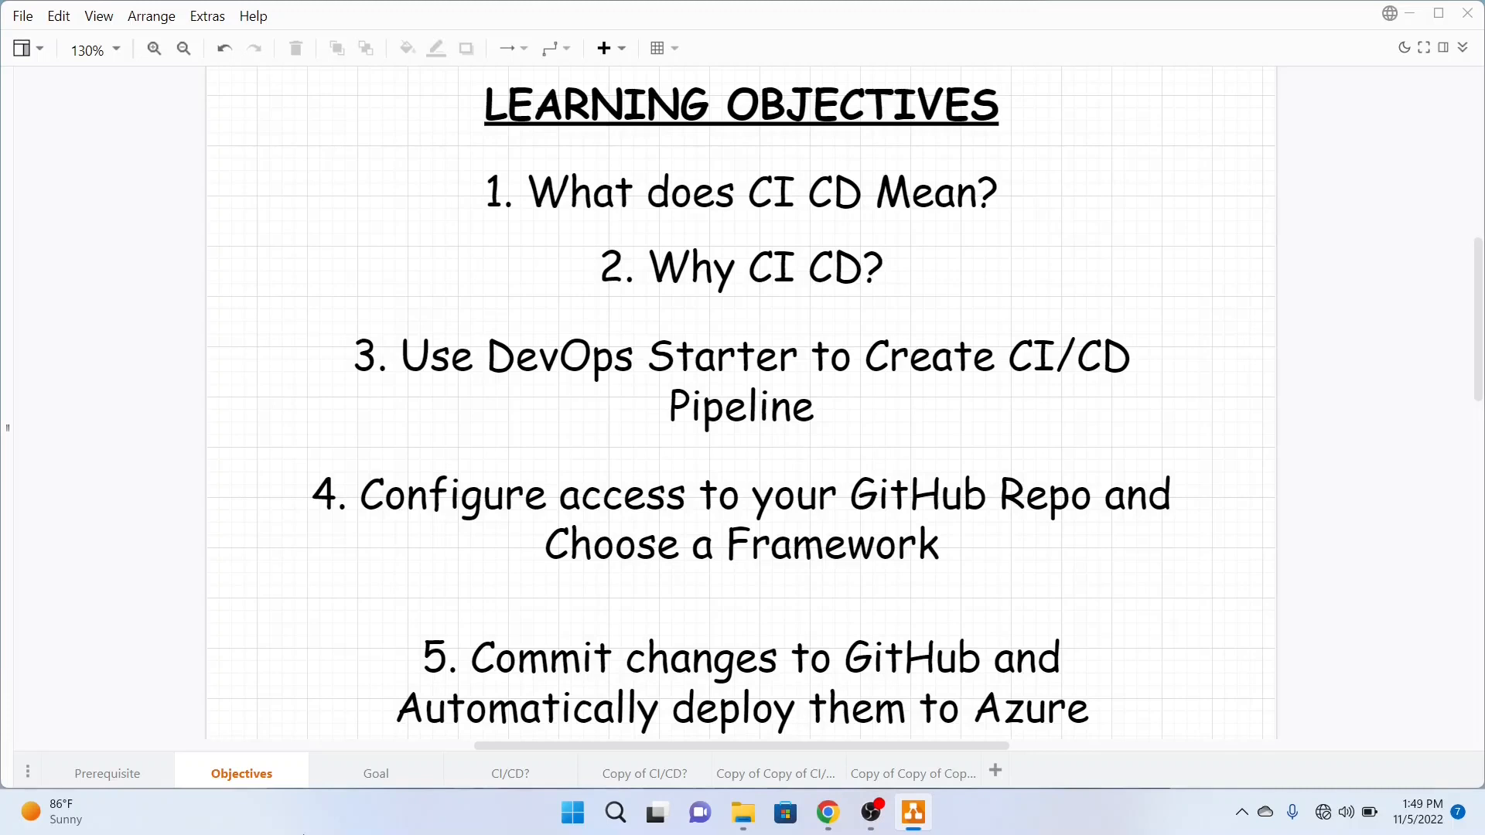
{"action": "left_click", "coordinate": [374, 774]}
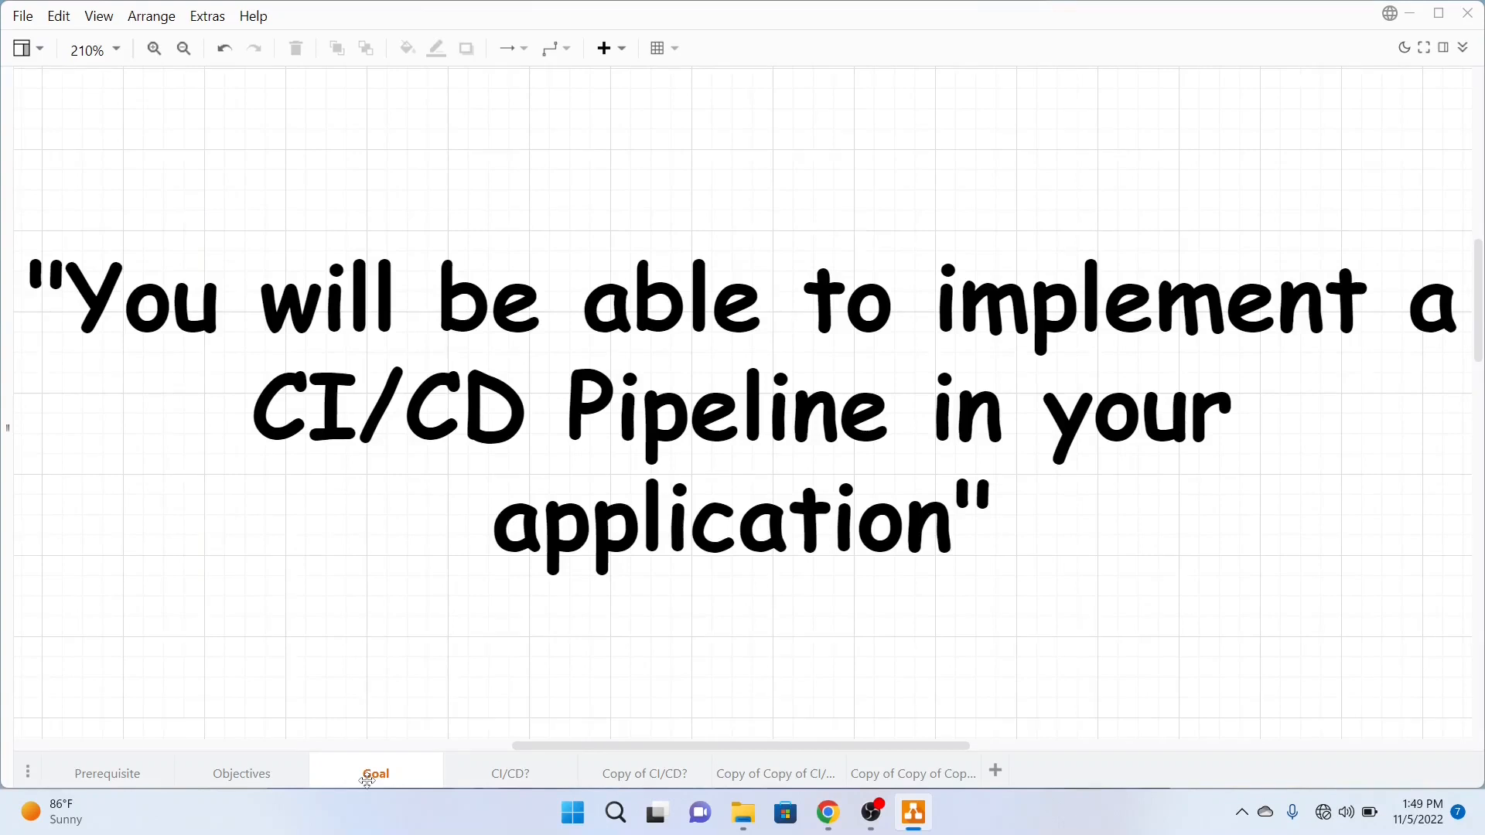
Show the CI/CD definition page explaining Continuous Integration and Continuous Delivery.
{"action": "left_click", "coordinate": [511, 773]}
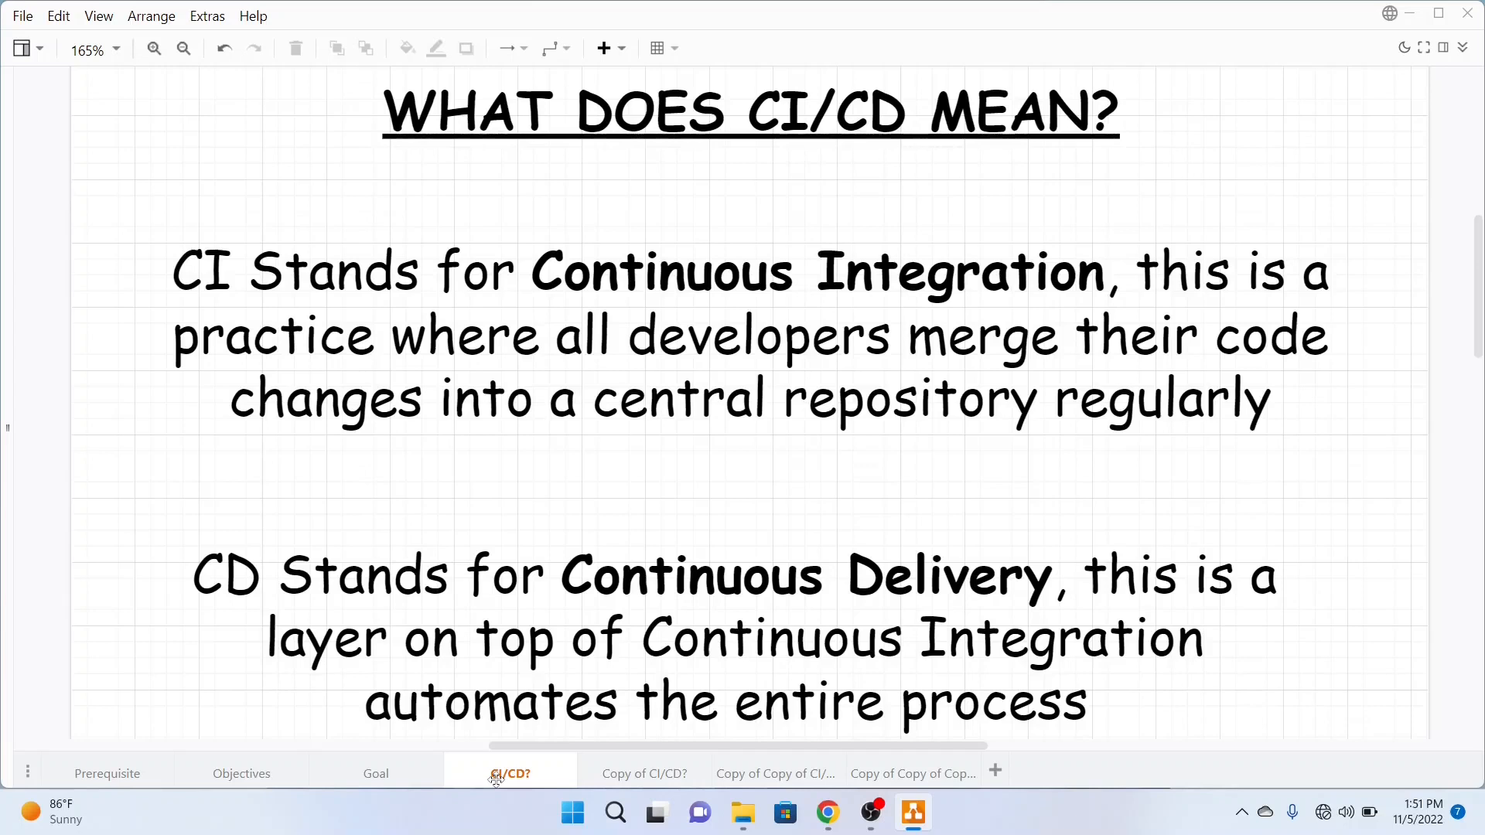
Present the build-test-deploy flow page, then the CI/CD infinity-loop diagram page.
{"action": "left_click", "coordinate": [644, 773]}
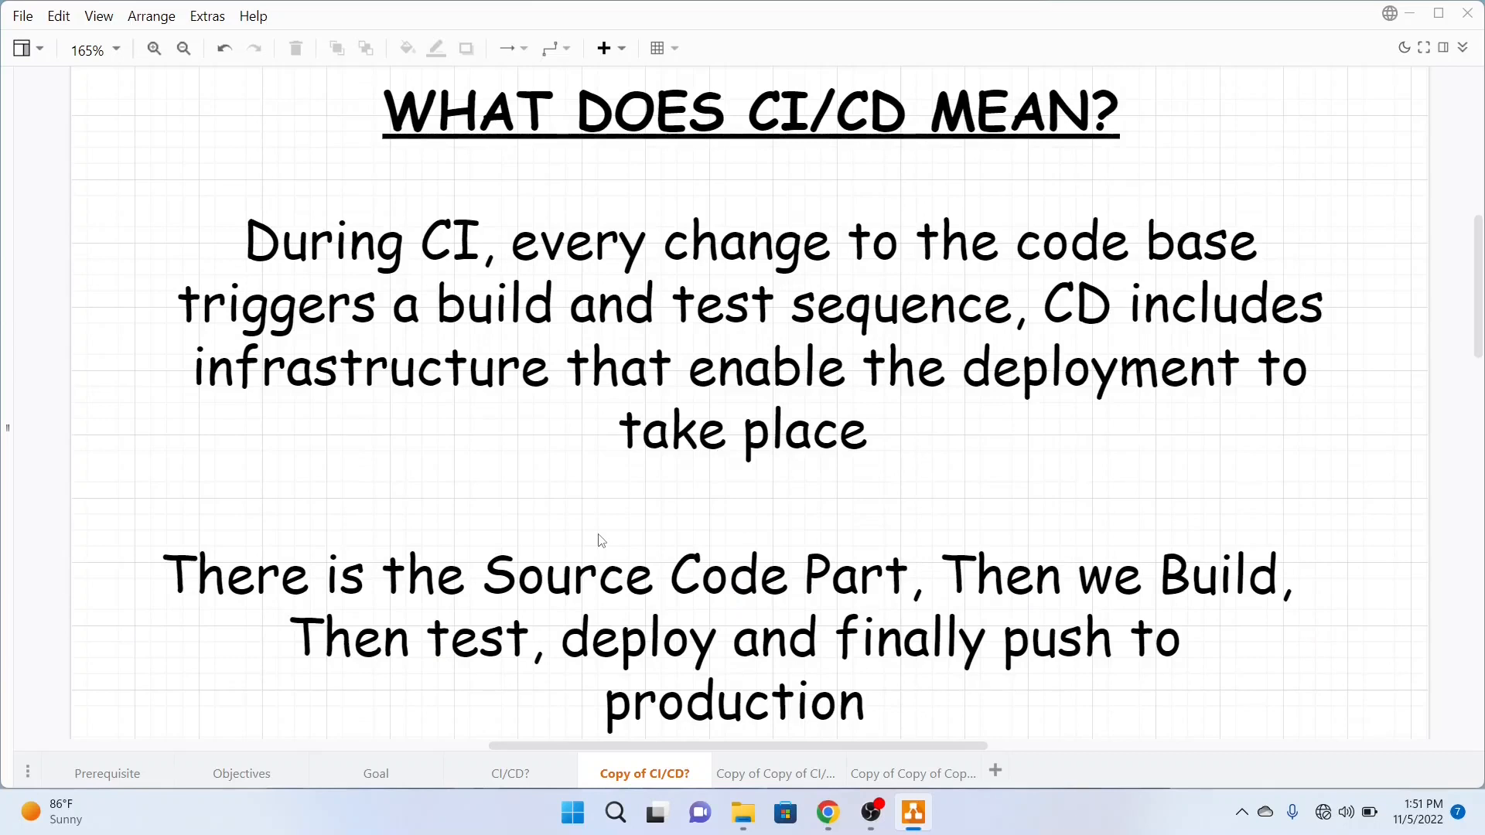
{"action": "mouse_move", "coordinate": [563, 500]}
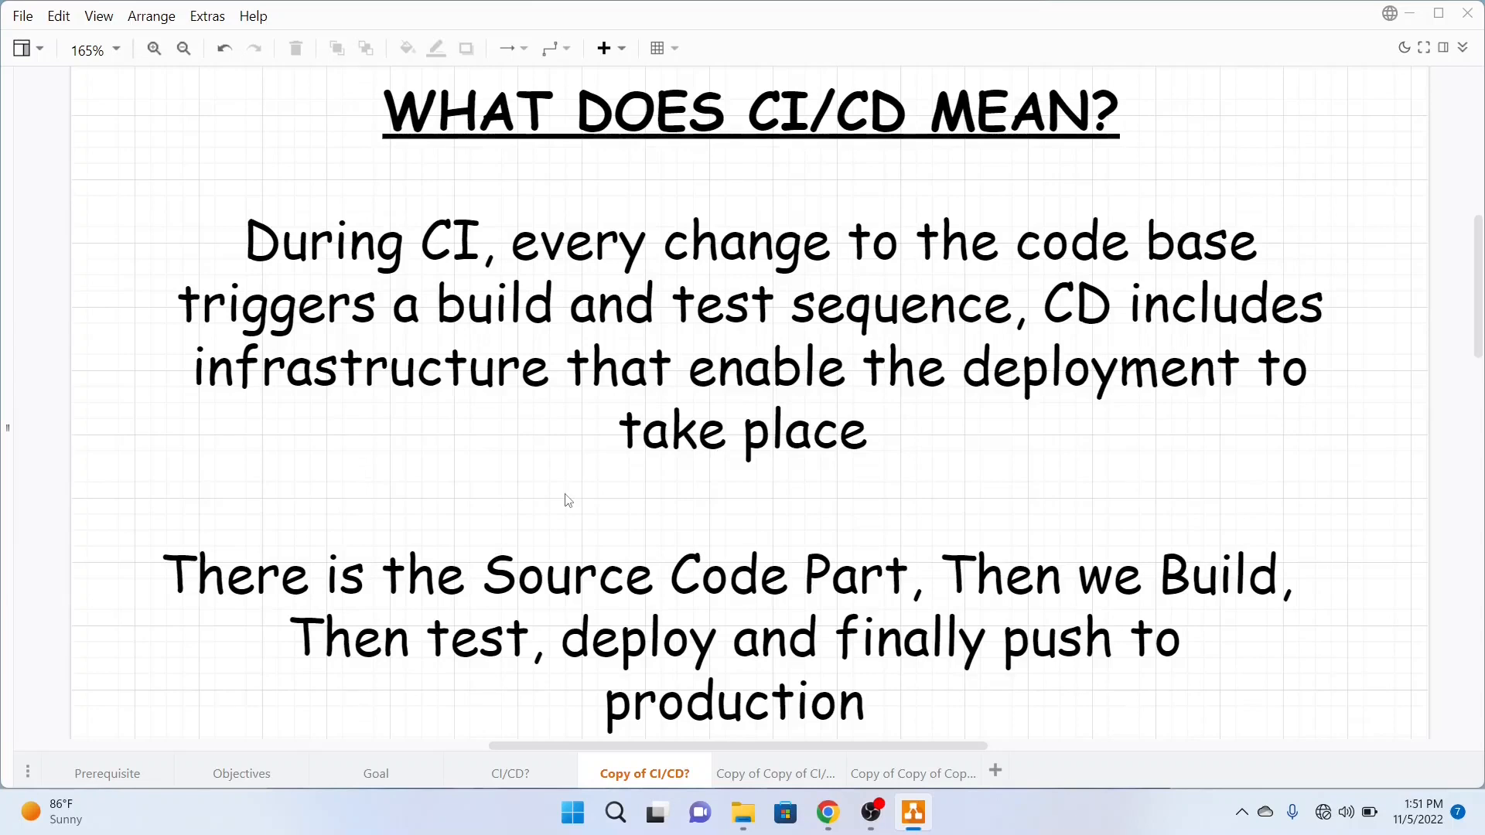
{"action": "left_click", "coordinate": [775, 774]}
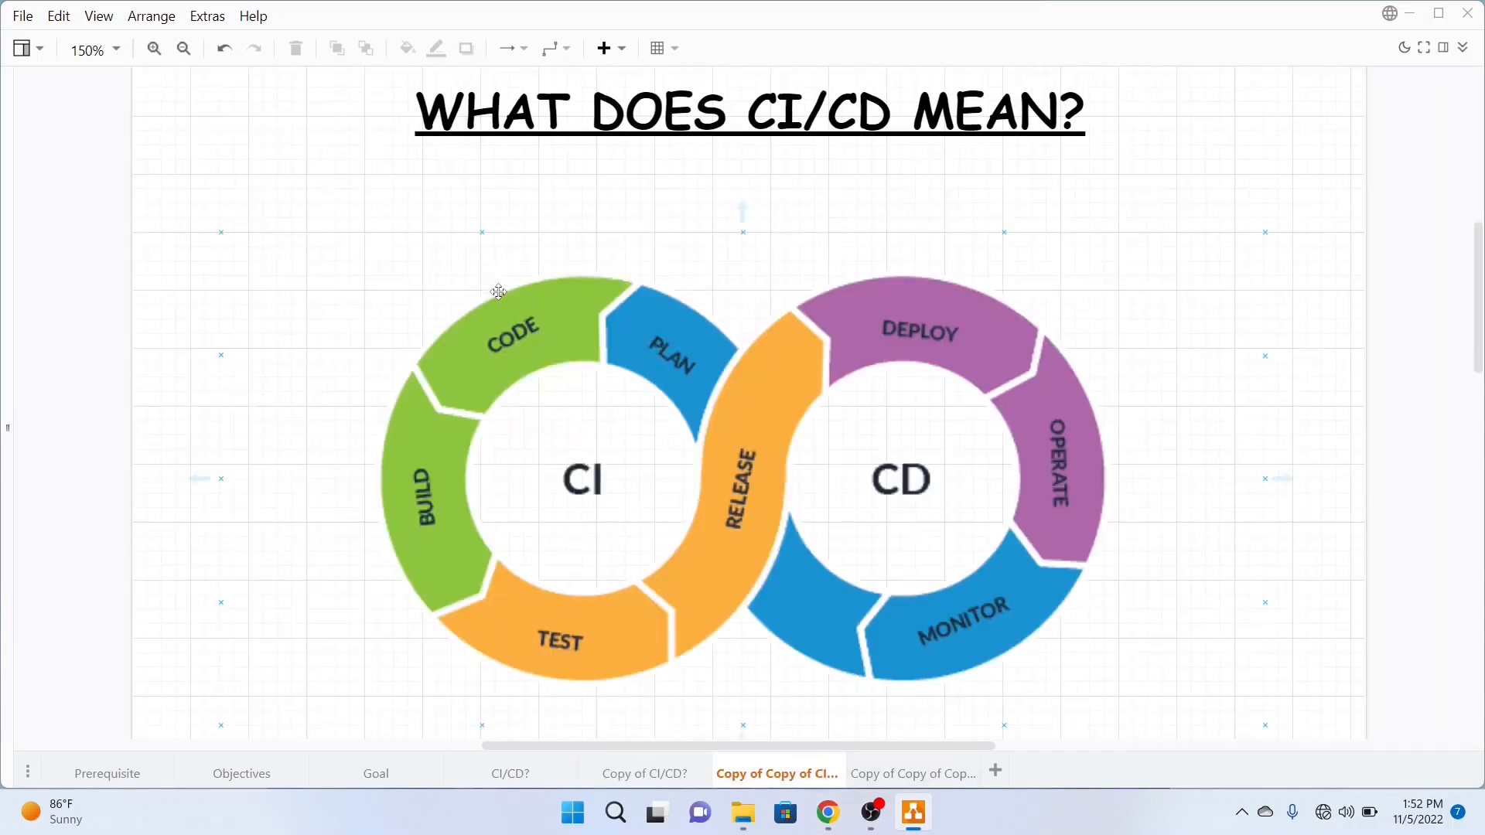
{"action": "mouse_move", "coordinate": [403, 497]}
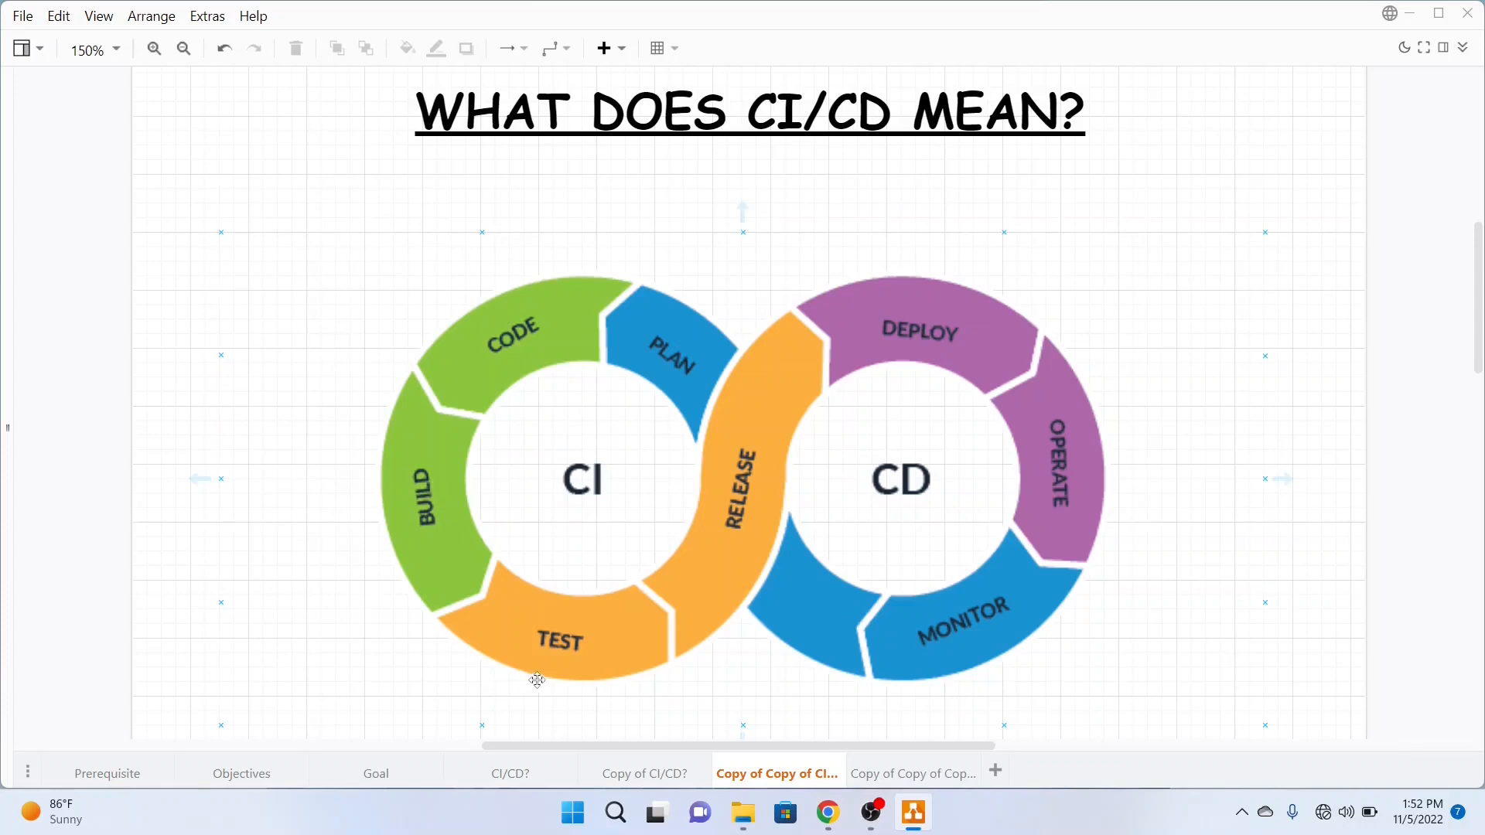
{"action": "mouse_move", "coordinate": [995, 414]}
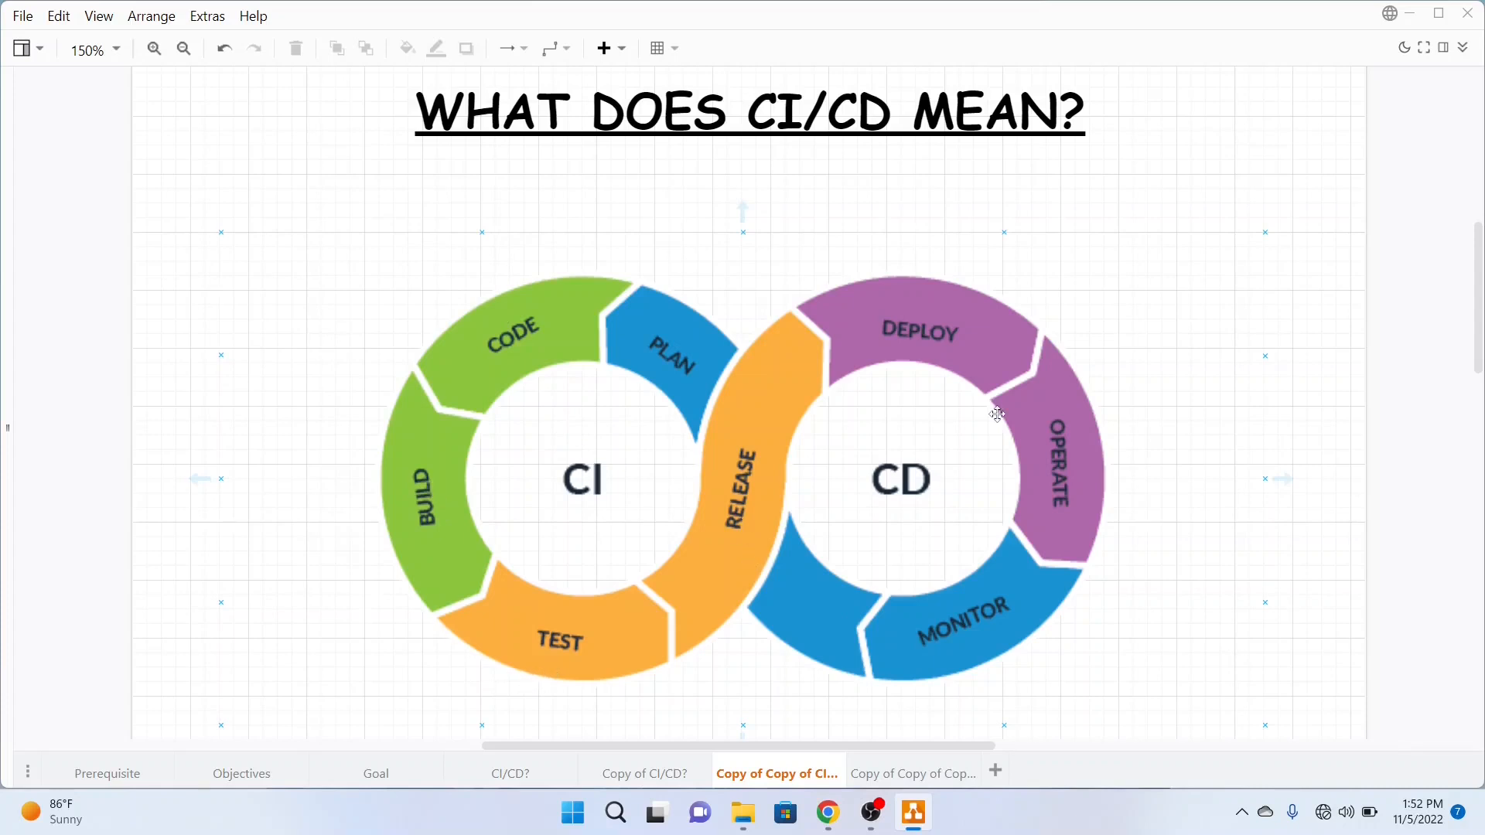
{"action": "mouse_move", "coordinate": [857, 551]}
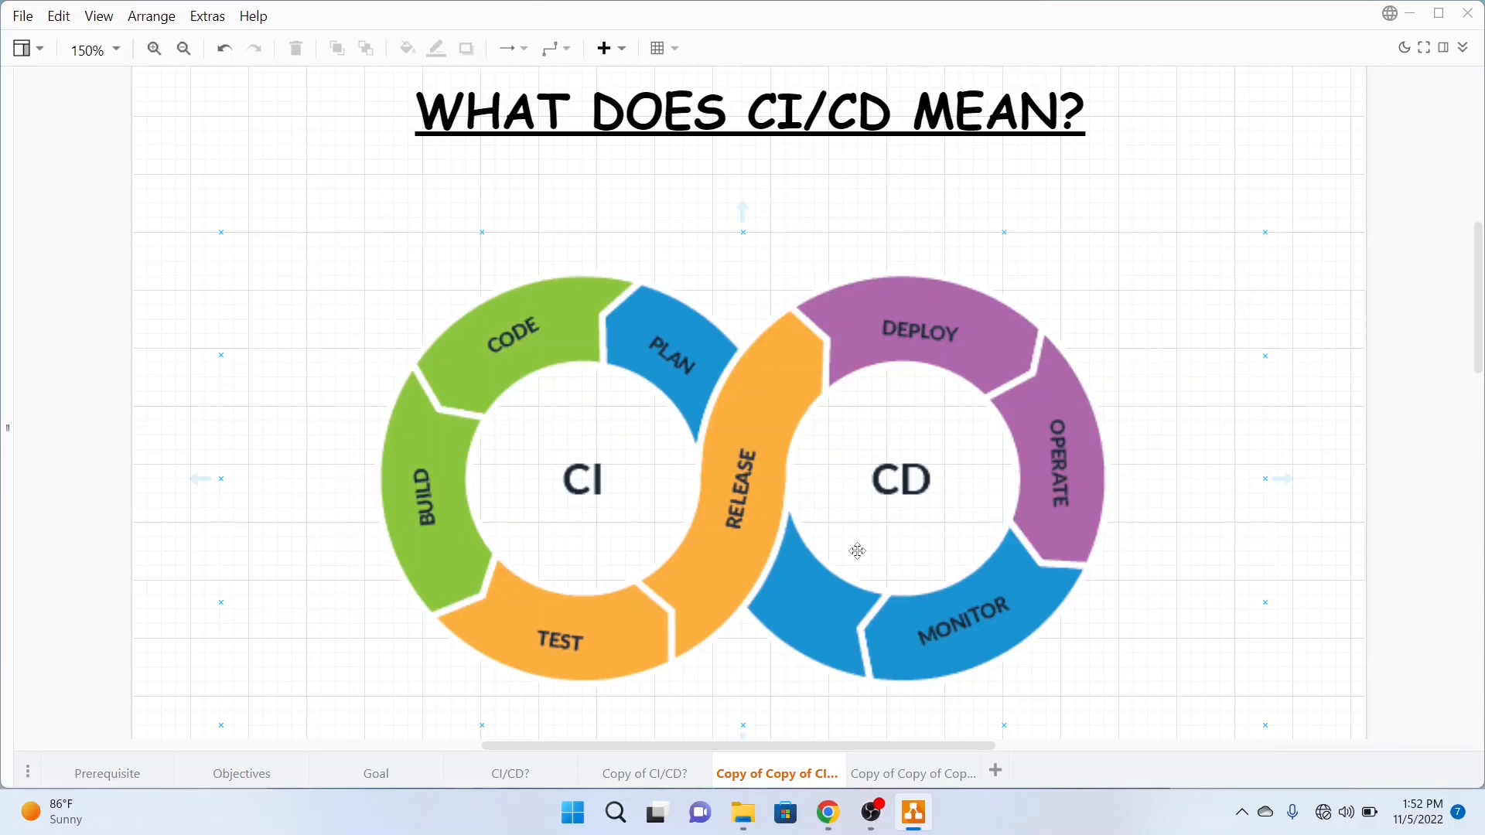
Show the 'Why CI/CD?' page listing the five benefits of using CI/CD.
{"action": "left_click", "coordinate": [910, 774]}
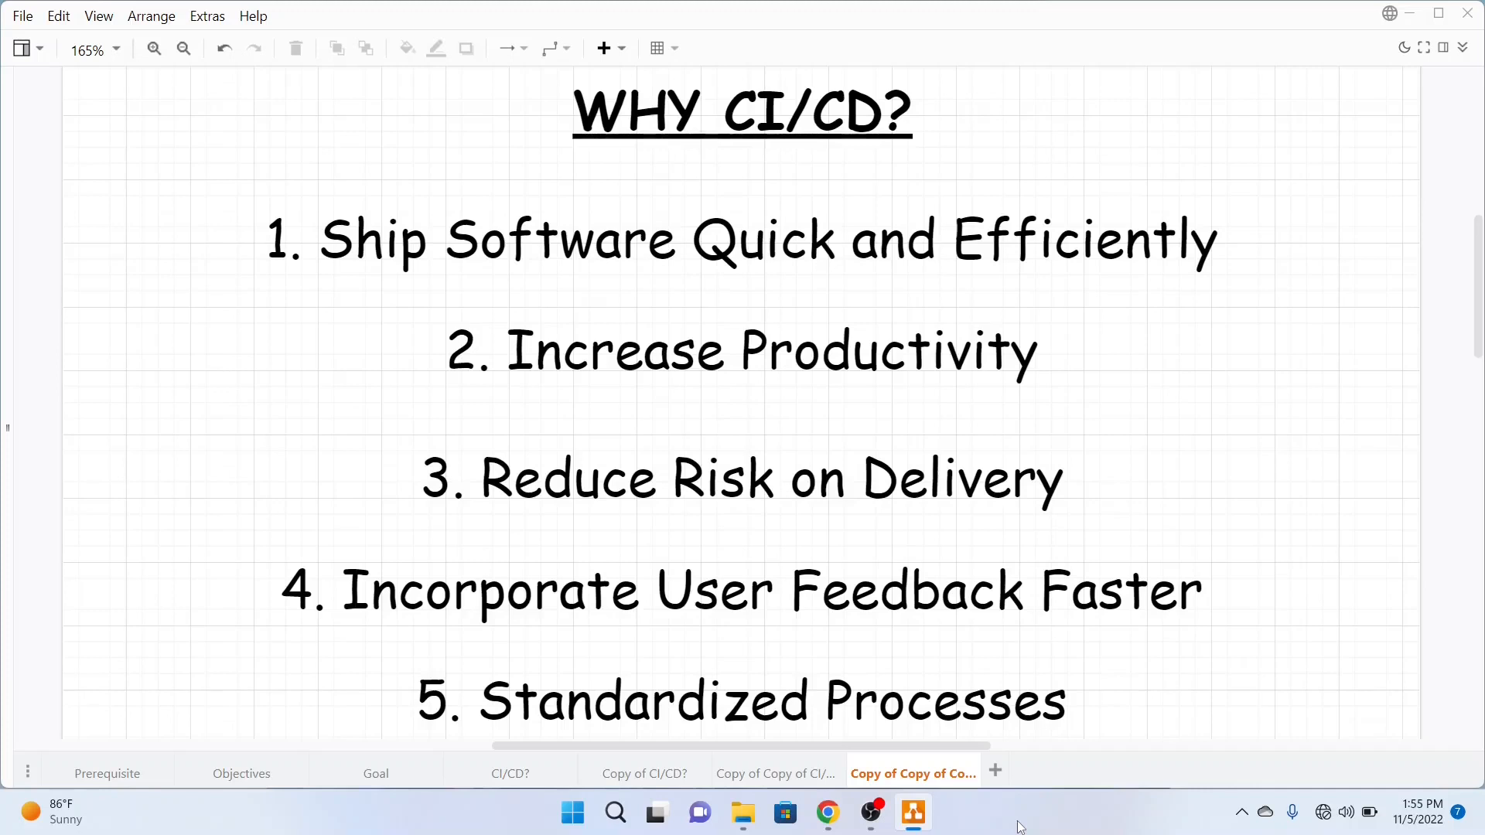
Switch to the Azure portal and reach the DevOps Starter service by searching 'Dev'.
{"action": "left_click", "coordinate": [826, 819]}
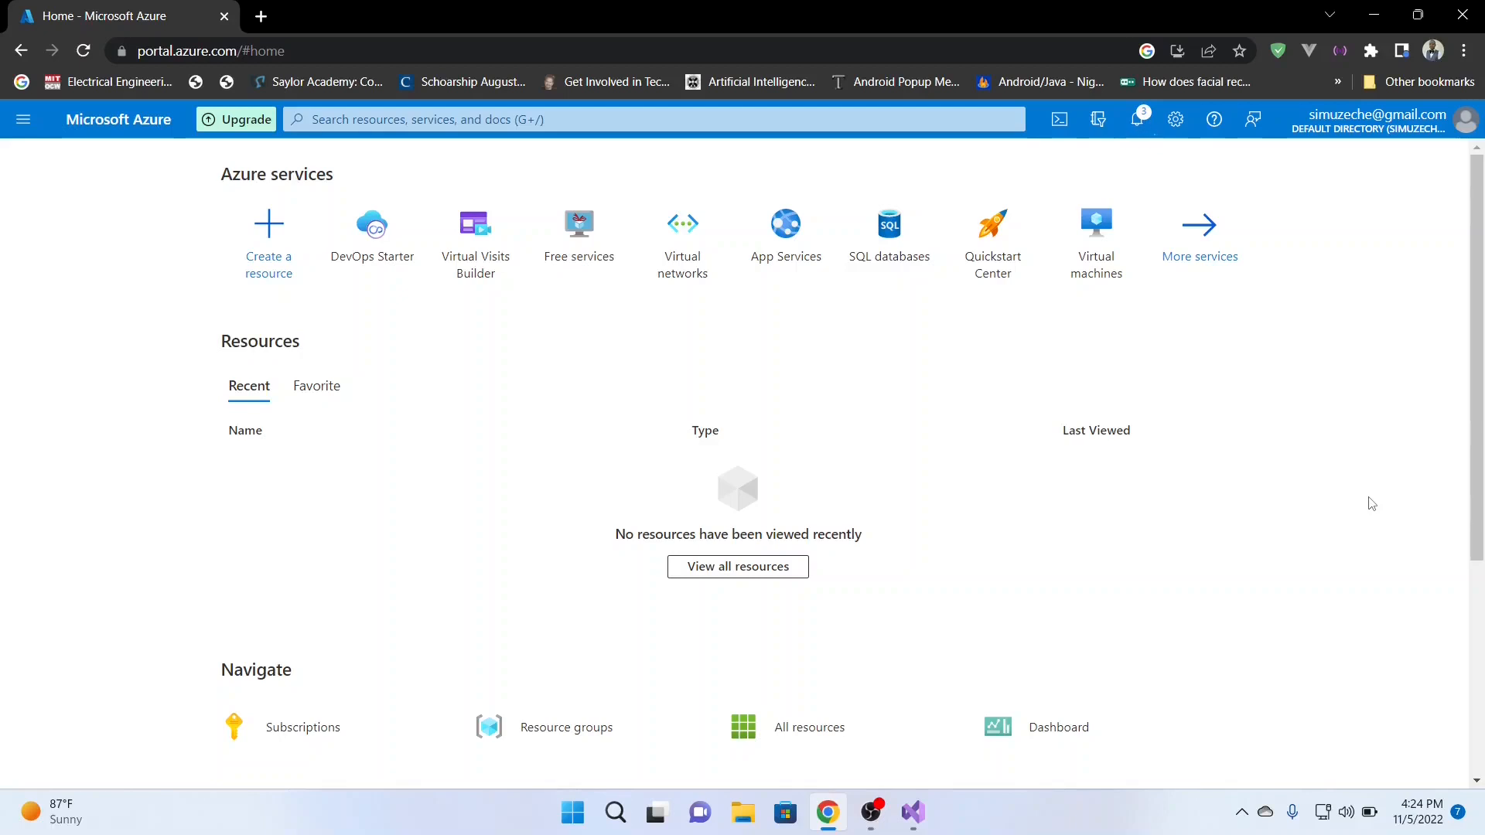
{"action": "mouse_move", "coordinate": [427, 181]}
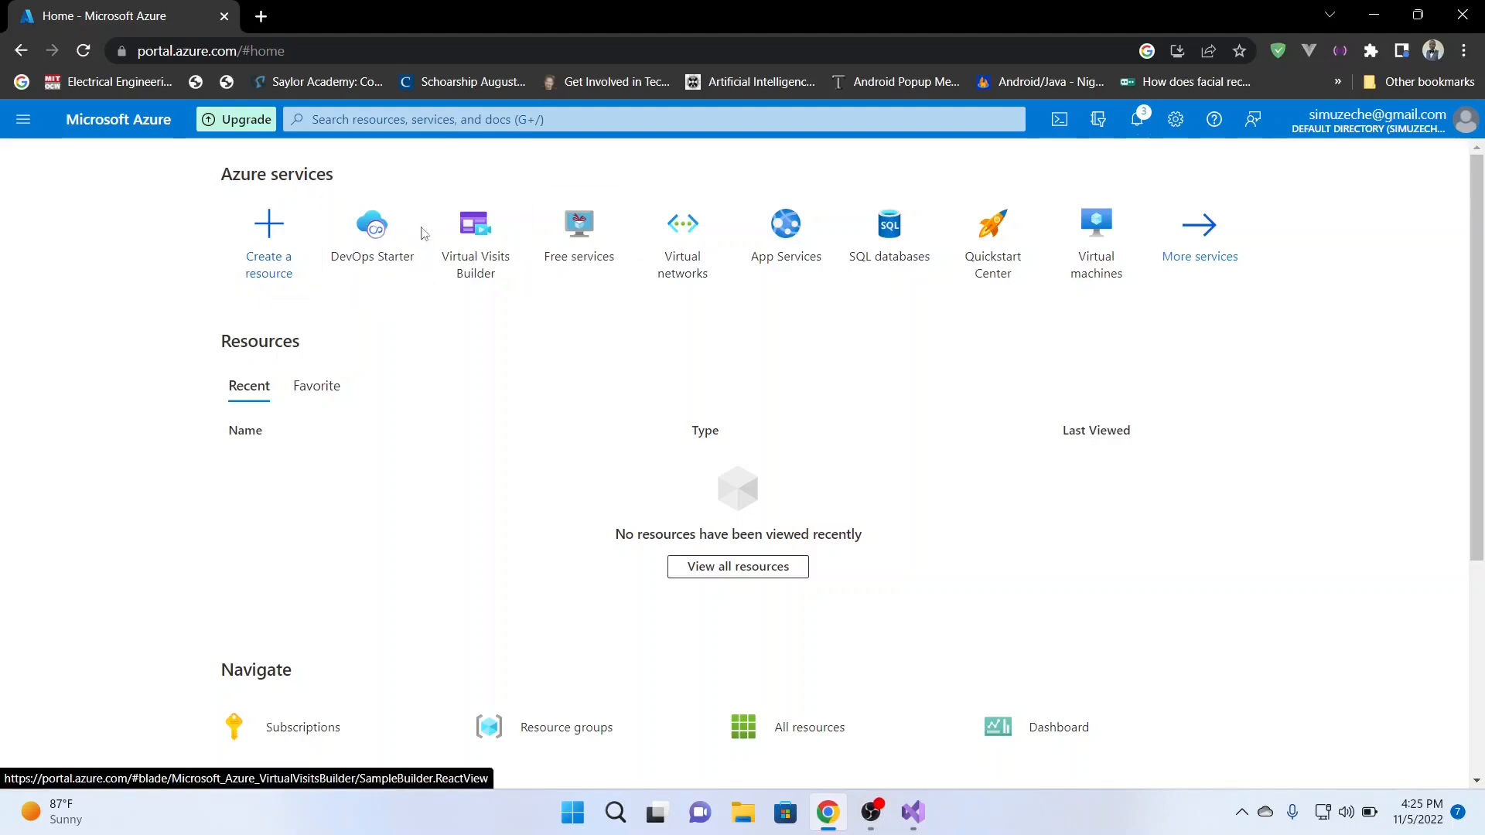
{"action": "left_click", "coordinate": [652, 119]}
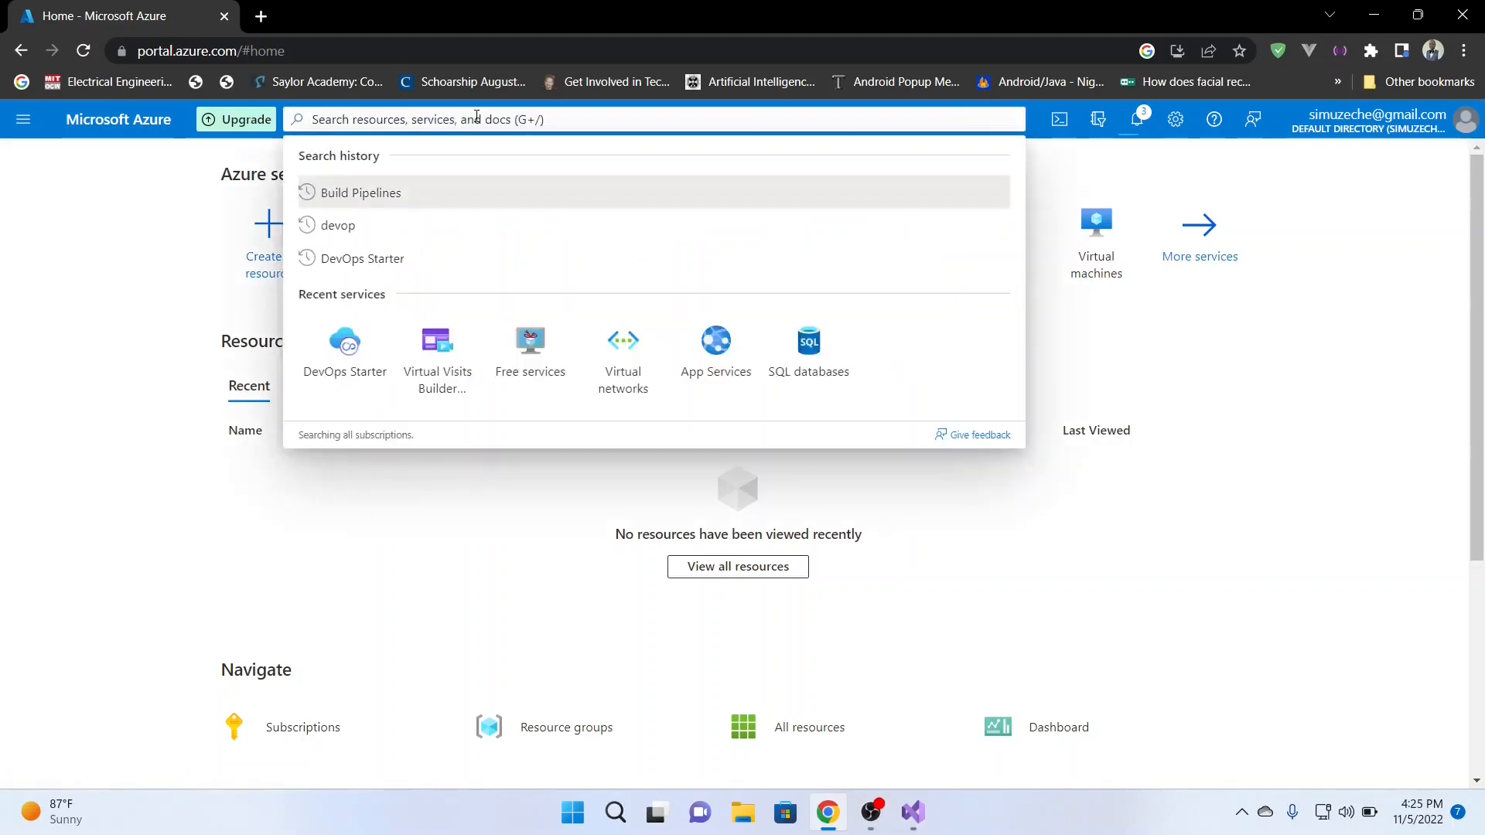
{"action": "type", "text": "Devop"}
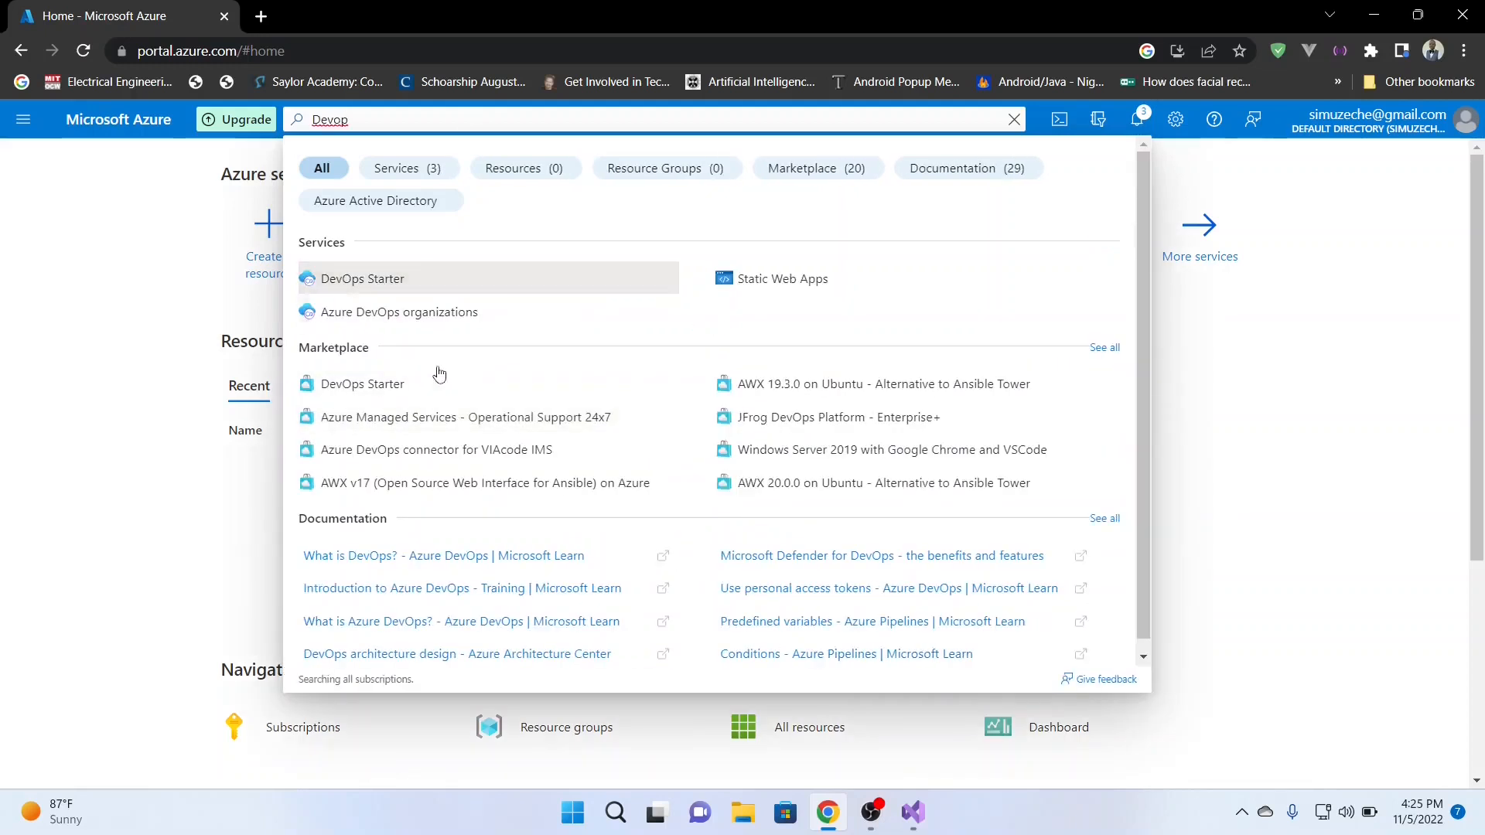
{"action": "left_click", "coordinate": [362, 278]}
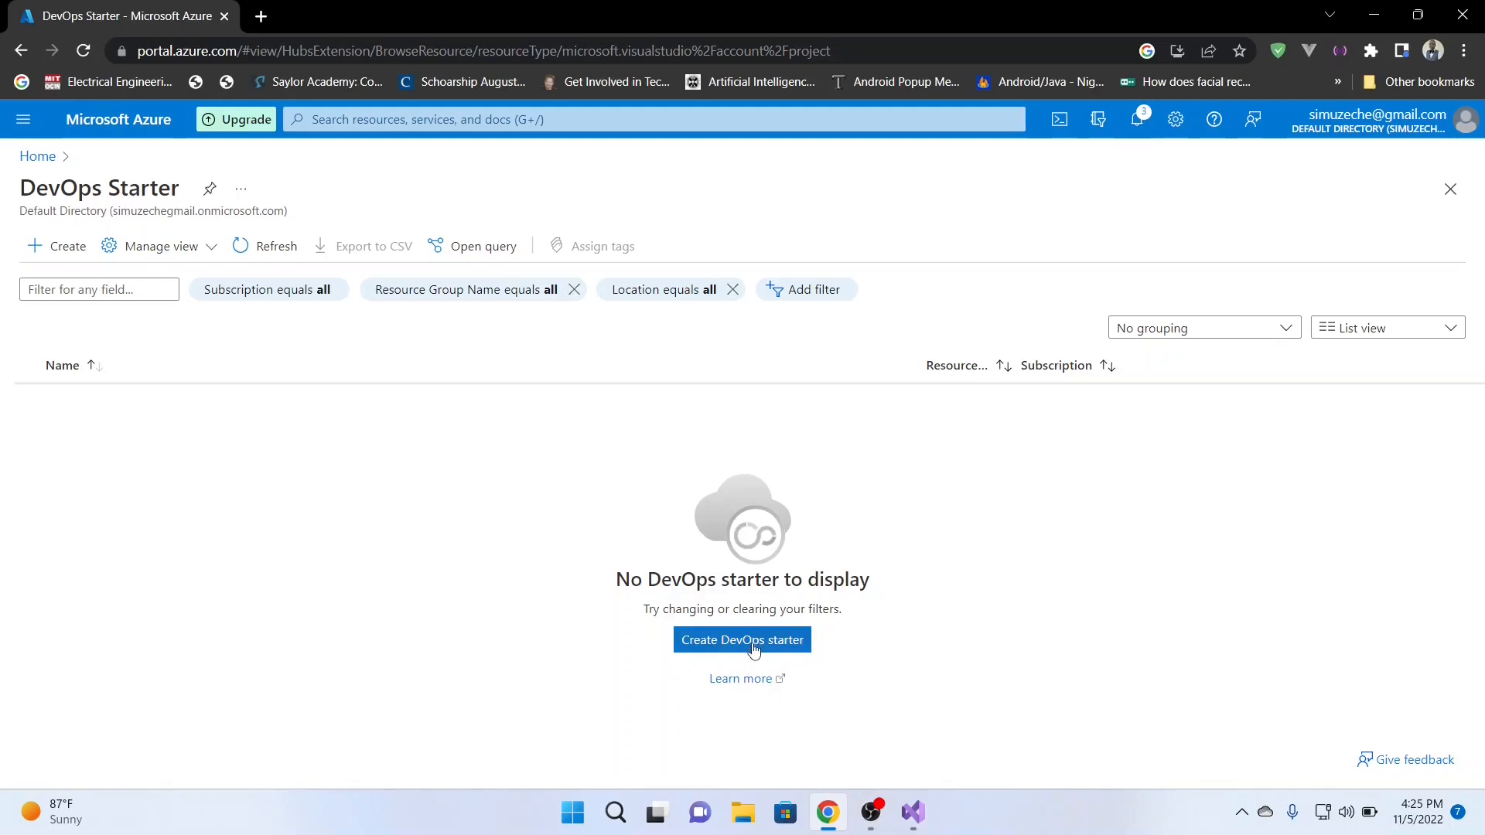
Start creating a new DevOps Starter project with .NET as the runtime.
{"action": "left_click", "coordinate": [741, 639]}
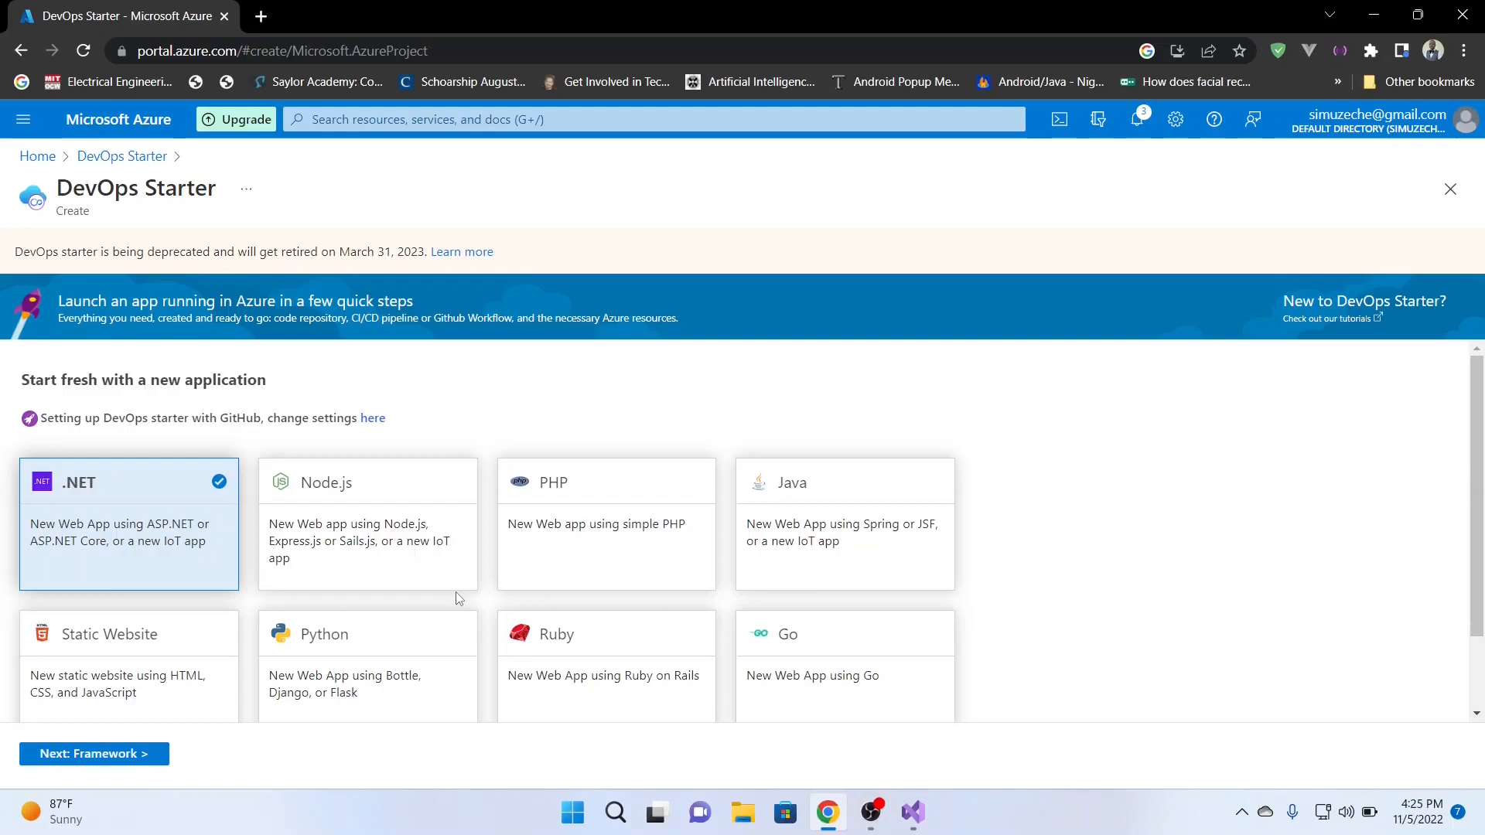
{"action": "mouse_move", "coordinate": [279, 385]}
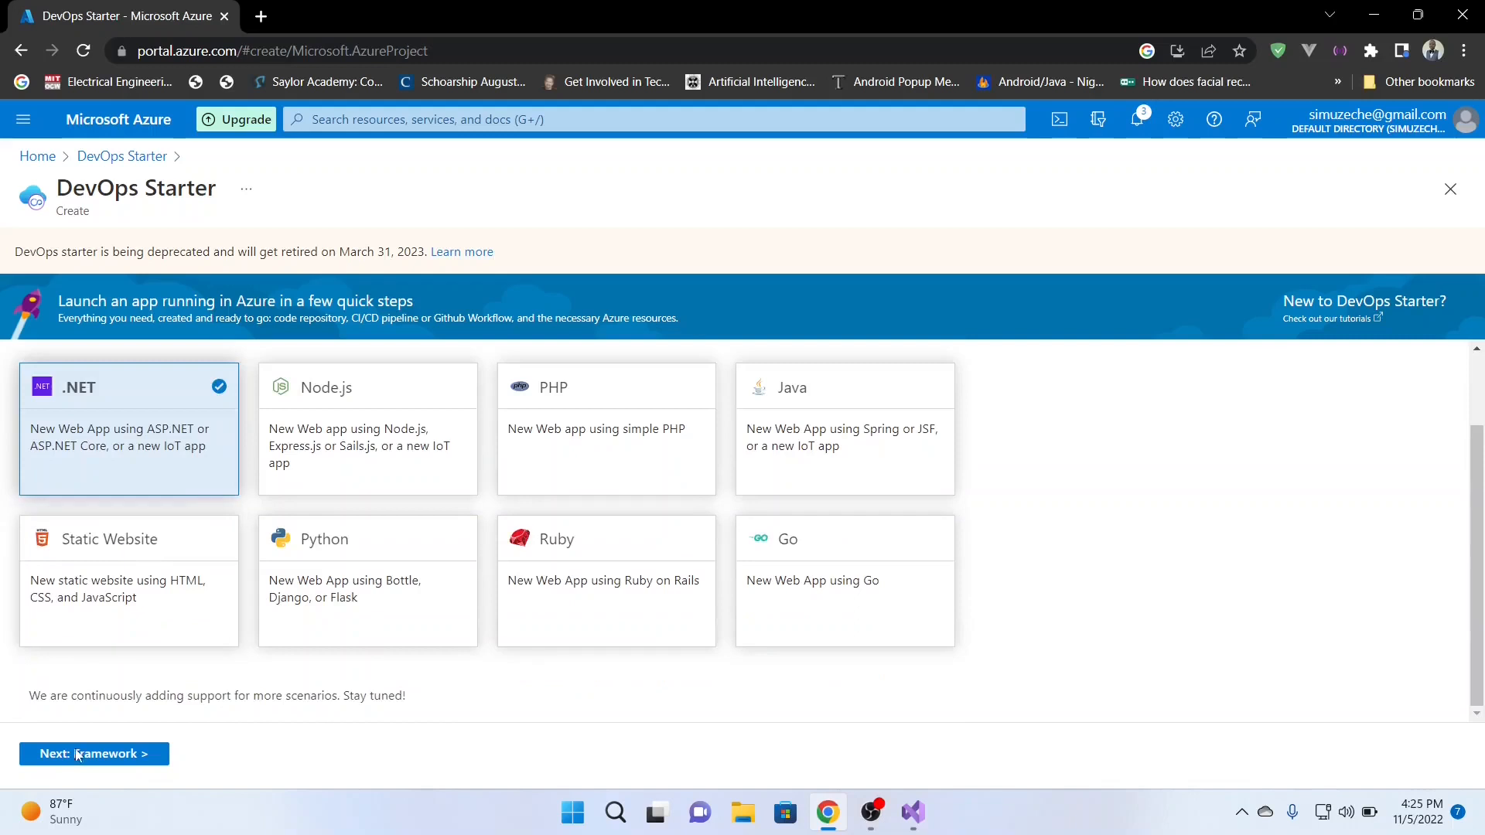
Choose ASP.NET Core deployed to a Windows Web App and advance to the final Create step.
{"action": "left_click", "coordinate": [93, 753]}
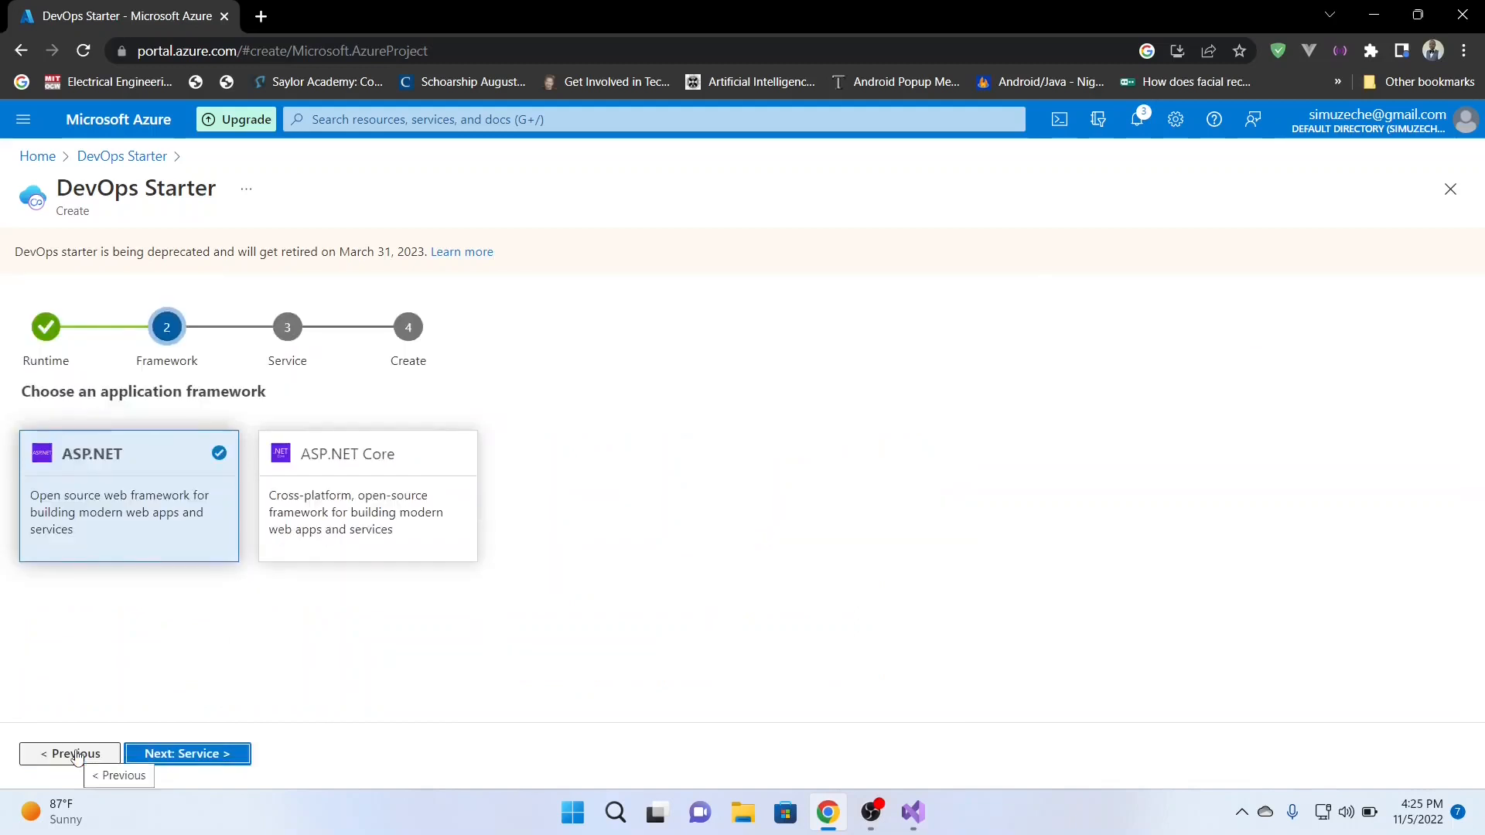
{"action": "left_click", "coordinate": [368, 495]}
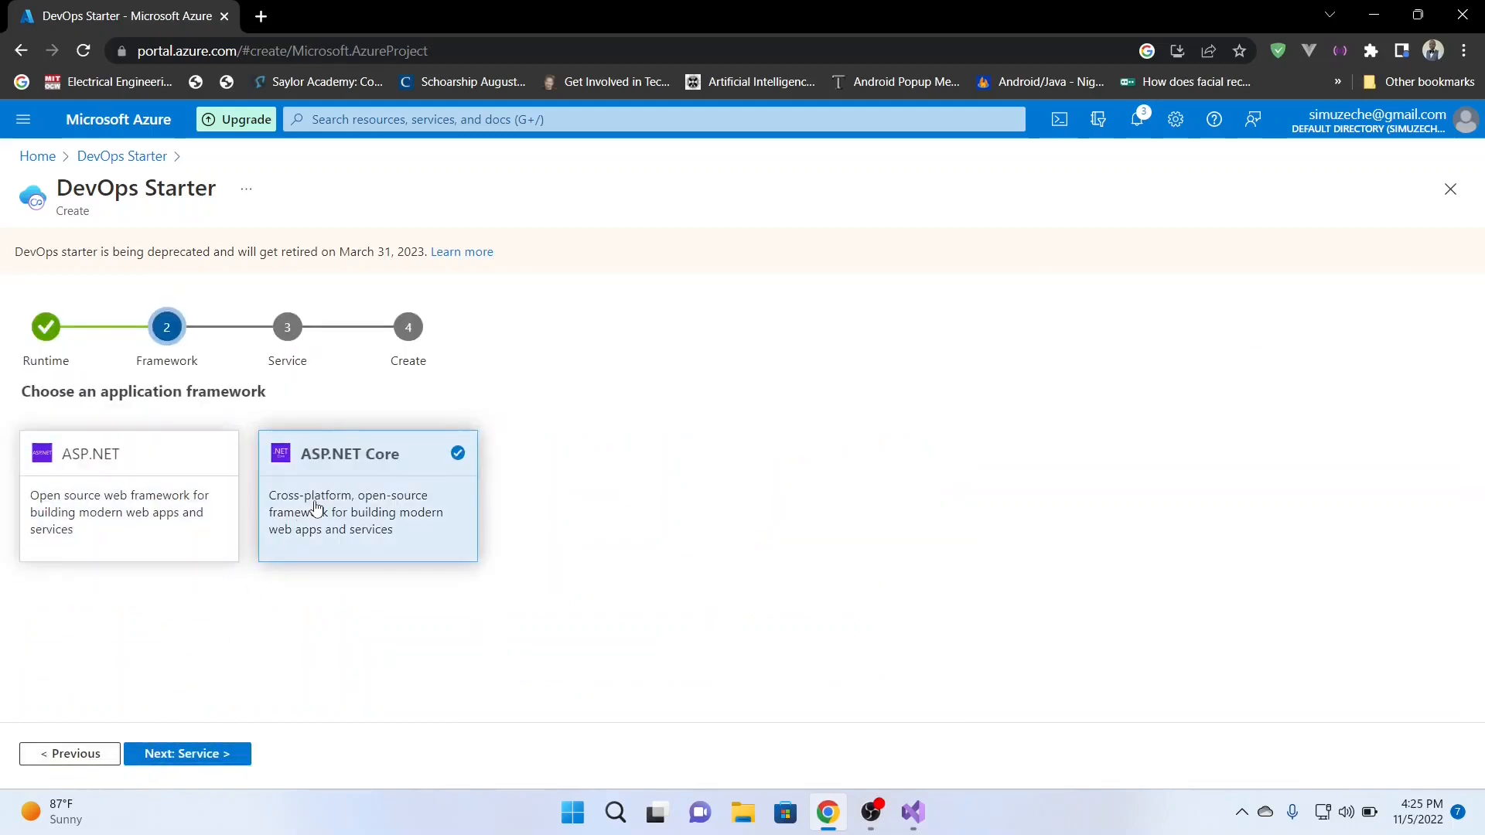
{"action": "left_click", "coordinate": [187, 753]}
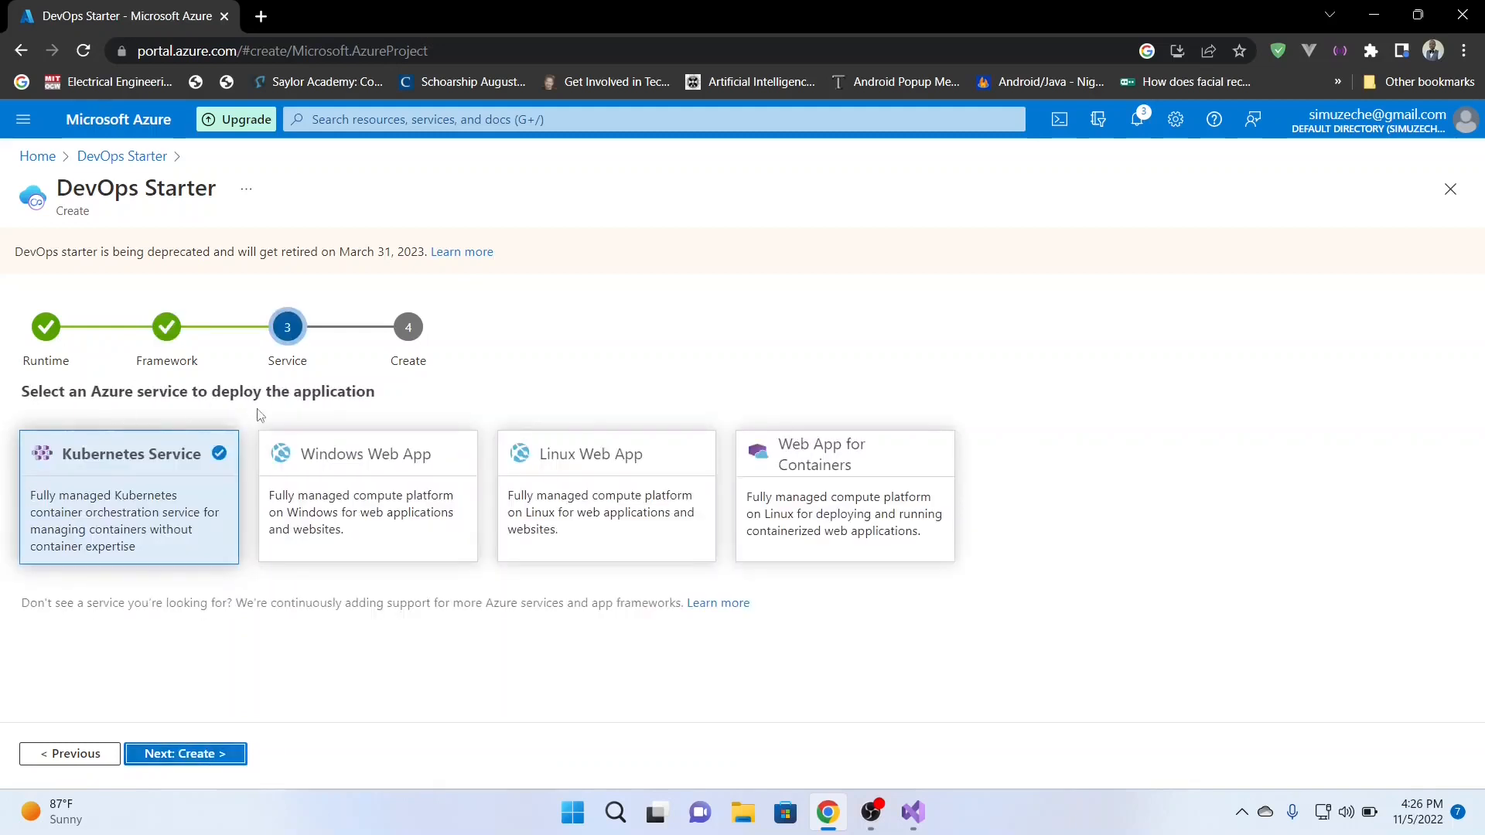
{"action": "mouse_move", "coordinate": [364, 535]}
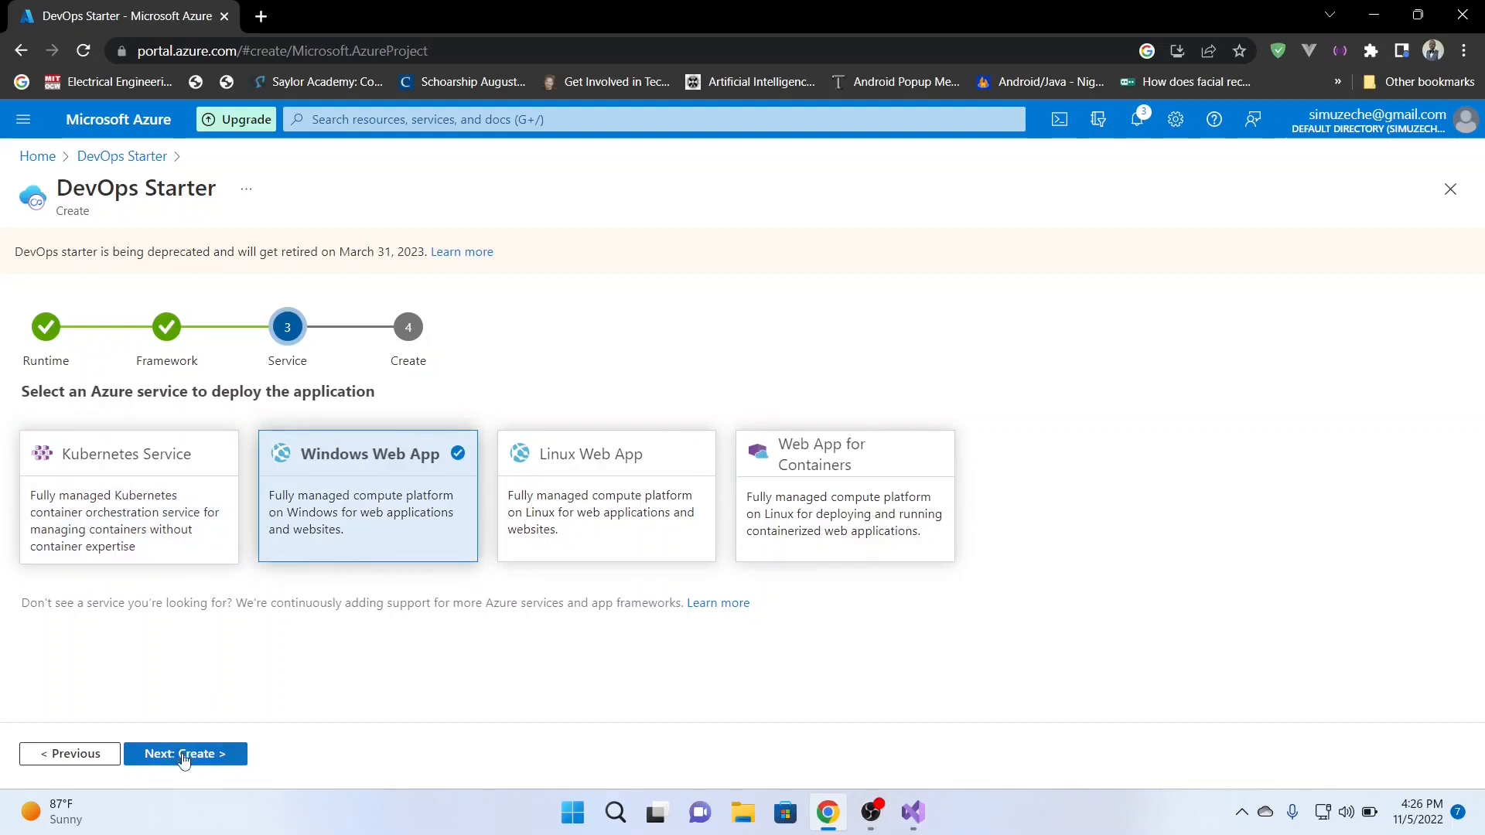
{"action": "left_click", "coordinate": [184, 753]}
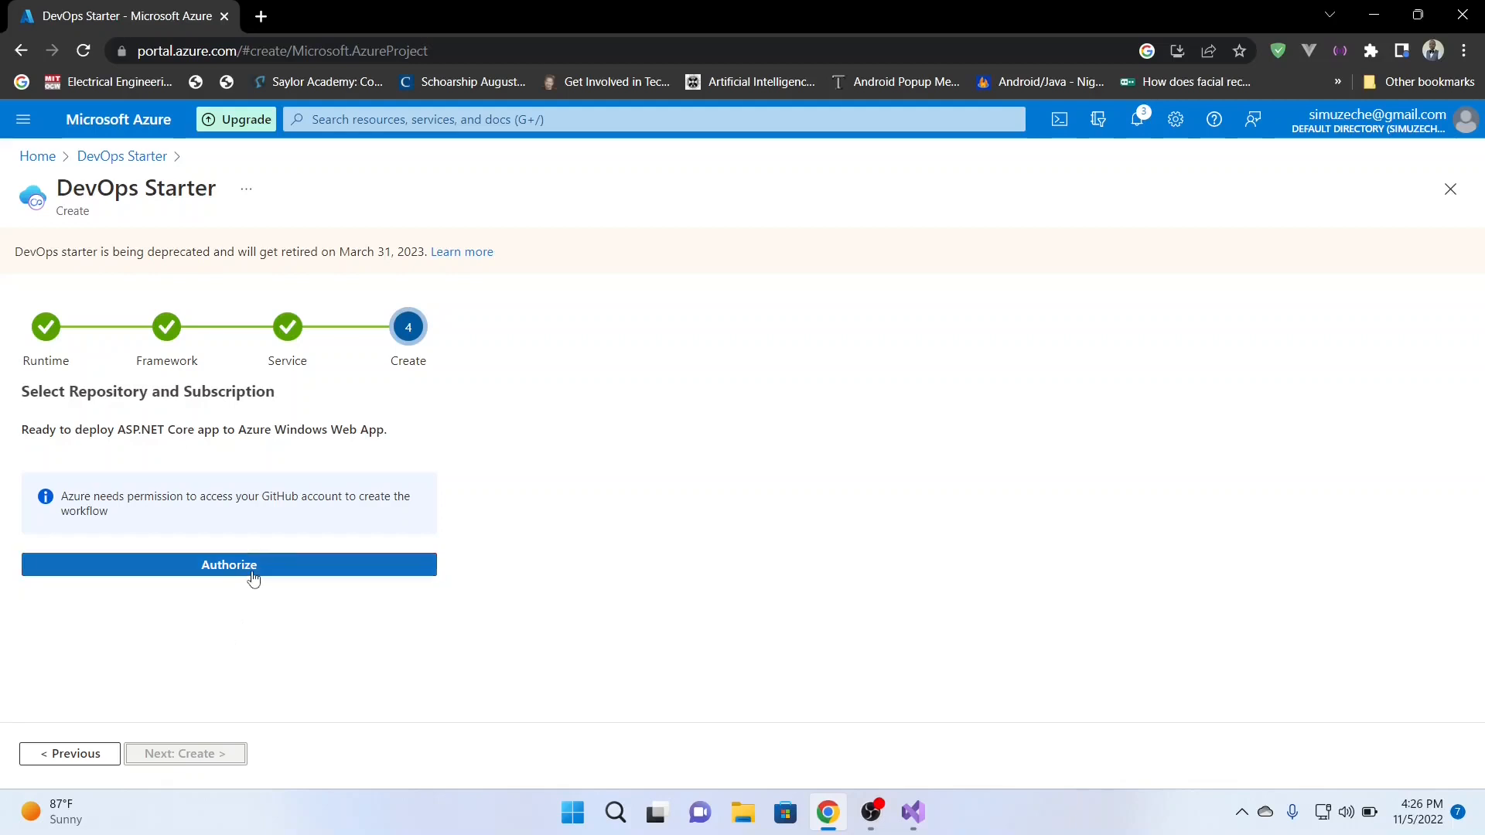
Authorize GitHub, pick the organization and name the repository CodeUnparallelledCICDDemo.
{"action": "left_click", "coordinate": [228, 565]}
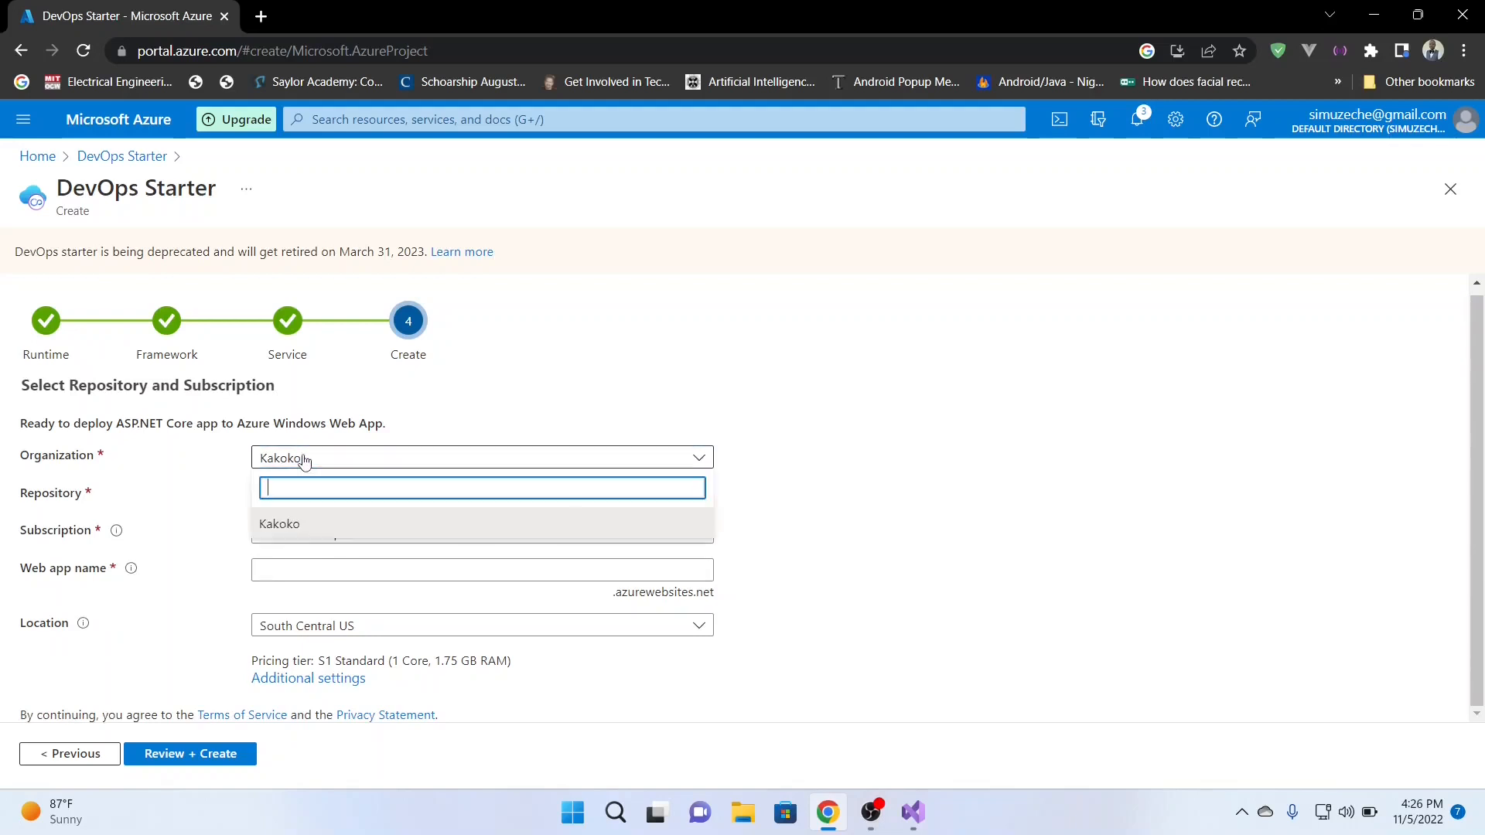
{"action": "left_click", "coordinate": [280, 524]}
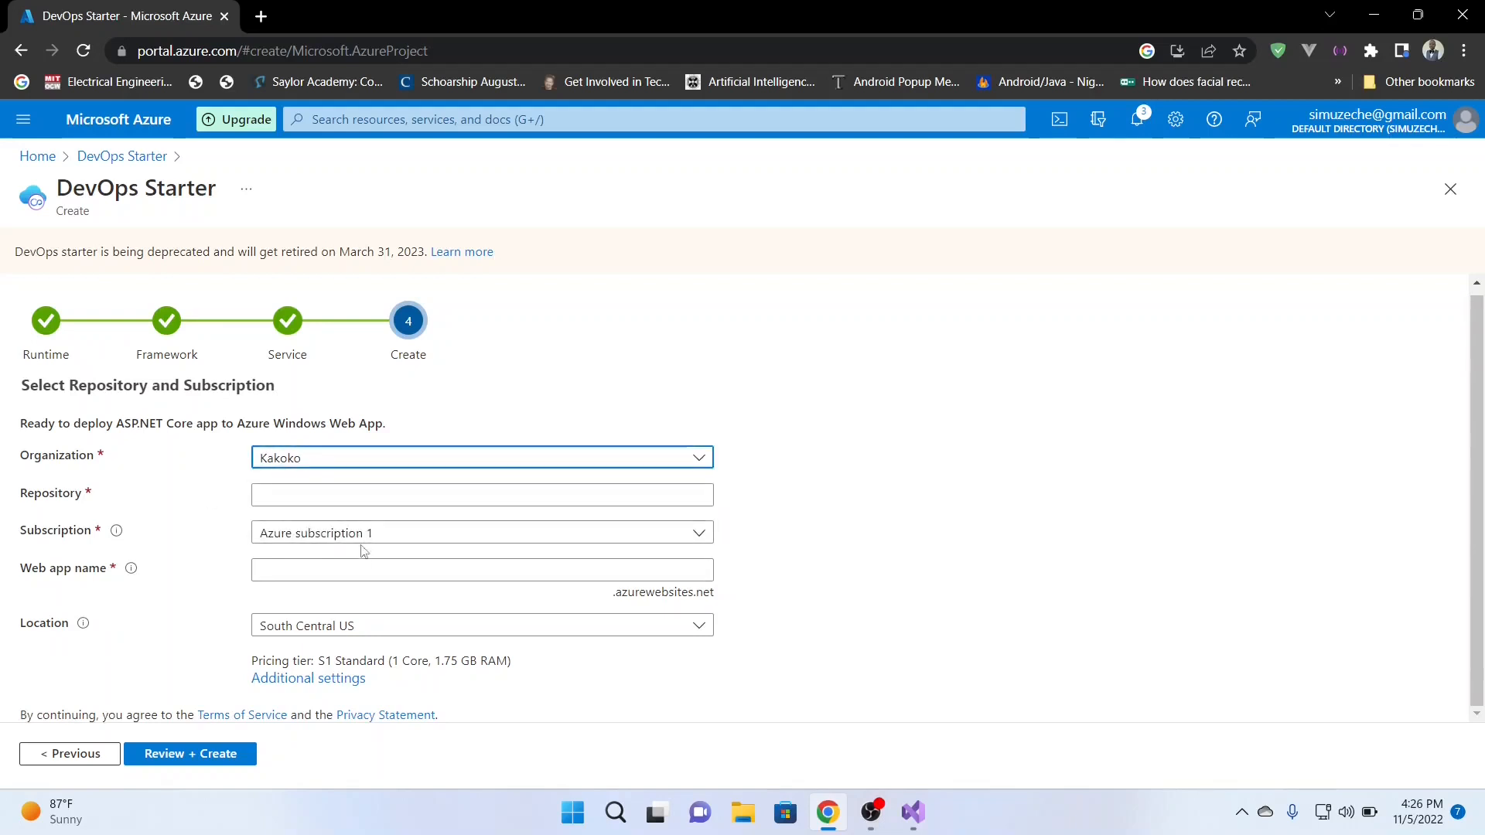
{"action": "type", "text": "C"}
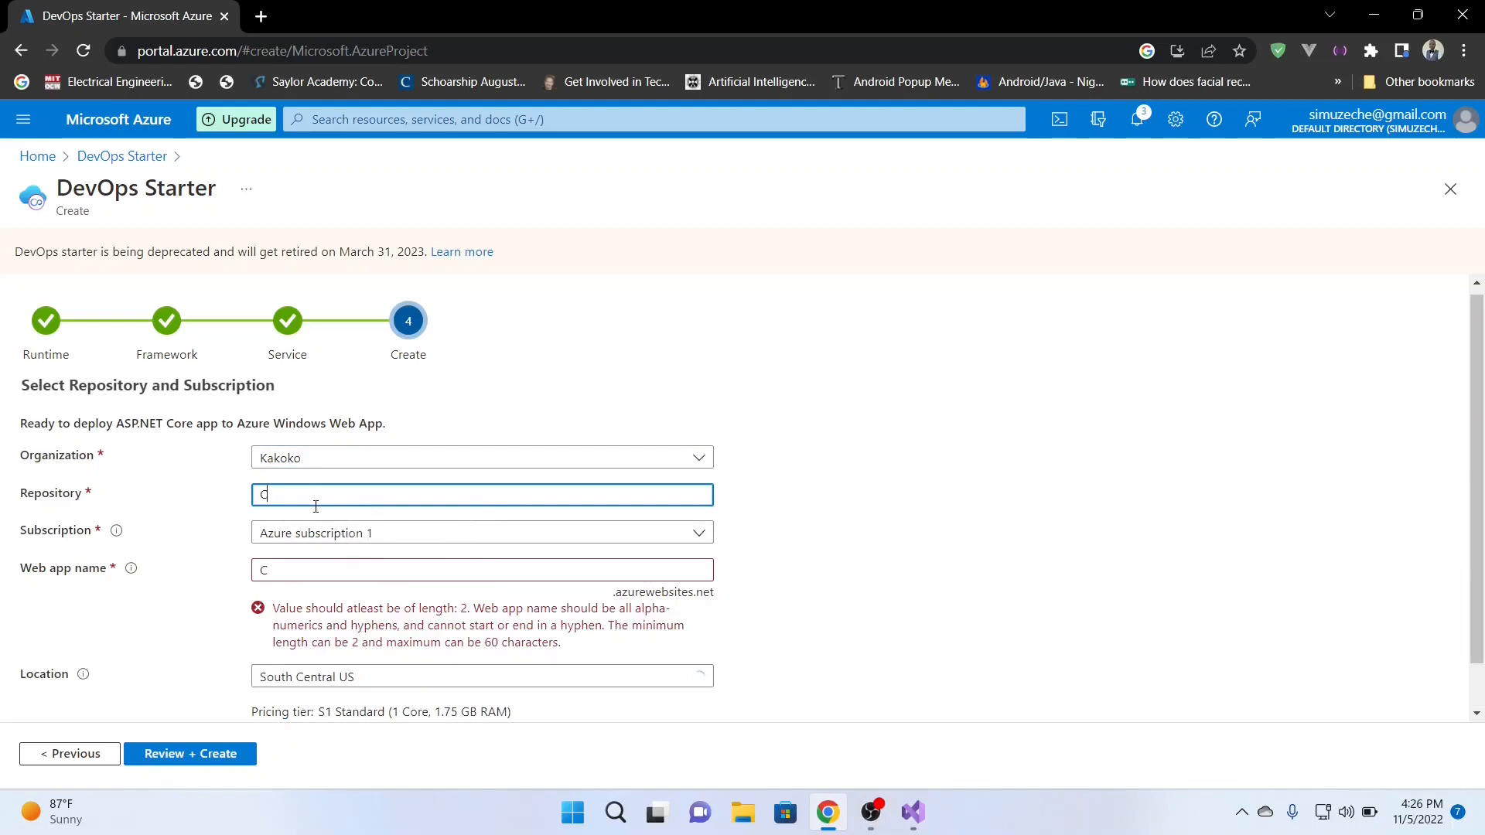
{"action": "type", "text": "odeUnpara"}
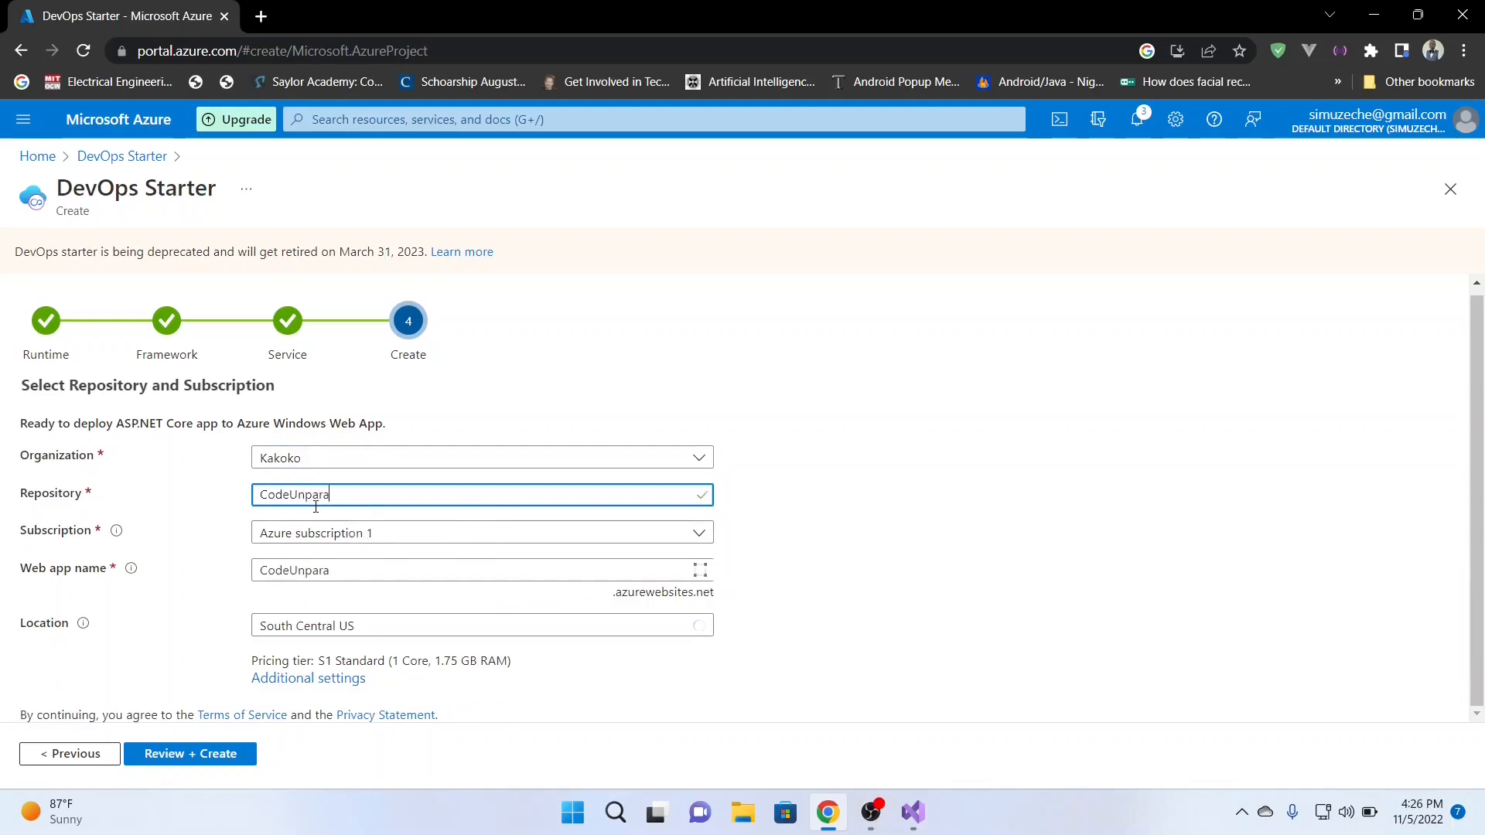
{"action": "type", "text": "lle"}
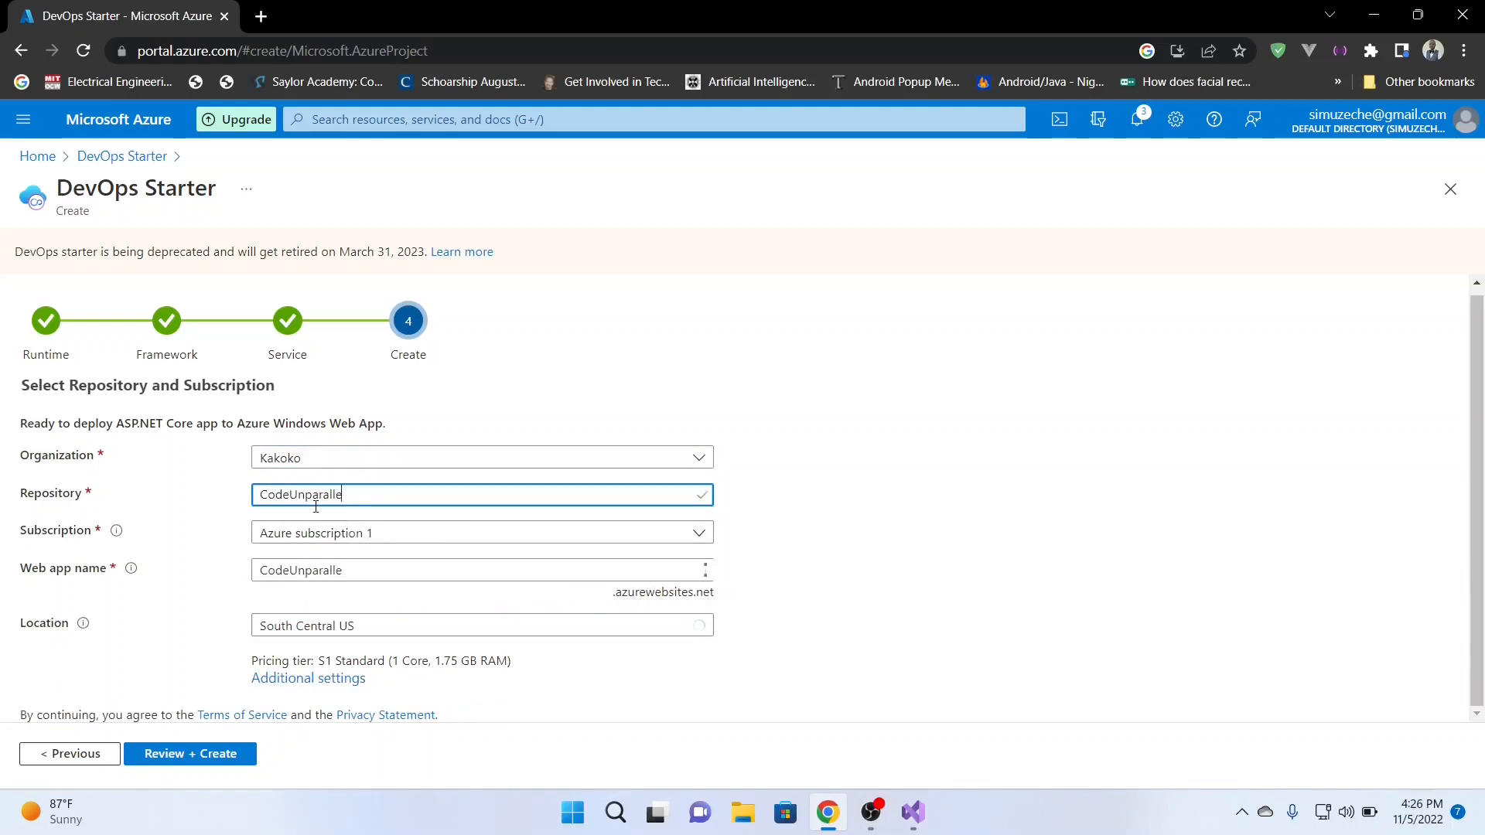
{"action": "key", "text": "Backspace"}
{"action": "type", "text": "elled"}
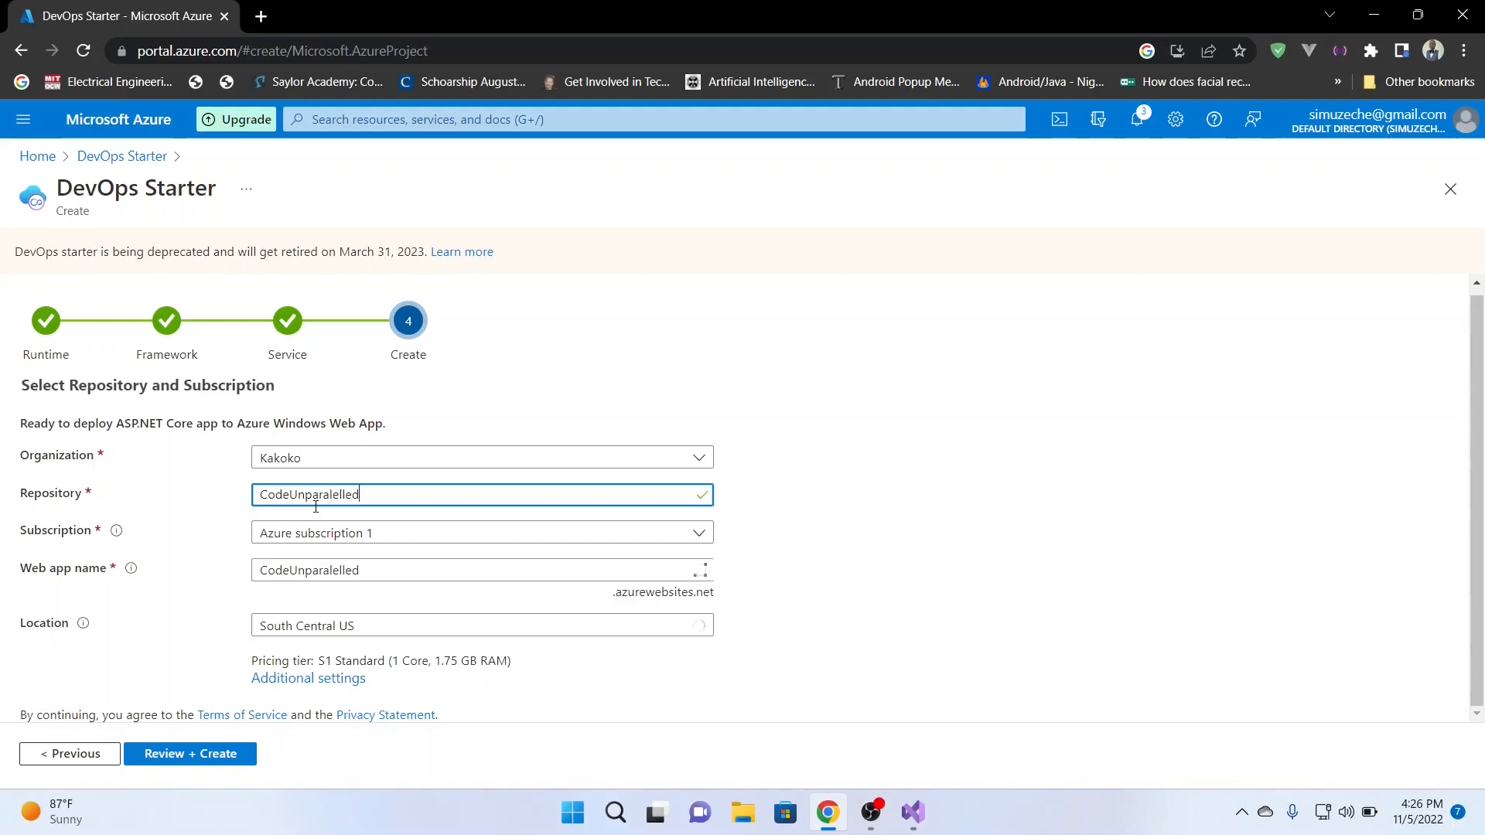
{"action": "type", "text": "CICDDemo"}
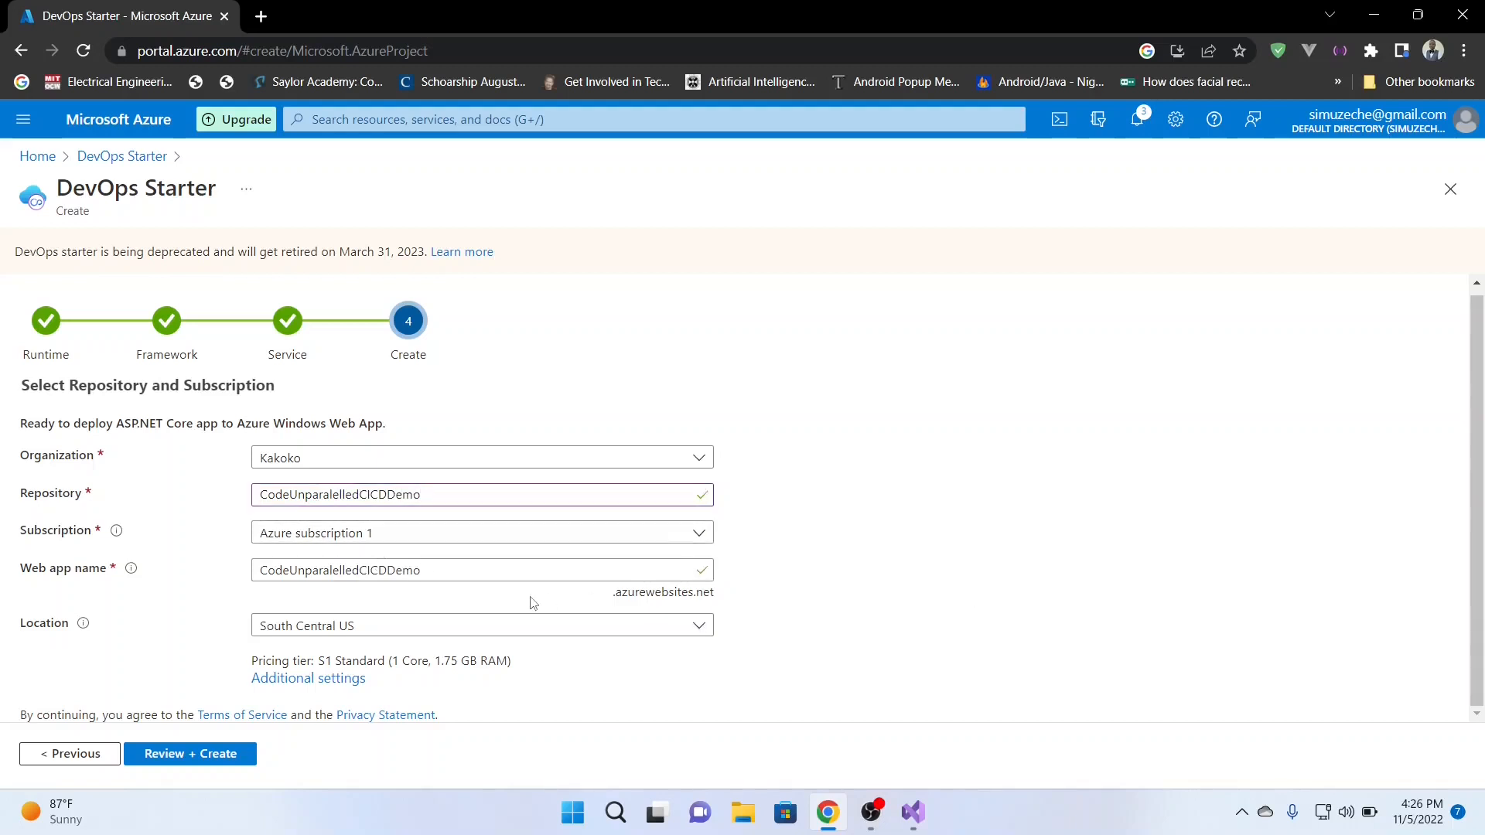
Submit the DevOps Starter project via Review + Create and confirm its creation.
{"action": "left_click", "coordinate": [189, 753]}
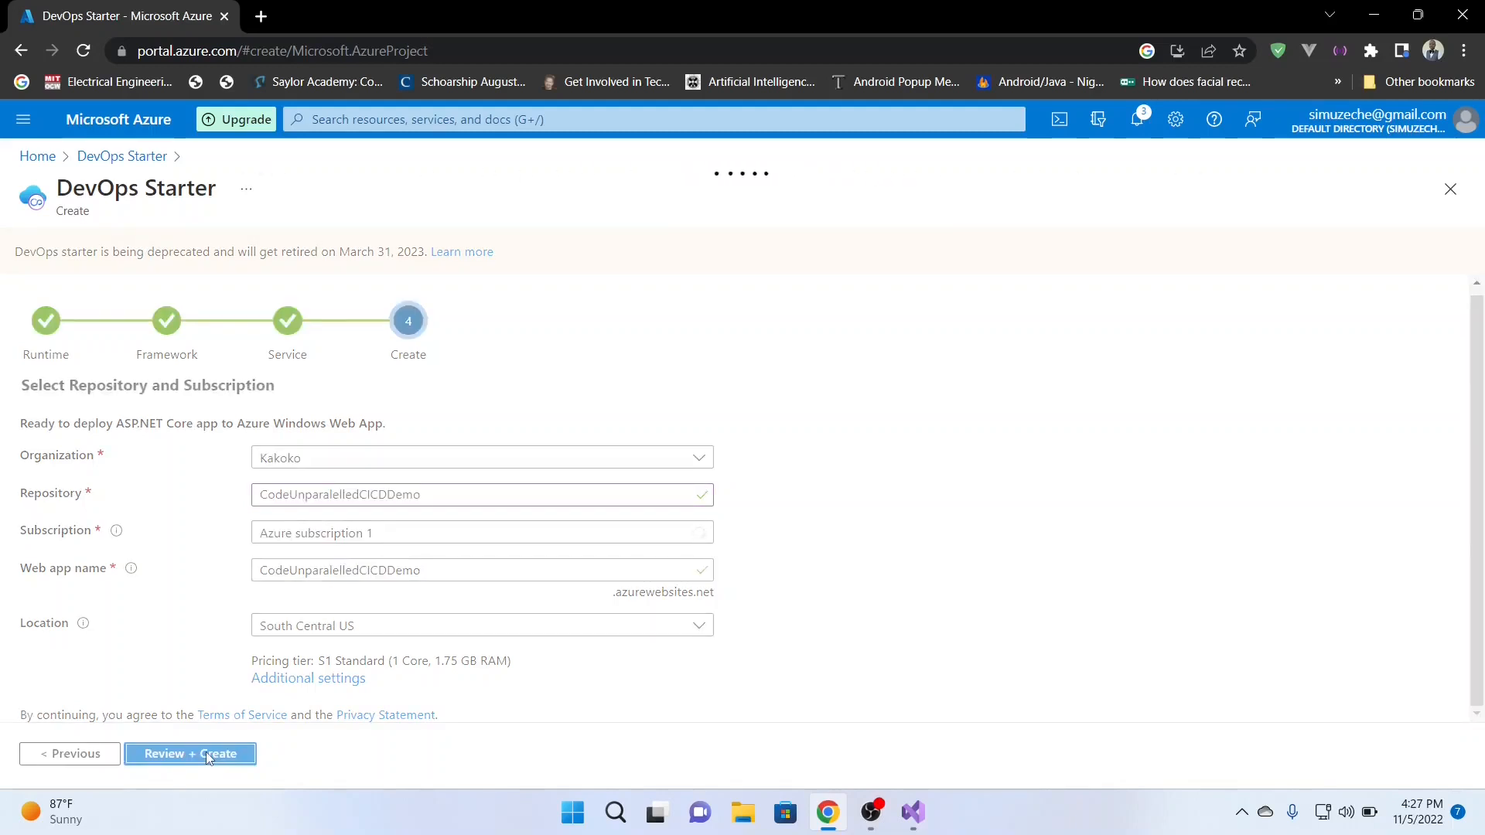
{"action": "left_click", "coordinate": [188, 753]}
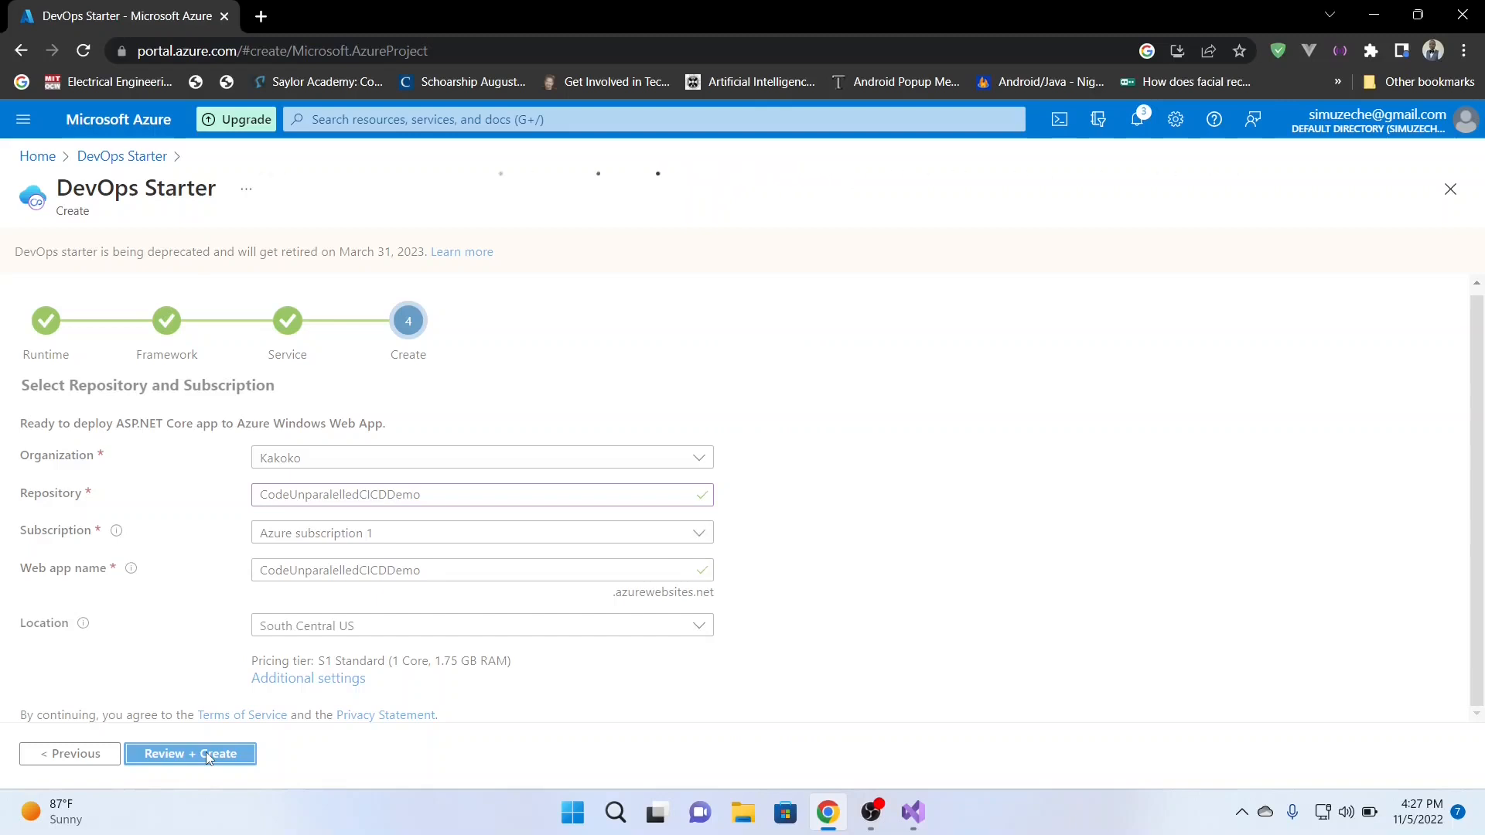
{"action": "left_click", "coordinate": [189, 753]}
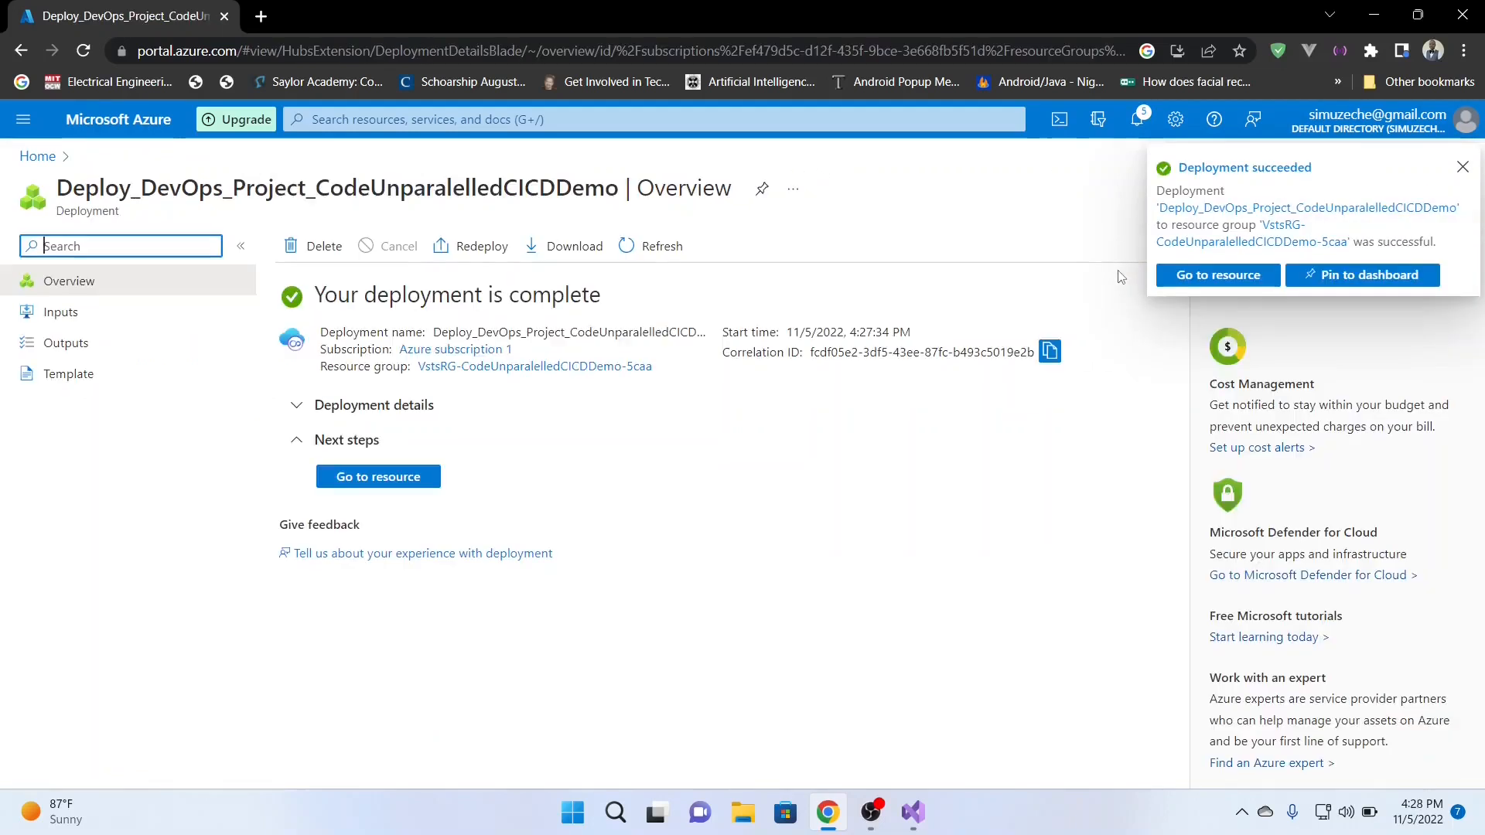
{"action": "mouse_move", "coordinate": [702, 599]}
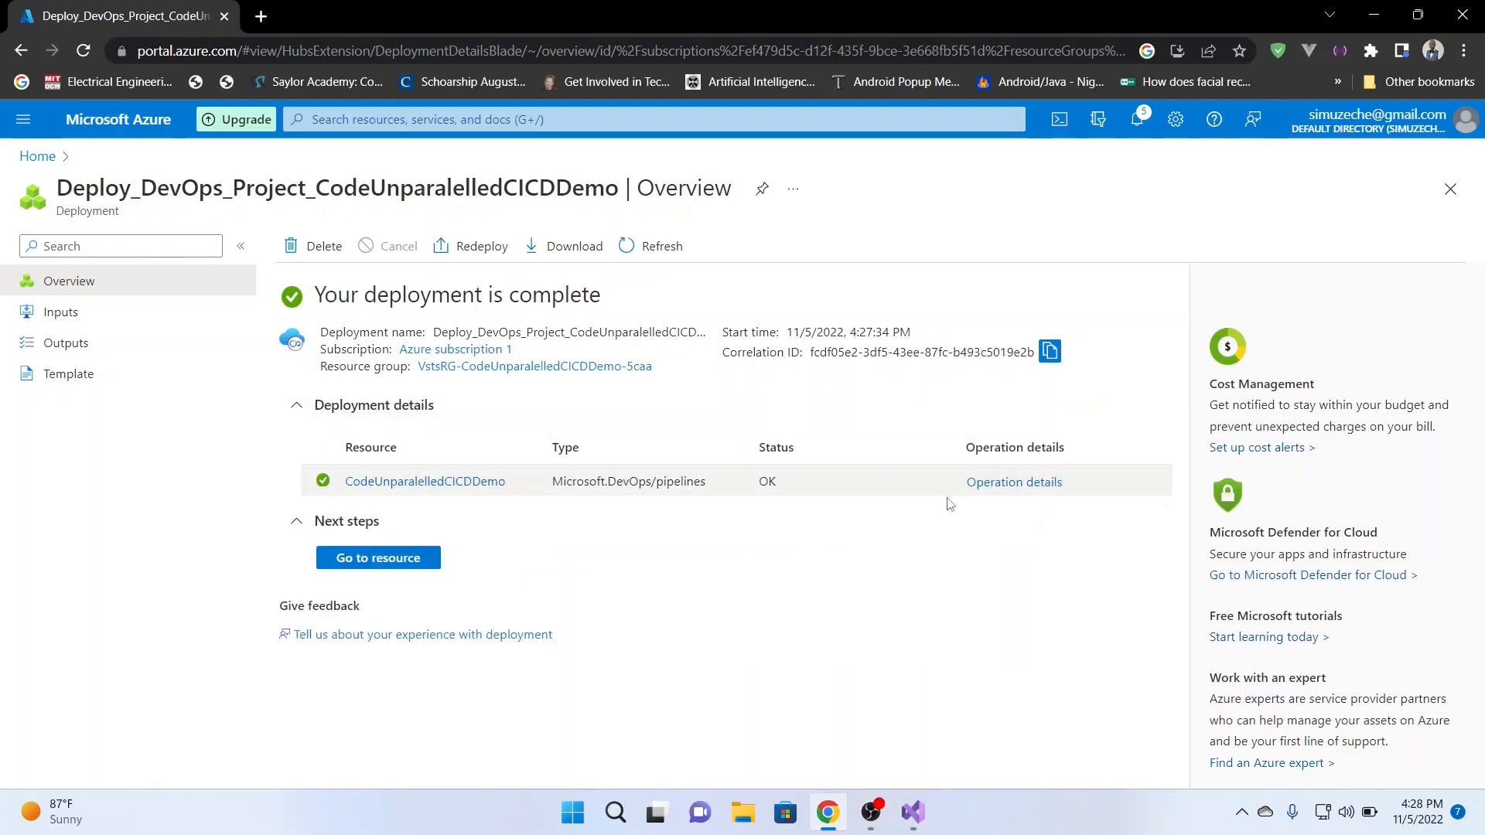
{"action": "mouse_move", "coordinate": [699, 428]}
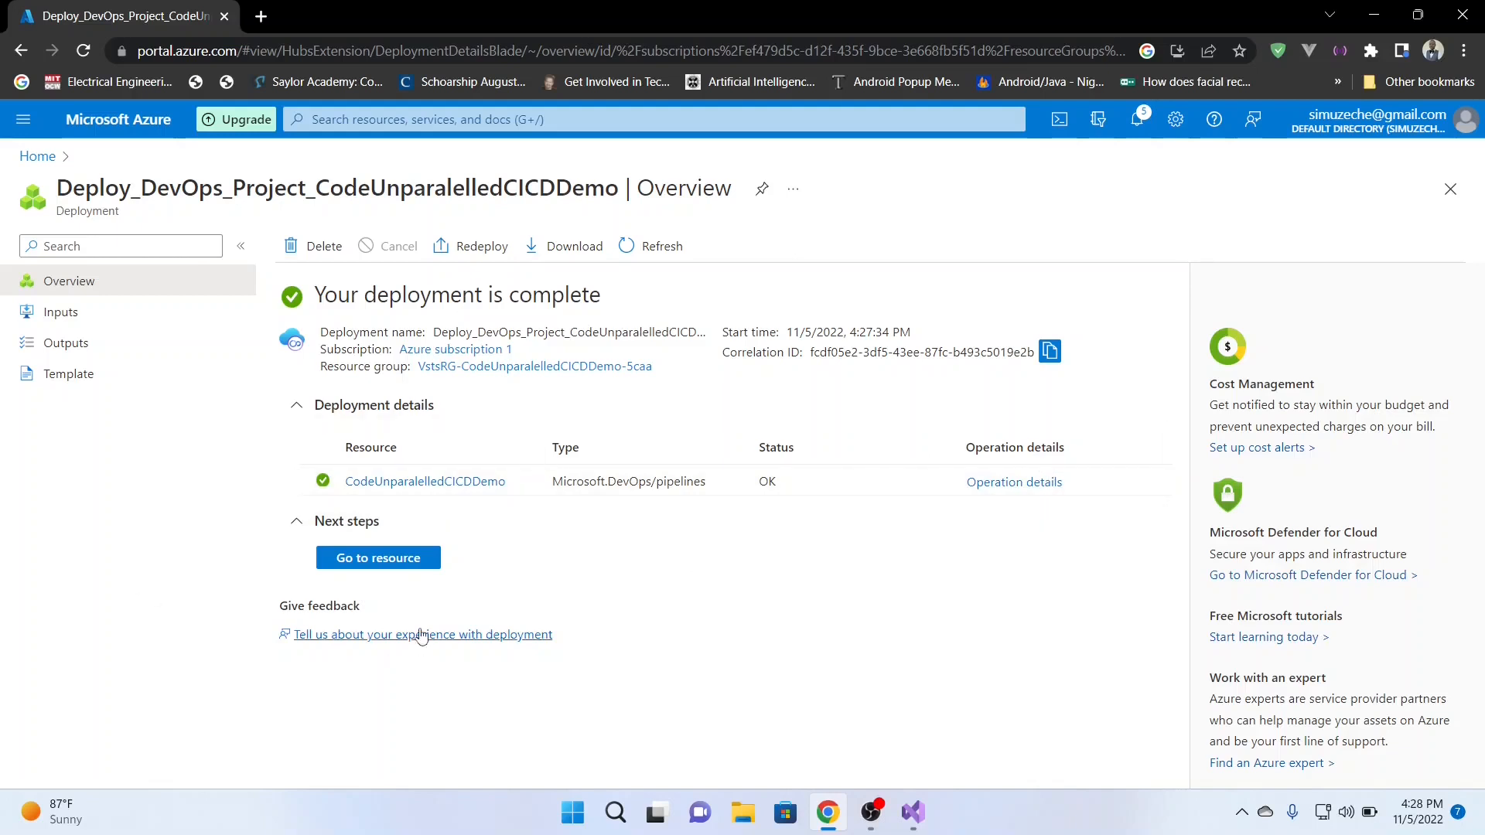
Go to the deployed CodeUnparalleledCICDDemo DevOps Starter resource.
{"action": "left_click", "coordinate": [377, 557]}
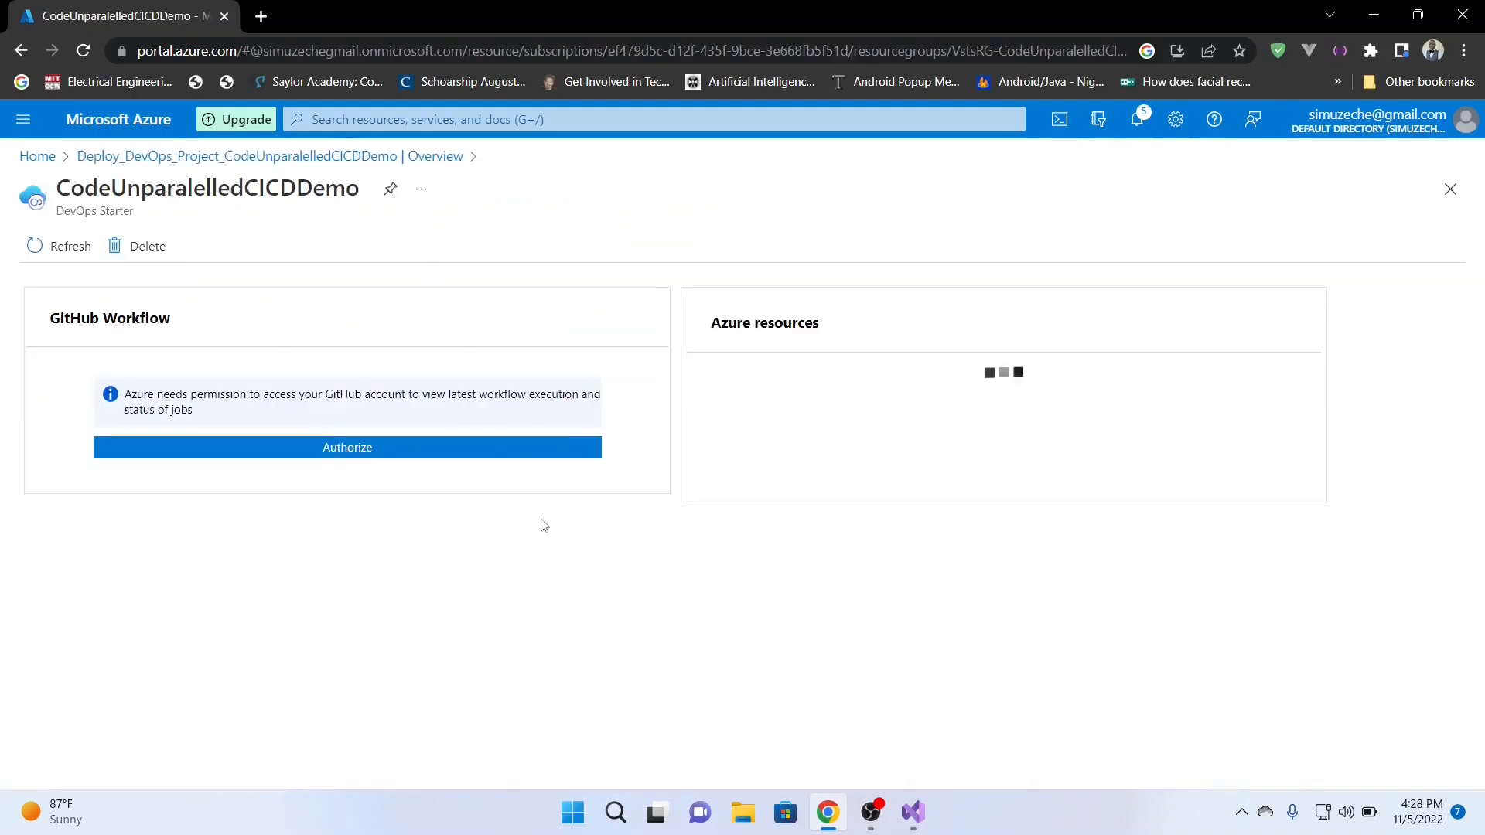
Authorize GitHub from the workflow card so the build and deploy jobs and running App Service appear.
{"action": "left_click", "coordinate": [346, 447]}
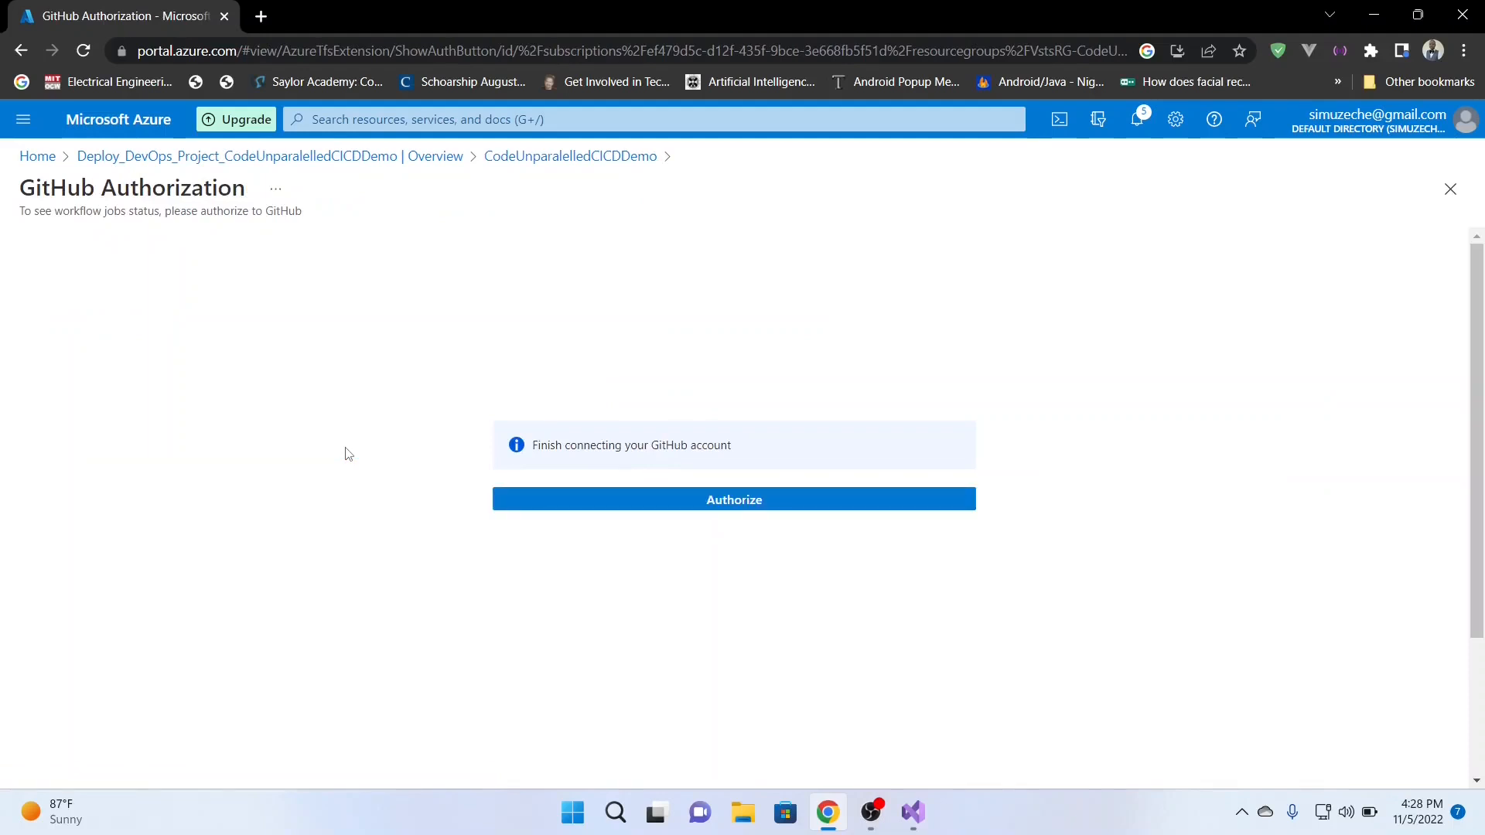
{"action": "left_click", "coordinate": [733, 500]}
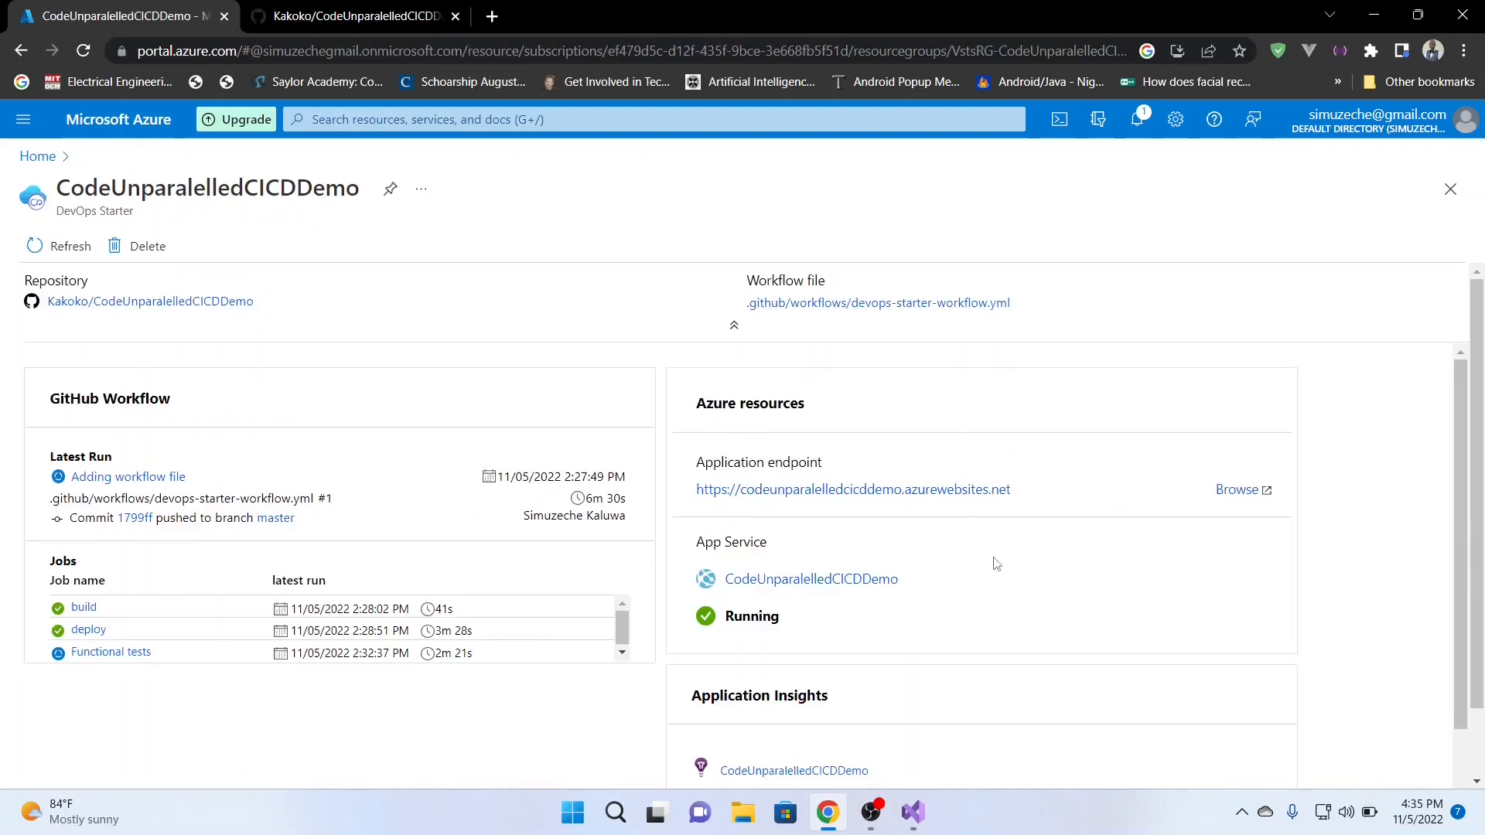
{"action": "mouse_move", "coordinate": [178, 415]}
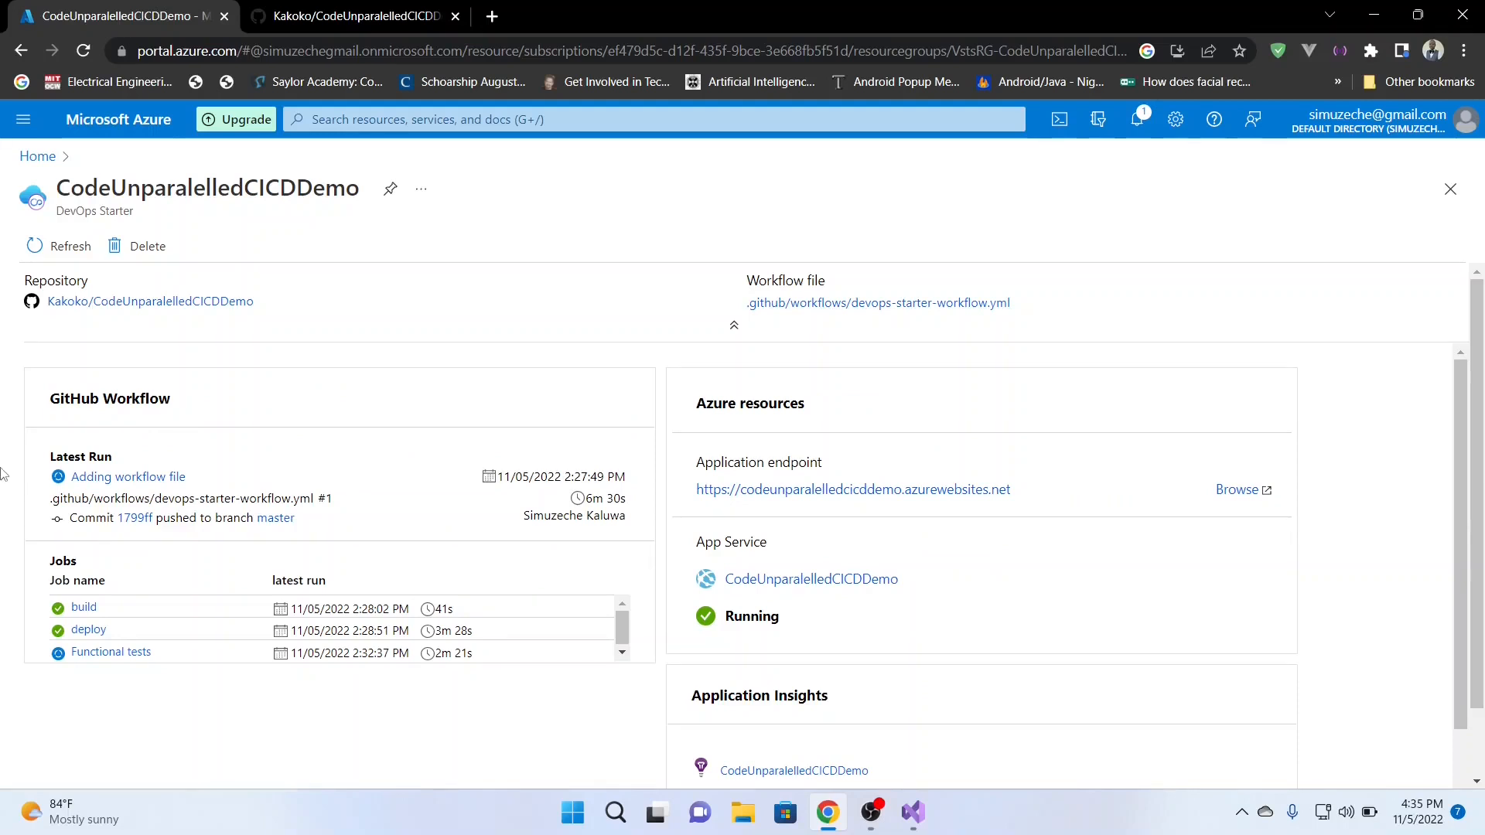
{"action": "mouse_move", "coordinate": [220, 494]}
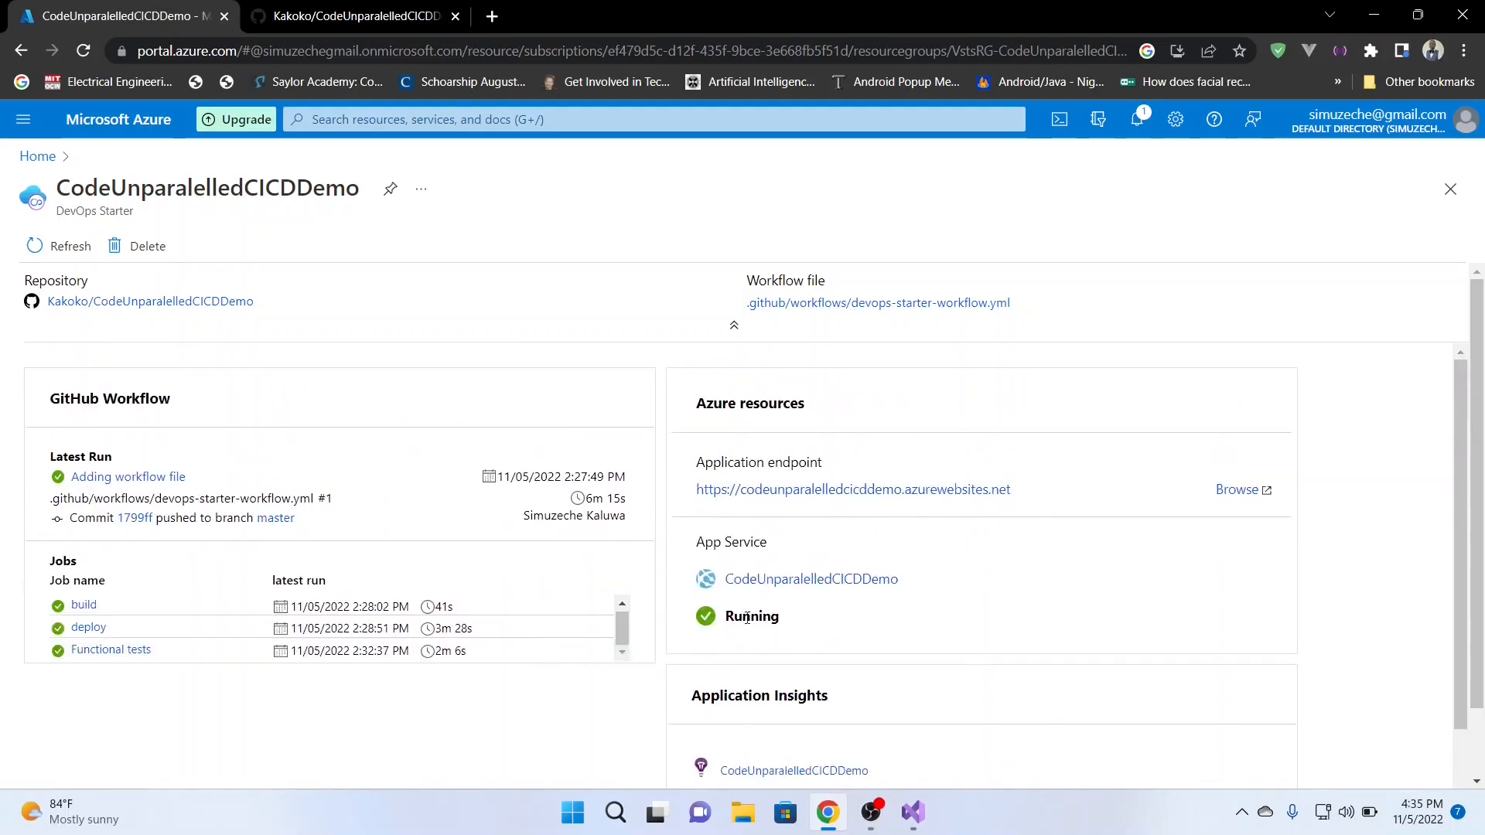
{"action": "mouse_move", "coordinate": [1154, 516]}
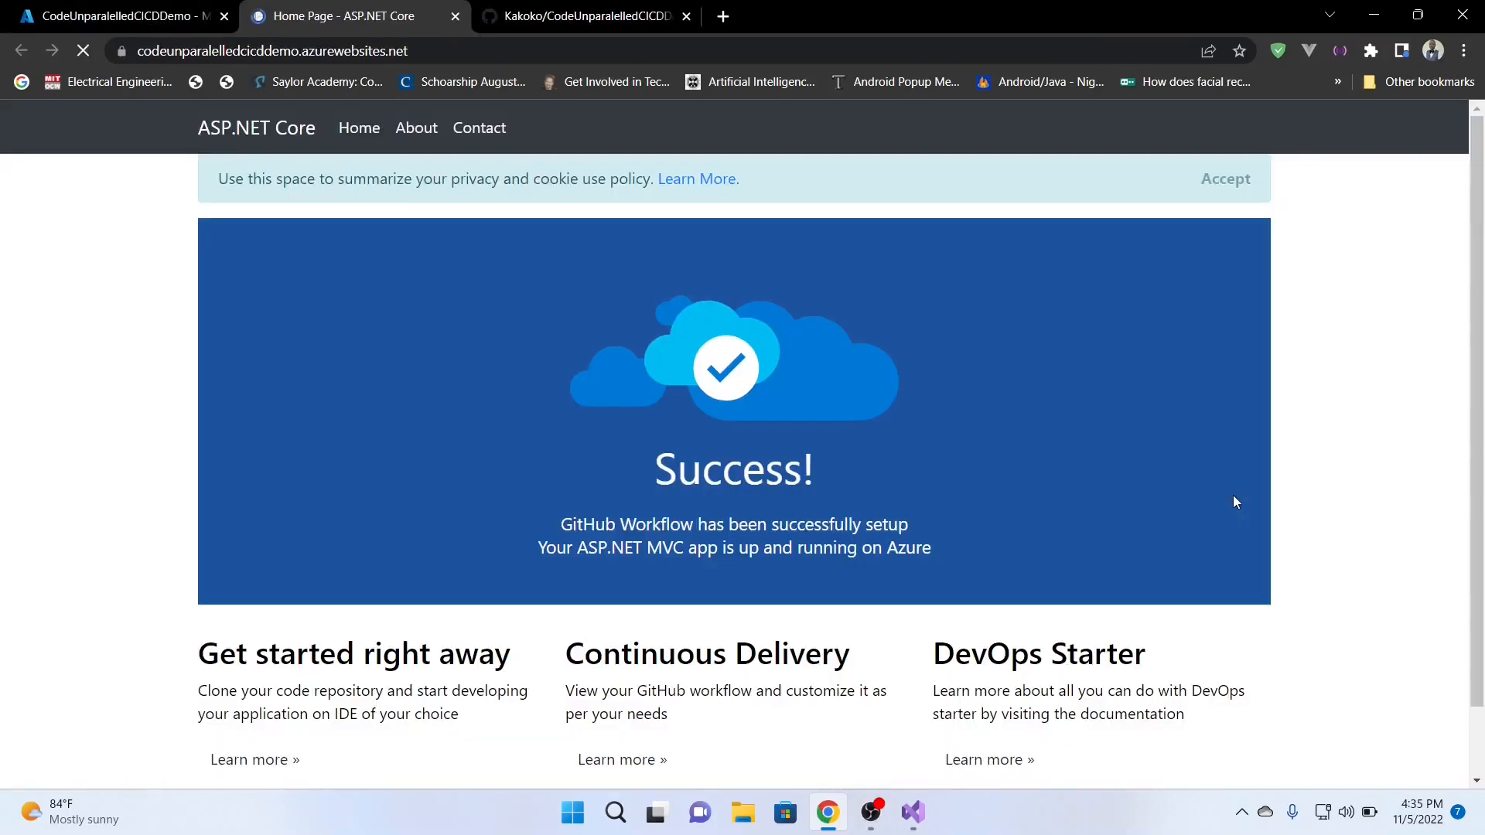
Review the live site's Success page, then close its tab and return to the portal.
{"action": "scroll", "scroll_direction": "down", "scroll_amount": 3}
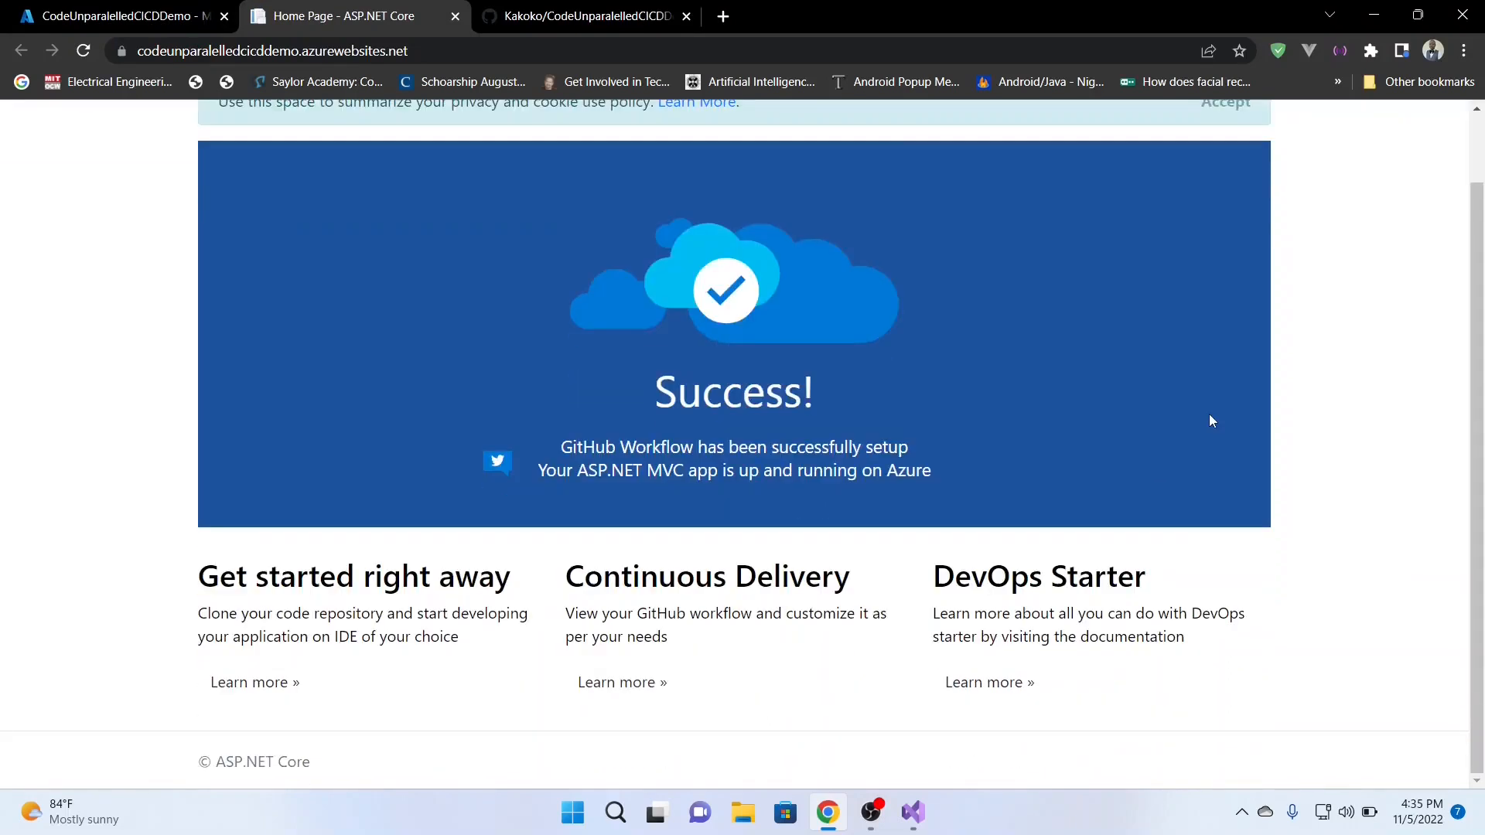
{"action": "mouse_move", "coordinate": [470, 472]}
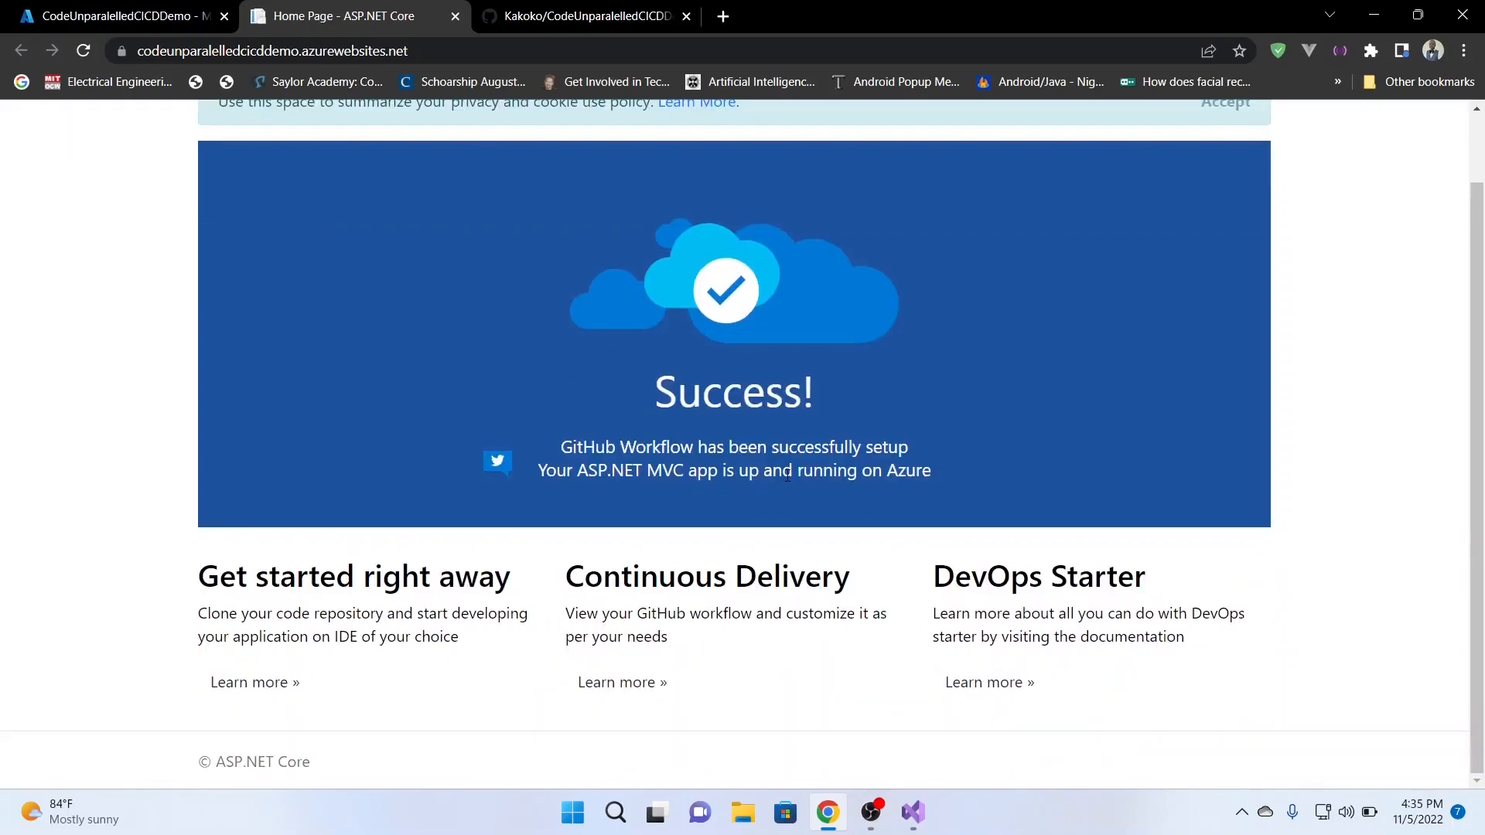
{"action": "scroll", "scroll_direction": "up", "scroll_amount": 3}
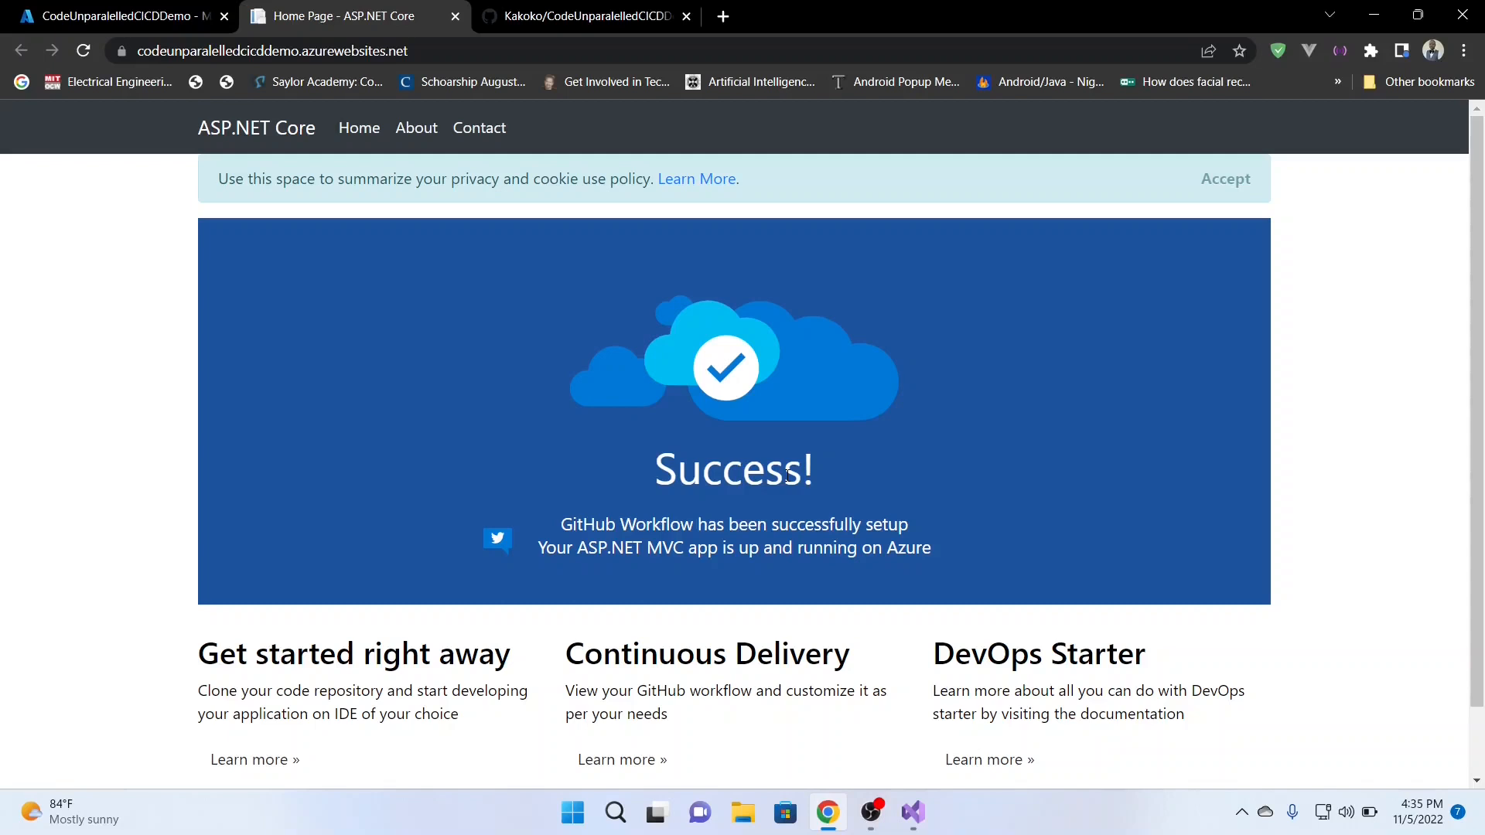
{"action": "left_click", "coordinate": [113, 16]}
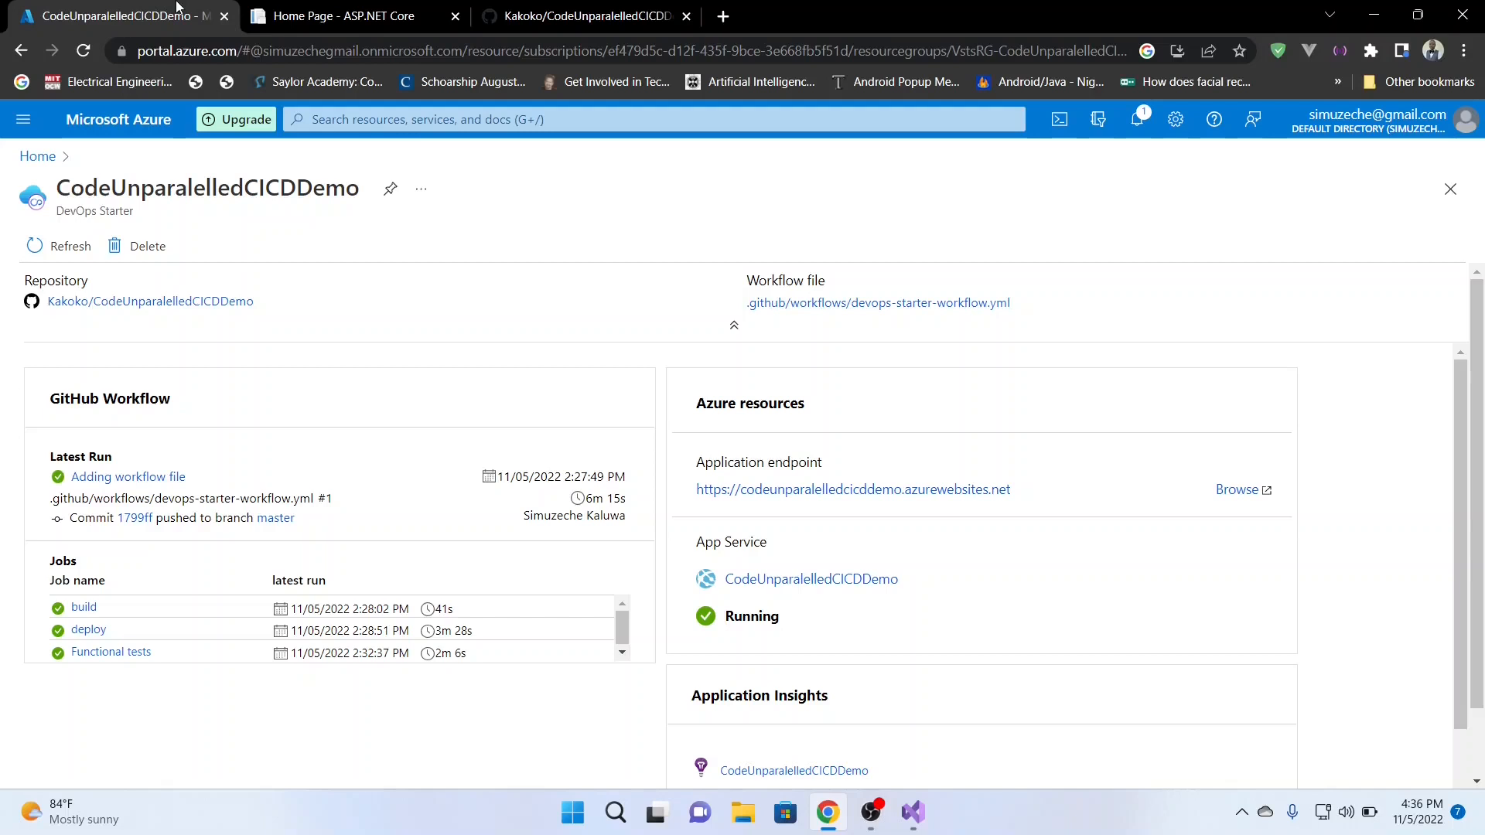
{"action": "mouse_move", "coordinate": [945, 447]}
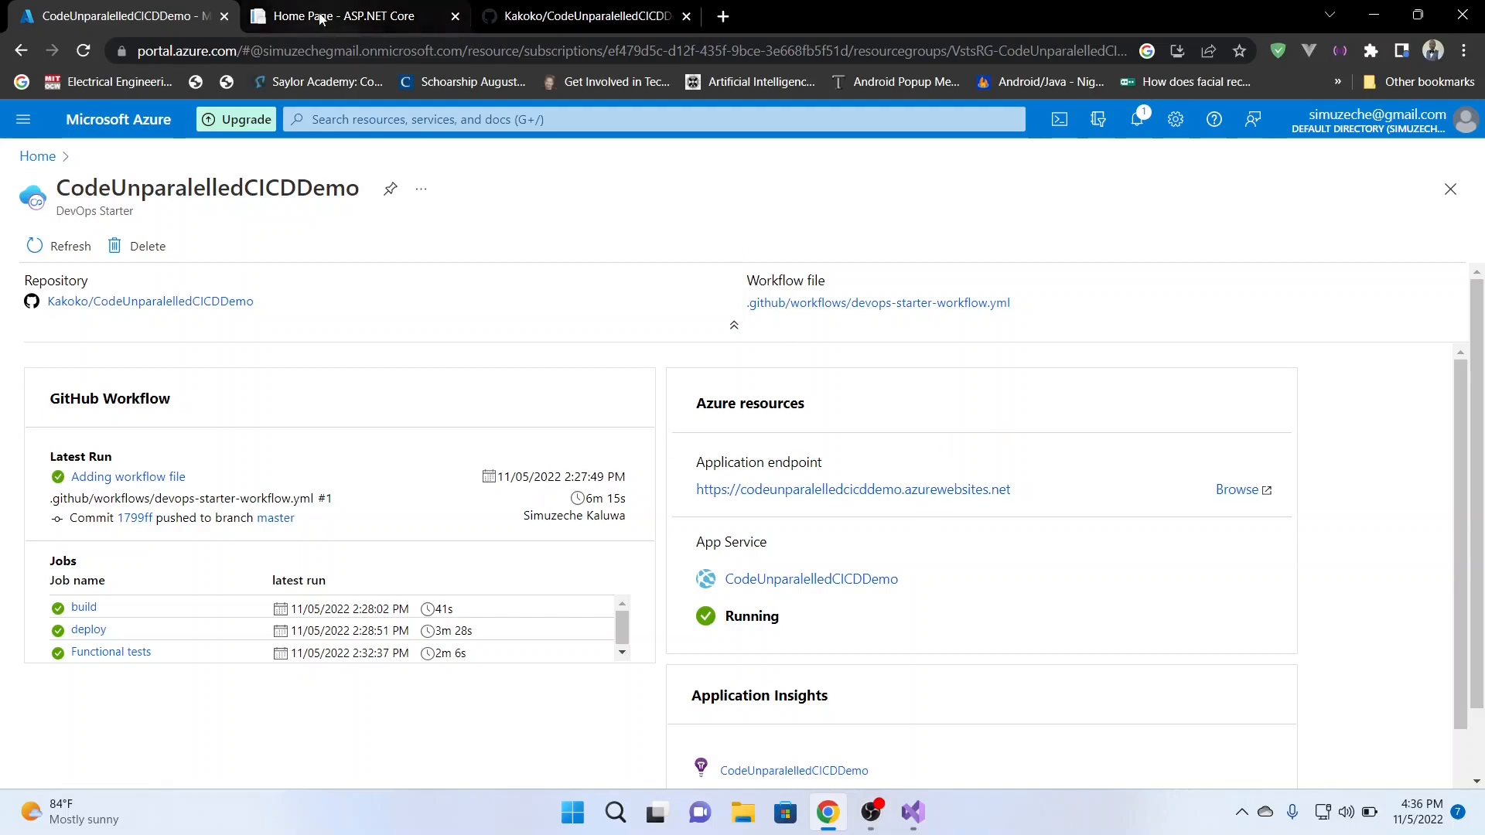
{"action": "left_click", "coordinate": [341, 16]}
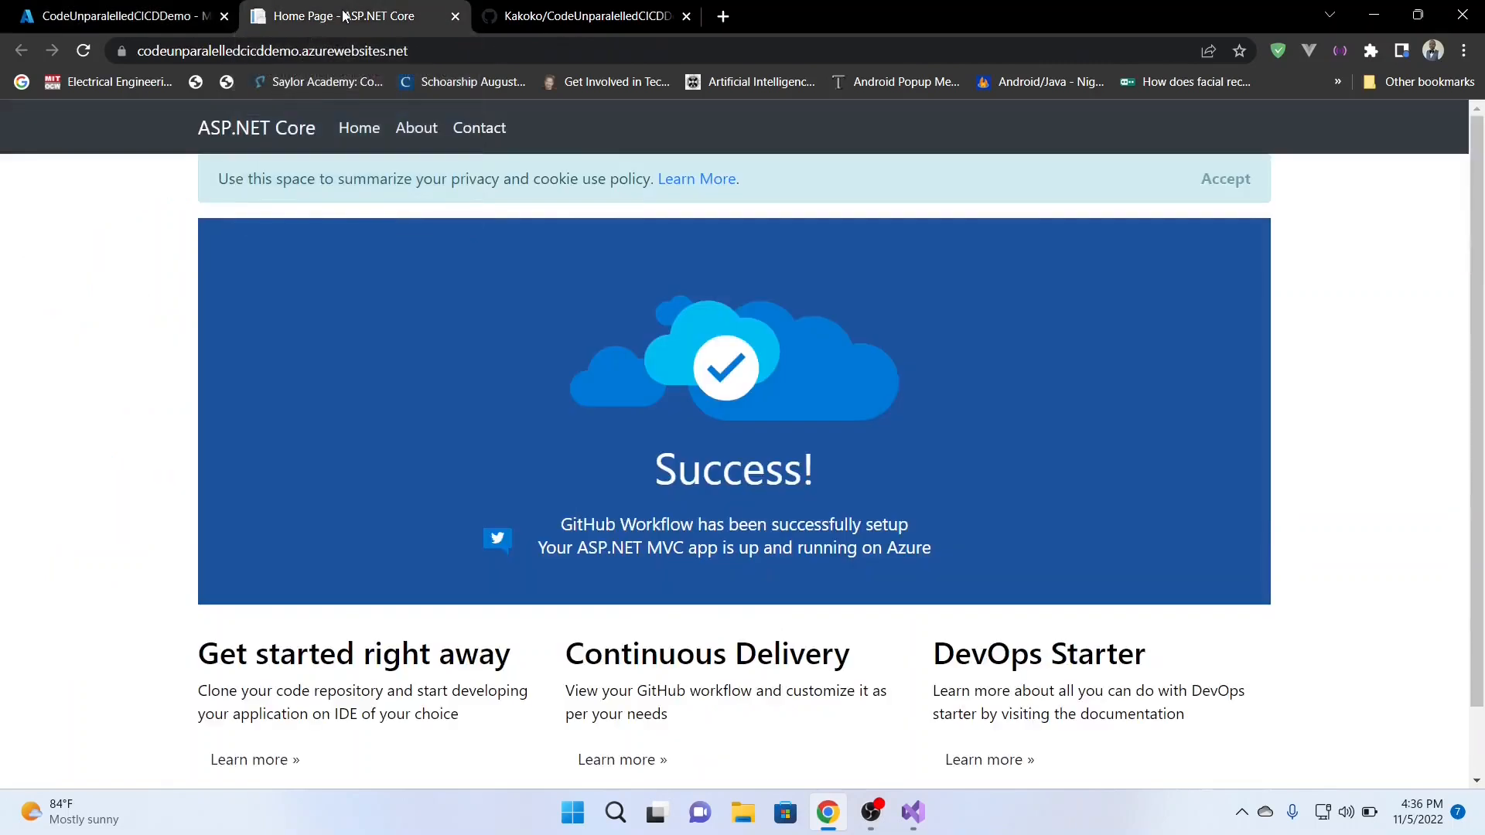
{"action": "left_click", "coordinate": [119, 16]}
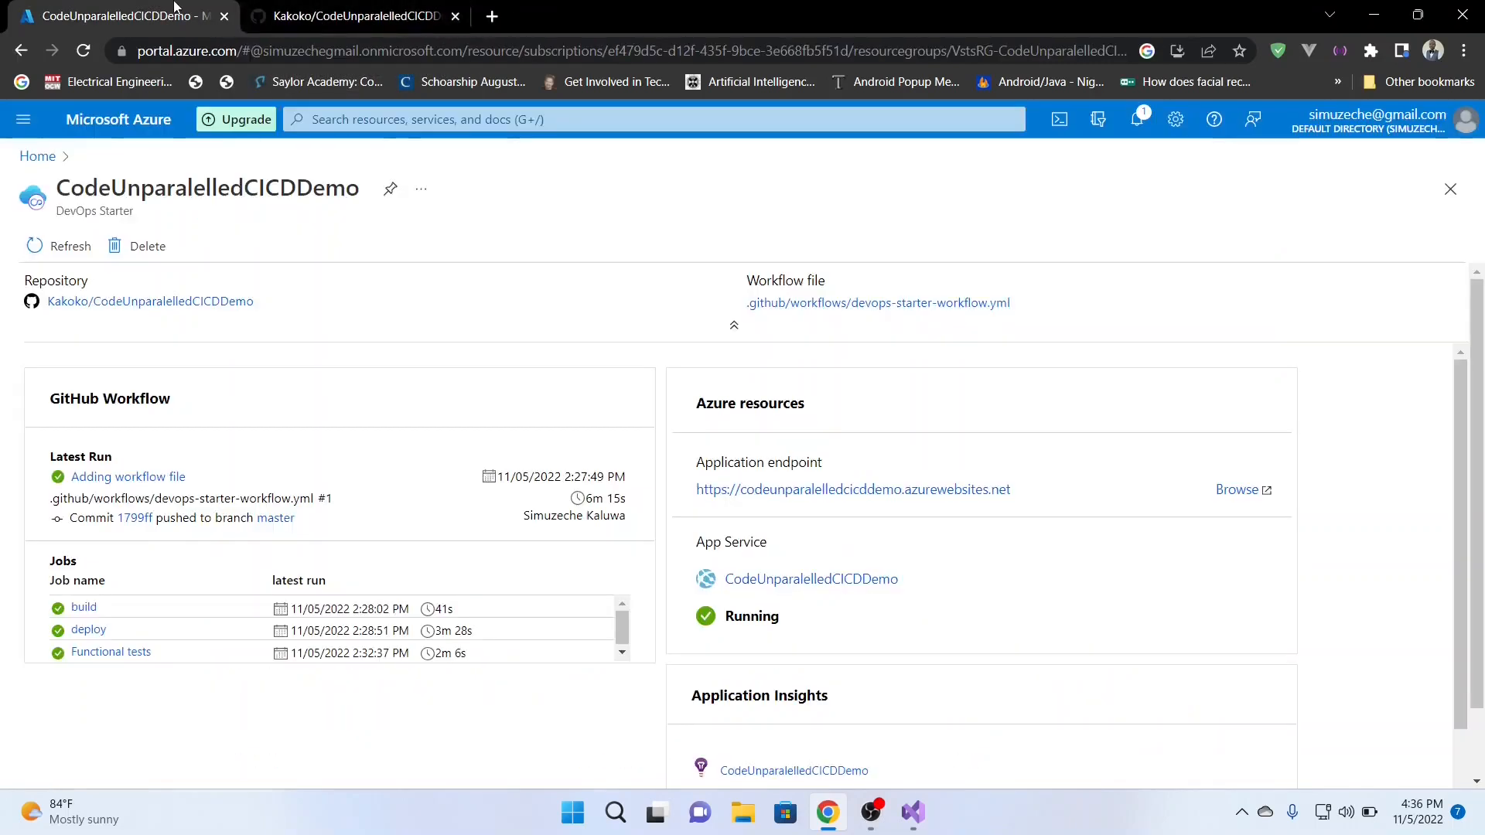
From the GitHub repository's Code menu, choose Open with Visual Studio.
{"action": "left_click", "coordinate": [356, 15]}
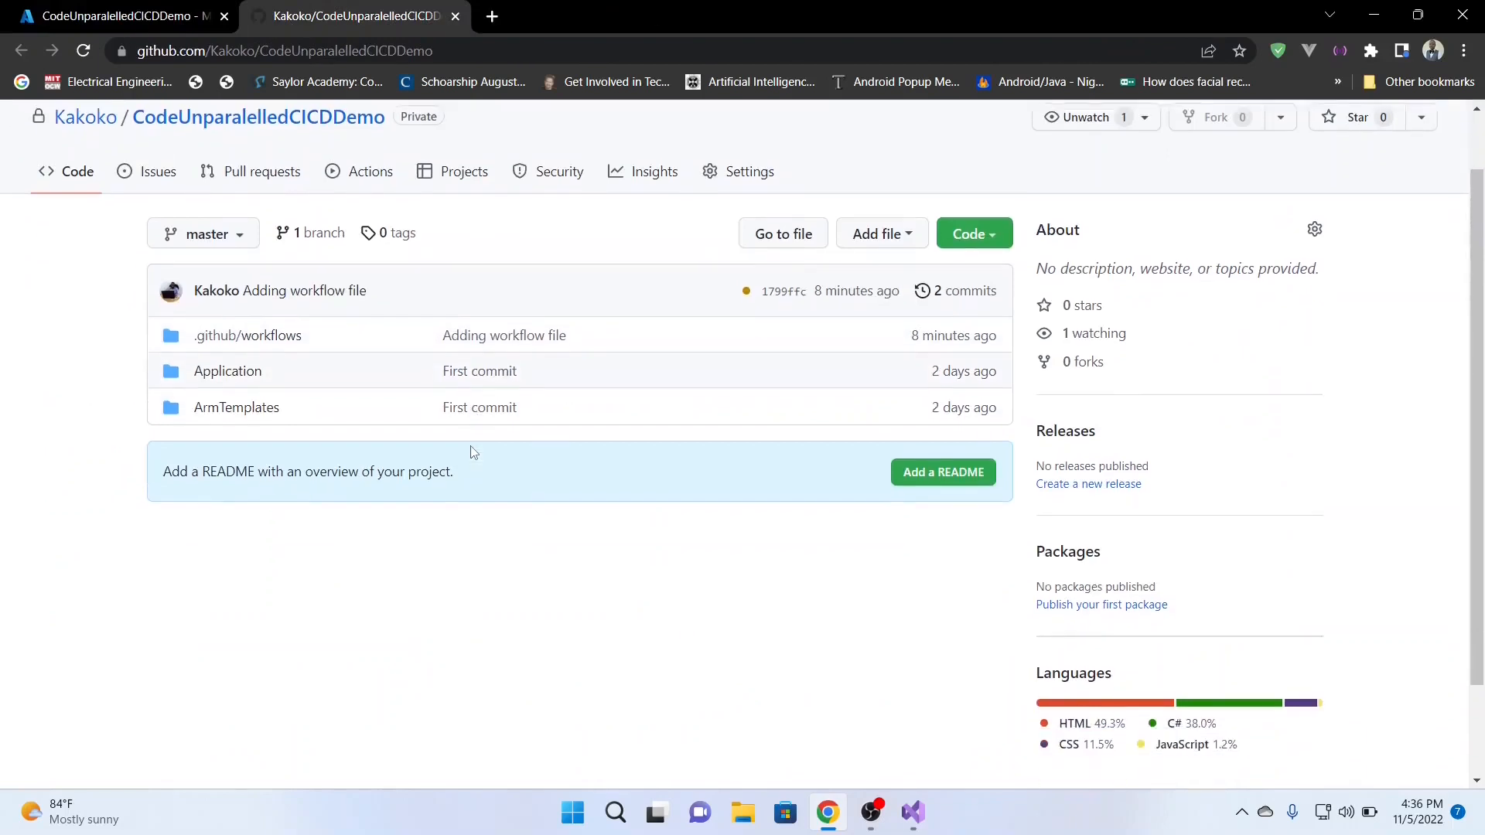
{"action": "left_click", "coordinate": [969, 234]}
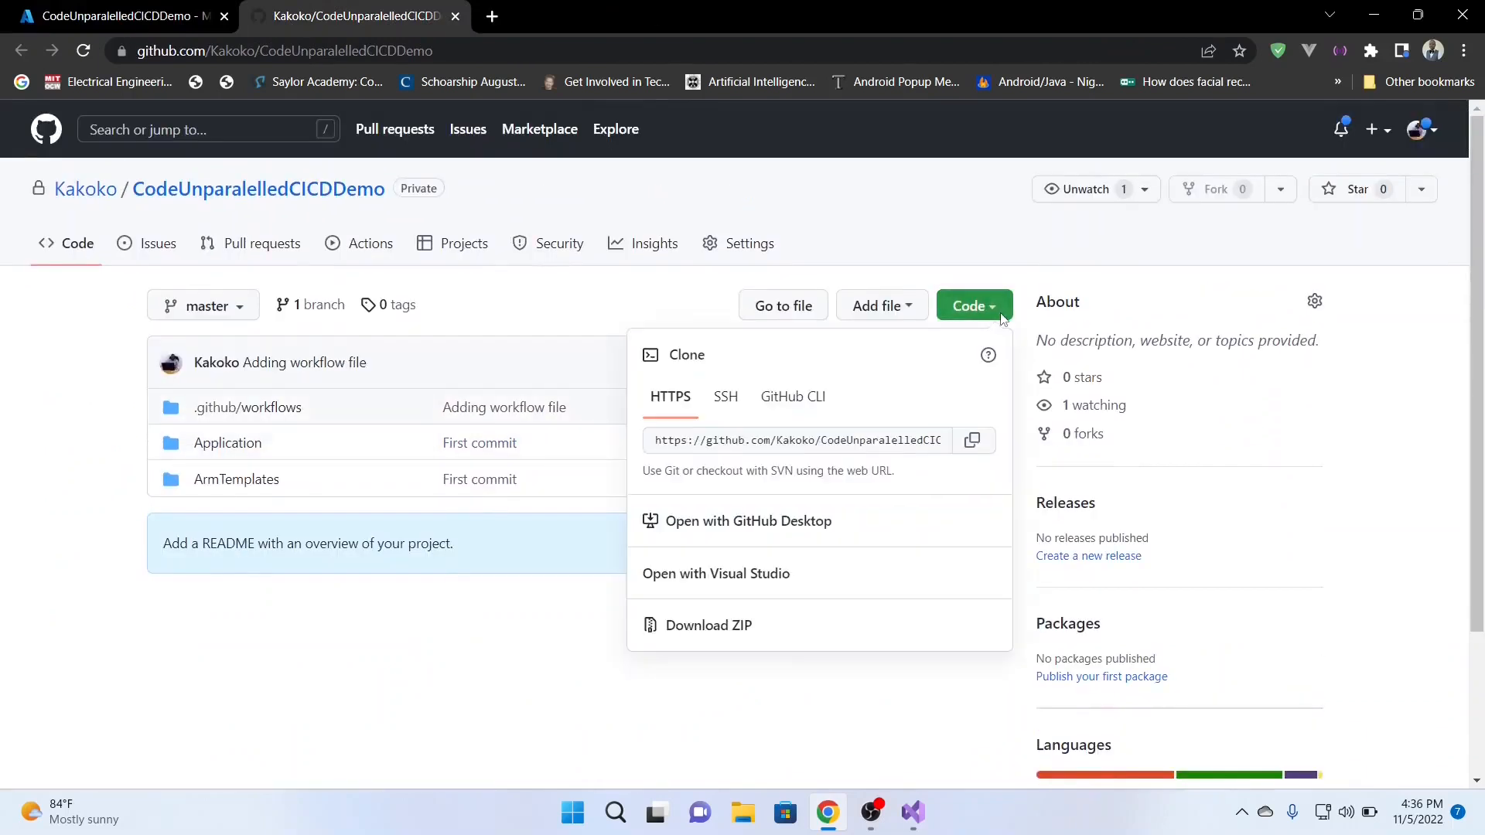
{"action": "left_click", "coordinate": [972, 441]}
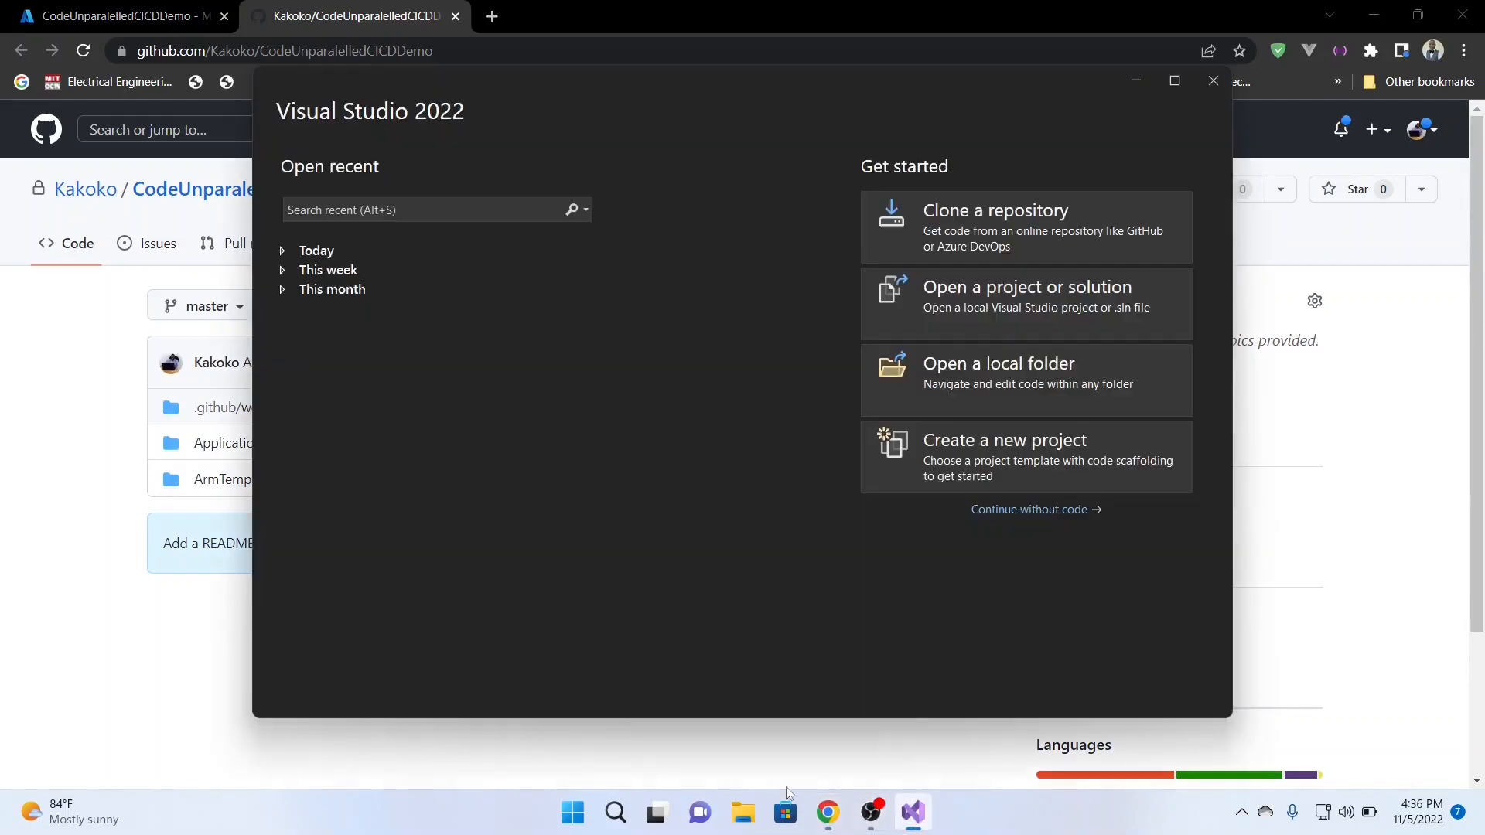
{"action": "left_click", "coordinate": [995, 228]}
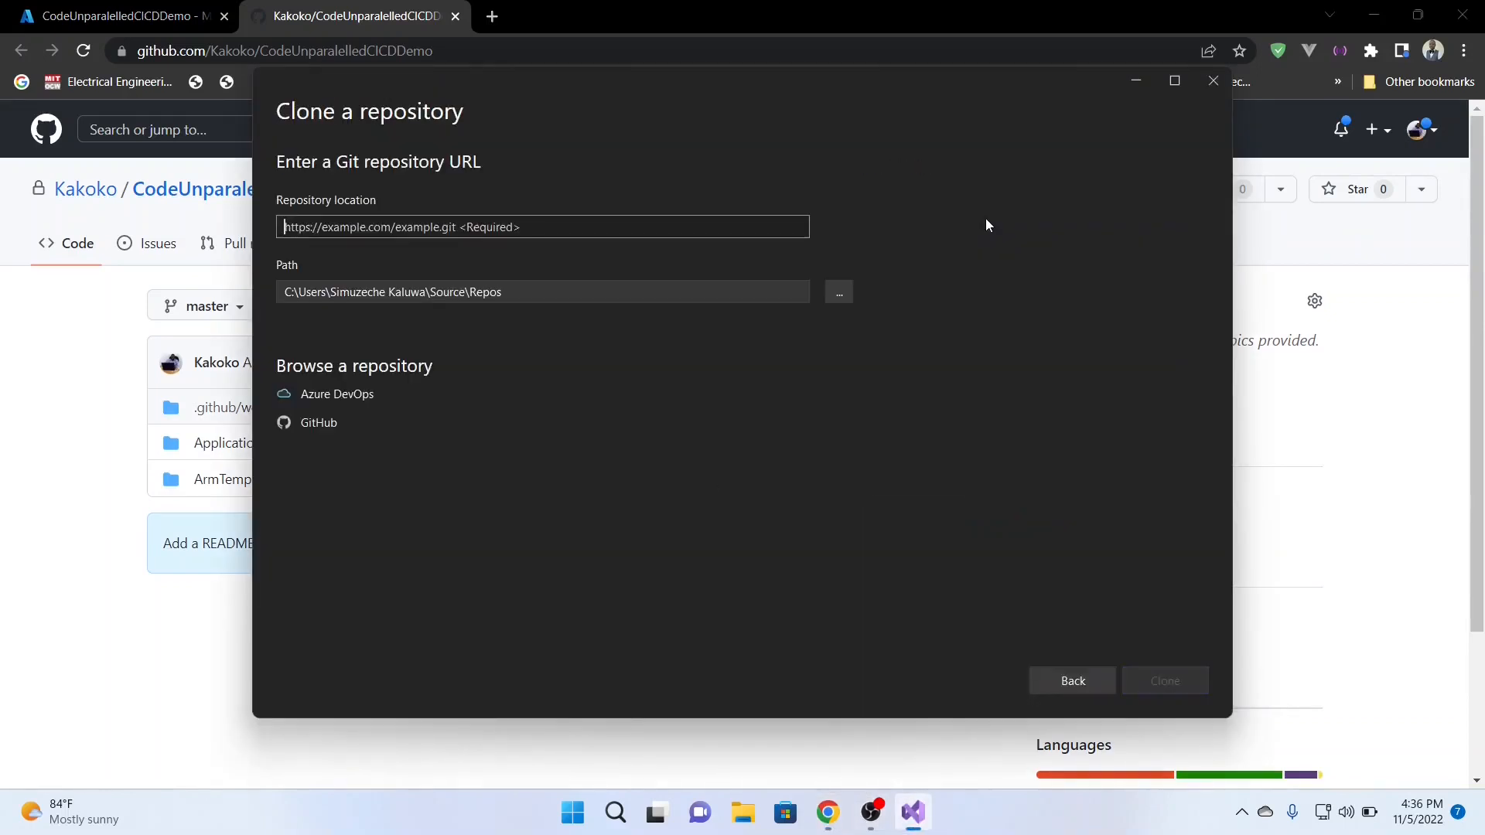
{"action": "type", "text": "https://github.com/Kakoko/CodeUnparalelledCICDDemo.git"}
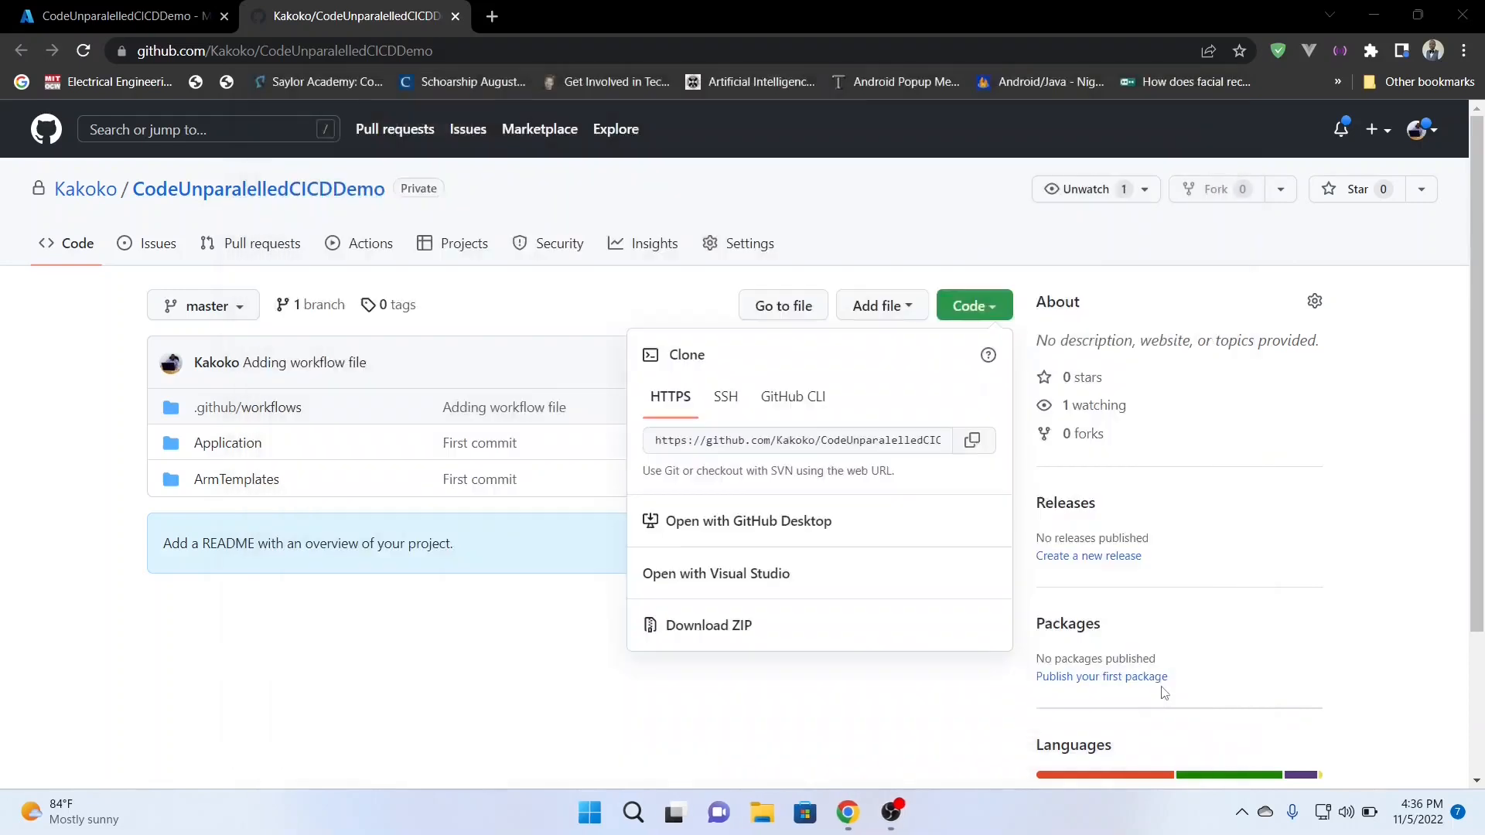
{"action": "left_click", "coordinate": [715, 572]}
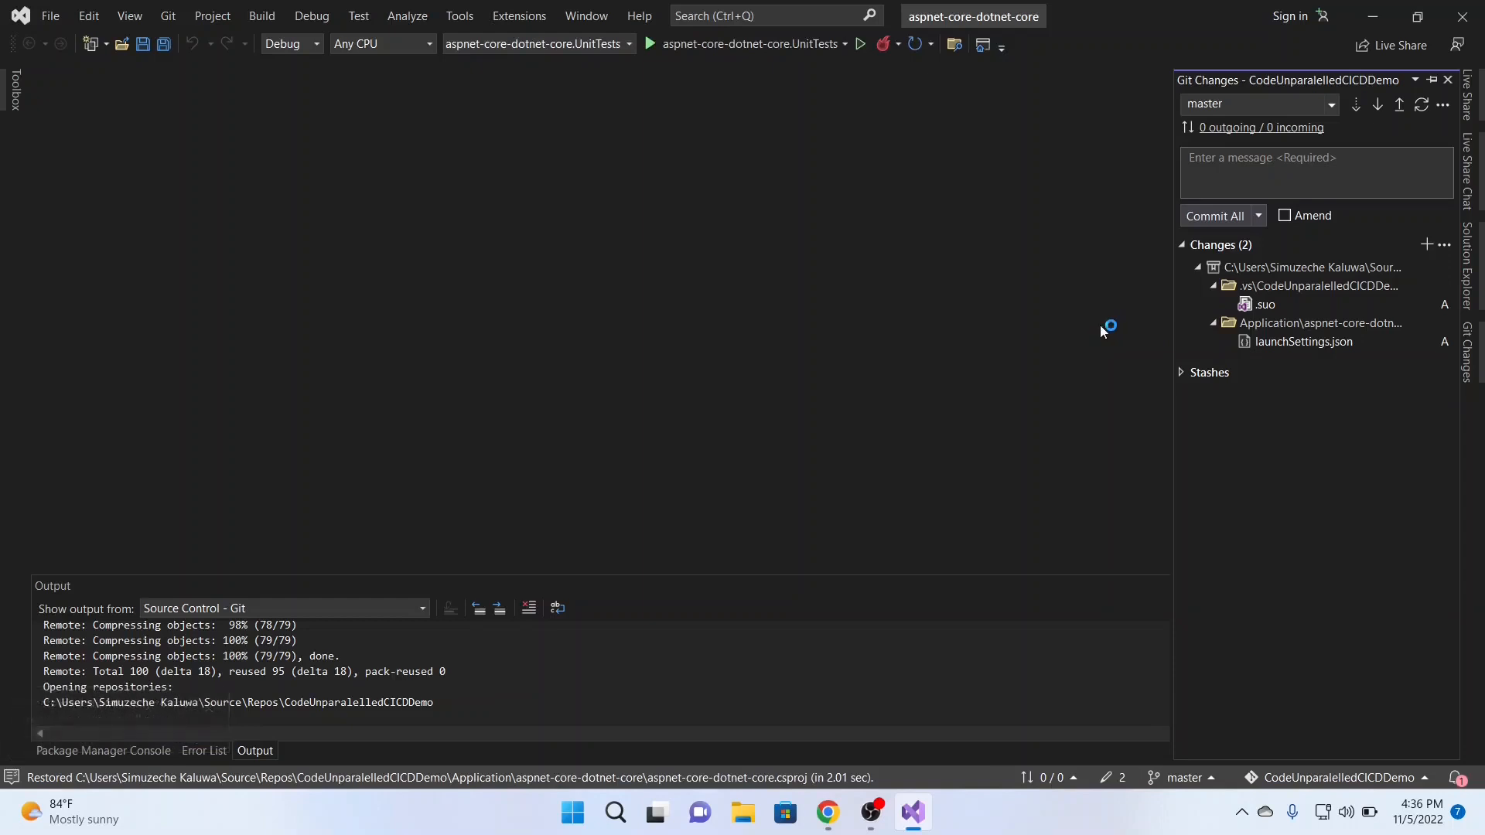
In Solution Explorer, expand aspnet-core-dotnet-core, wwwroot and Pages and open Index.cshtml.
{"action": "left_click", "coordinate": [284, 607]}
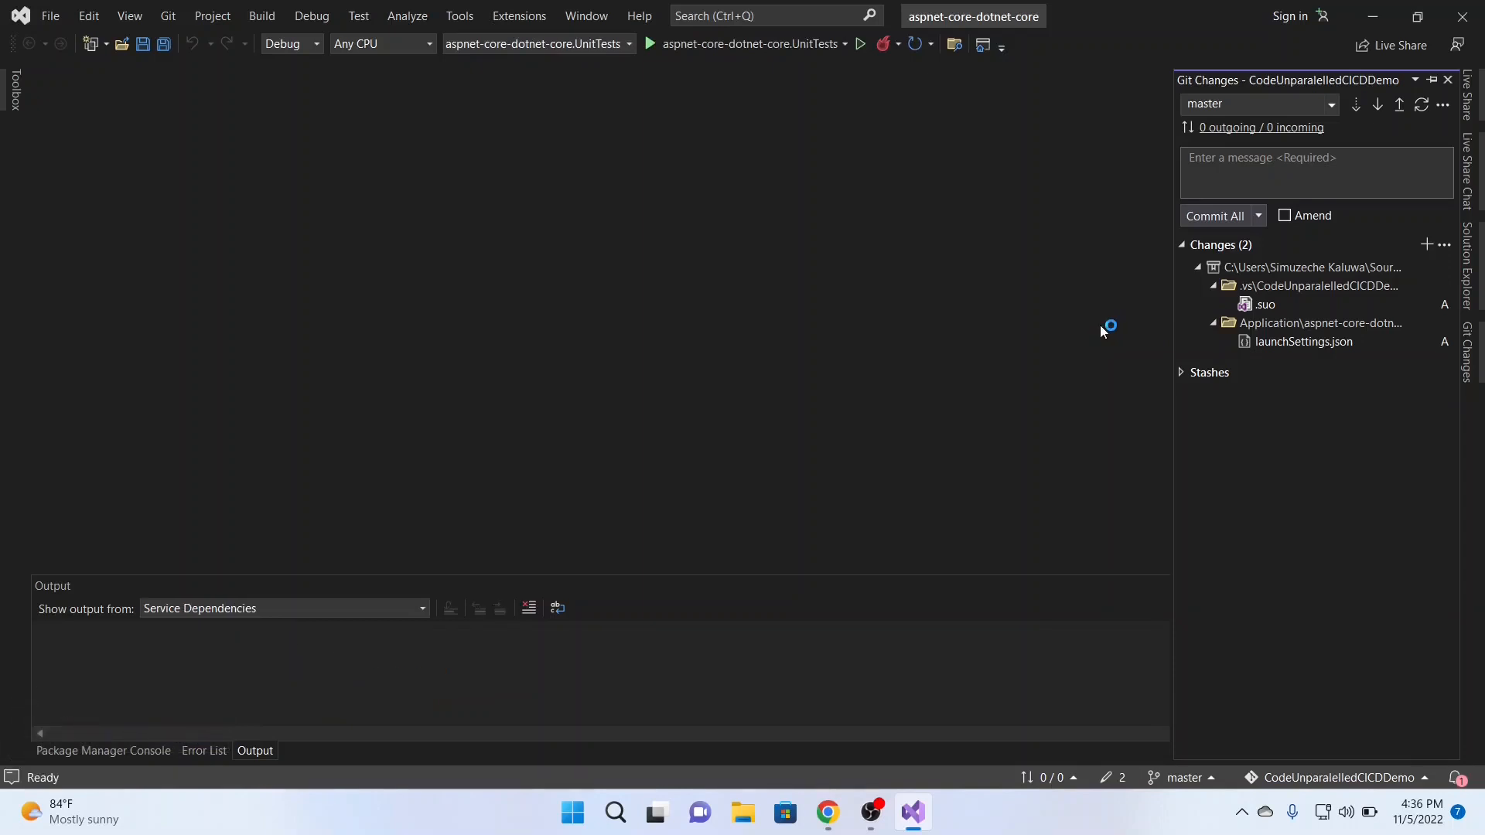
{"action": "mouse_move", "coordinate": [1117, 326]}
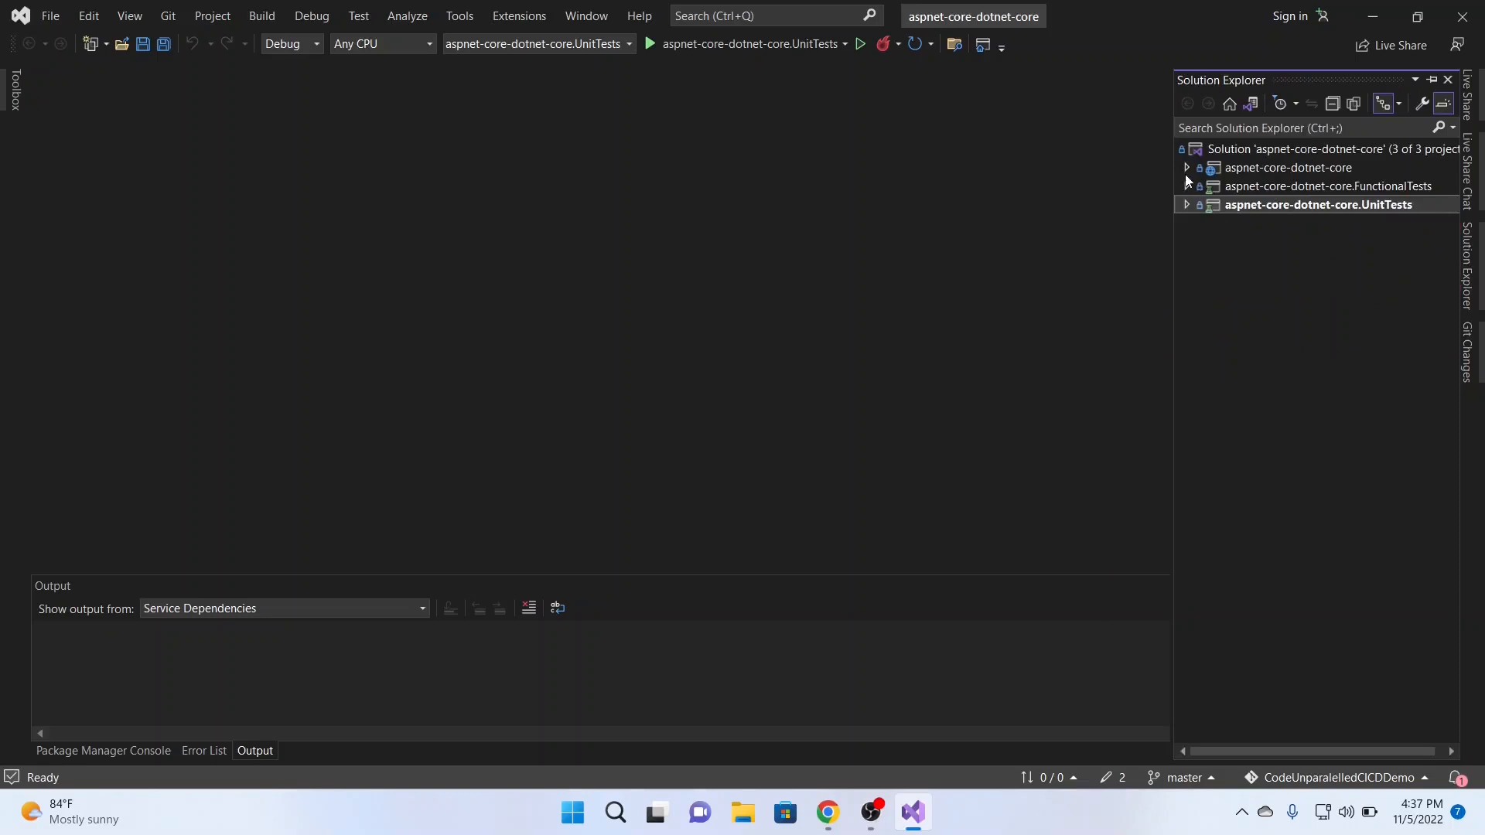
{"action": "left_click", "coordinate": [1187, 167]}
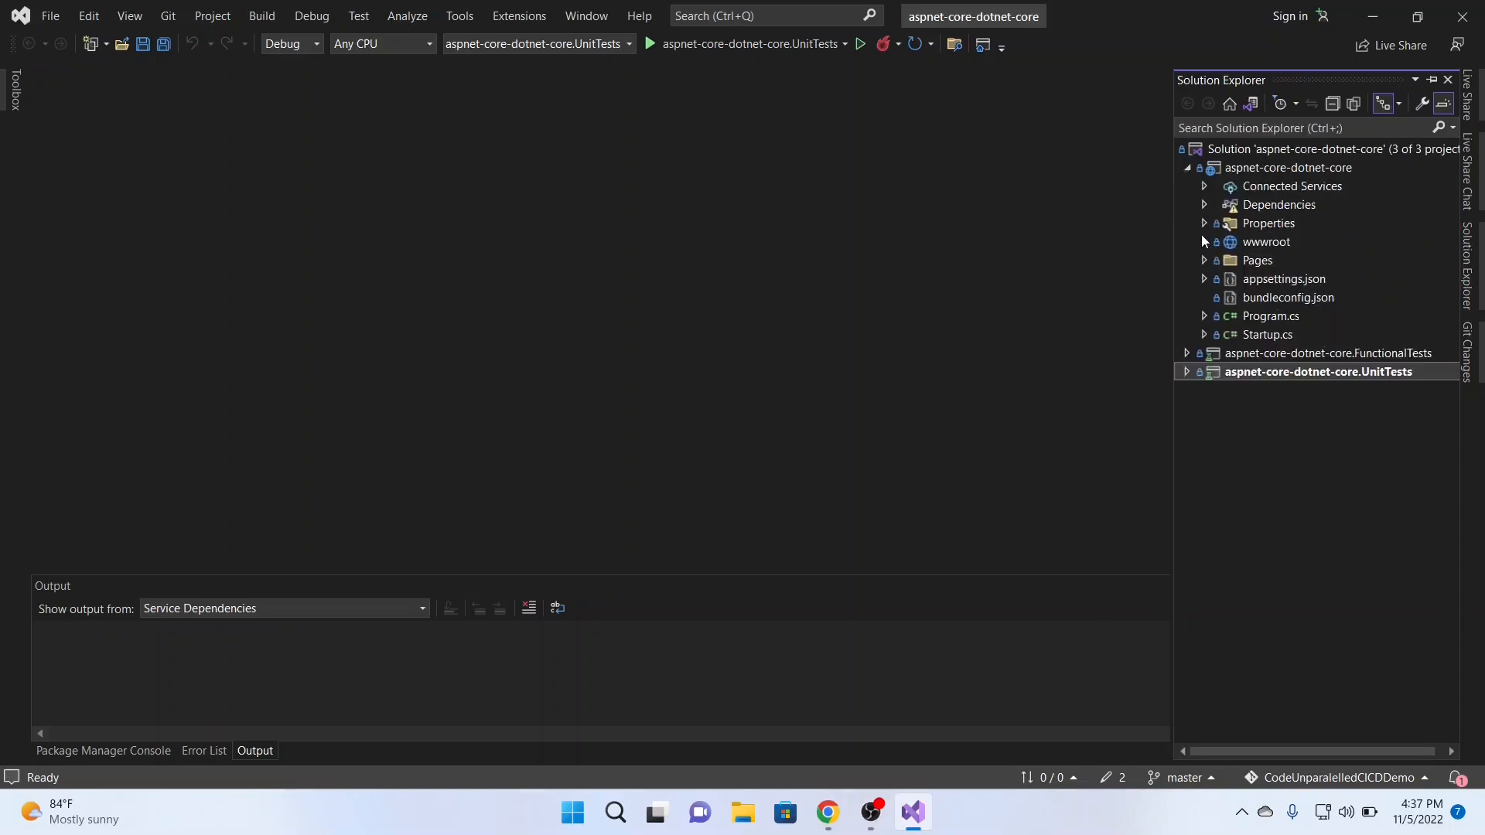
{"action": "left_click", "coordinate": [1204, 241]}
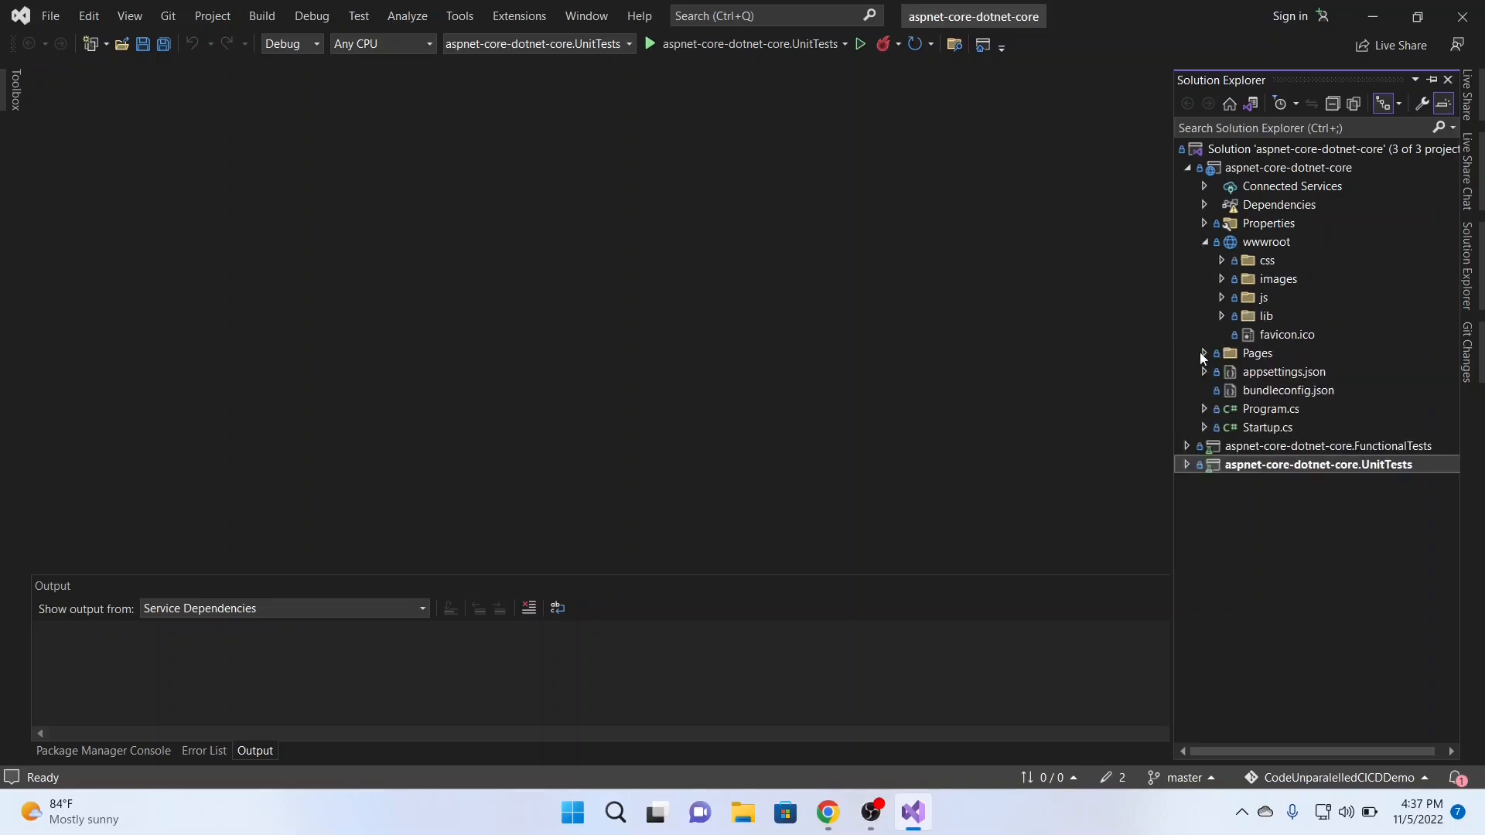
{"action": "left_click", "coordinate": [1203, 352]}
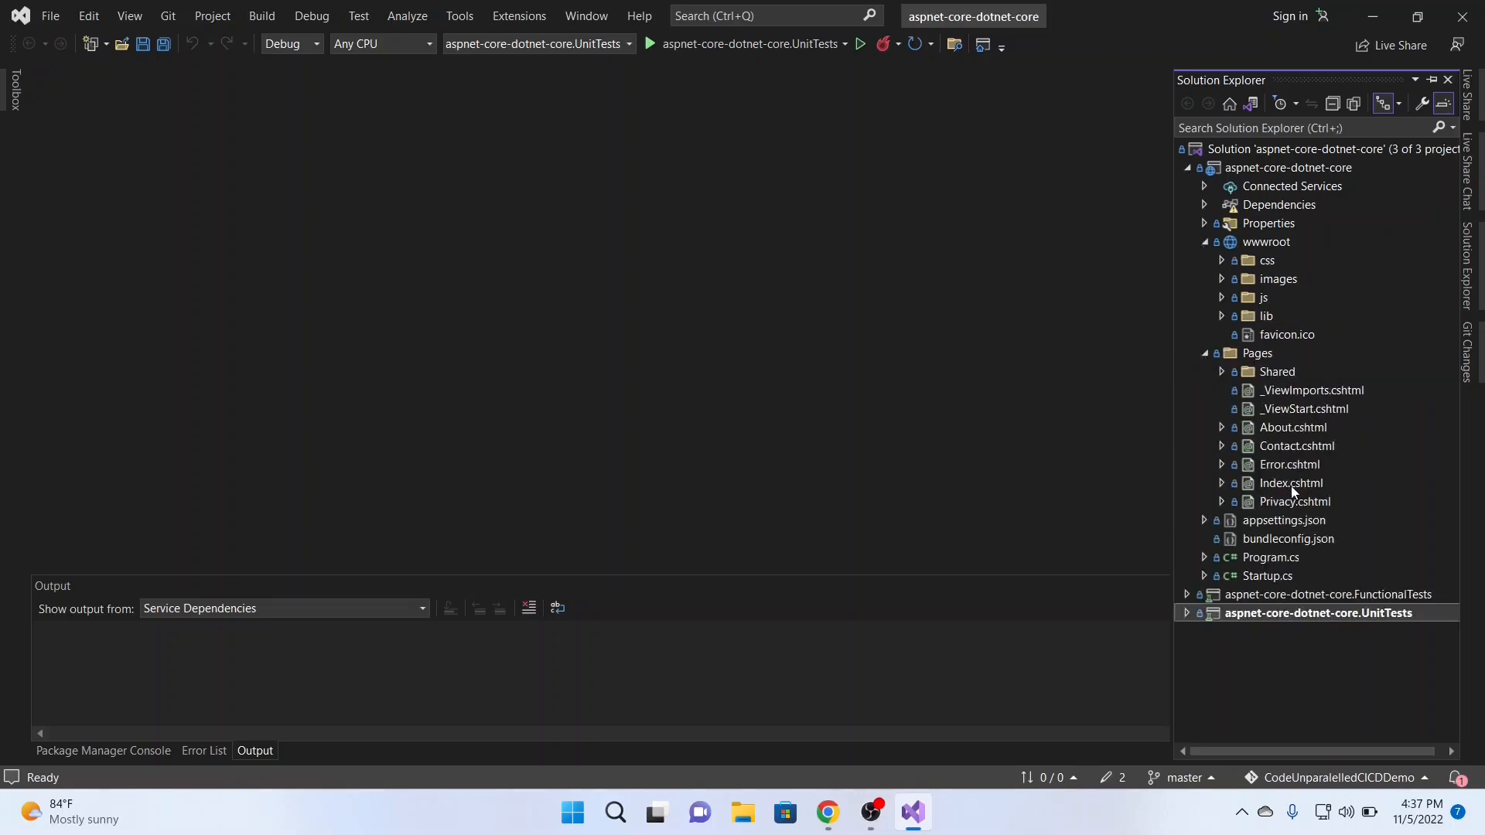
{"action": "double_click", "coordinate": [1290, 482]}
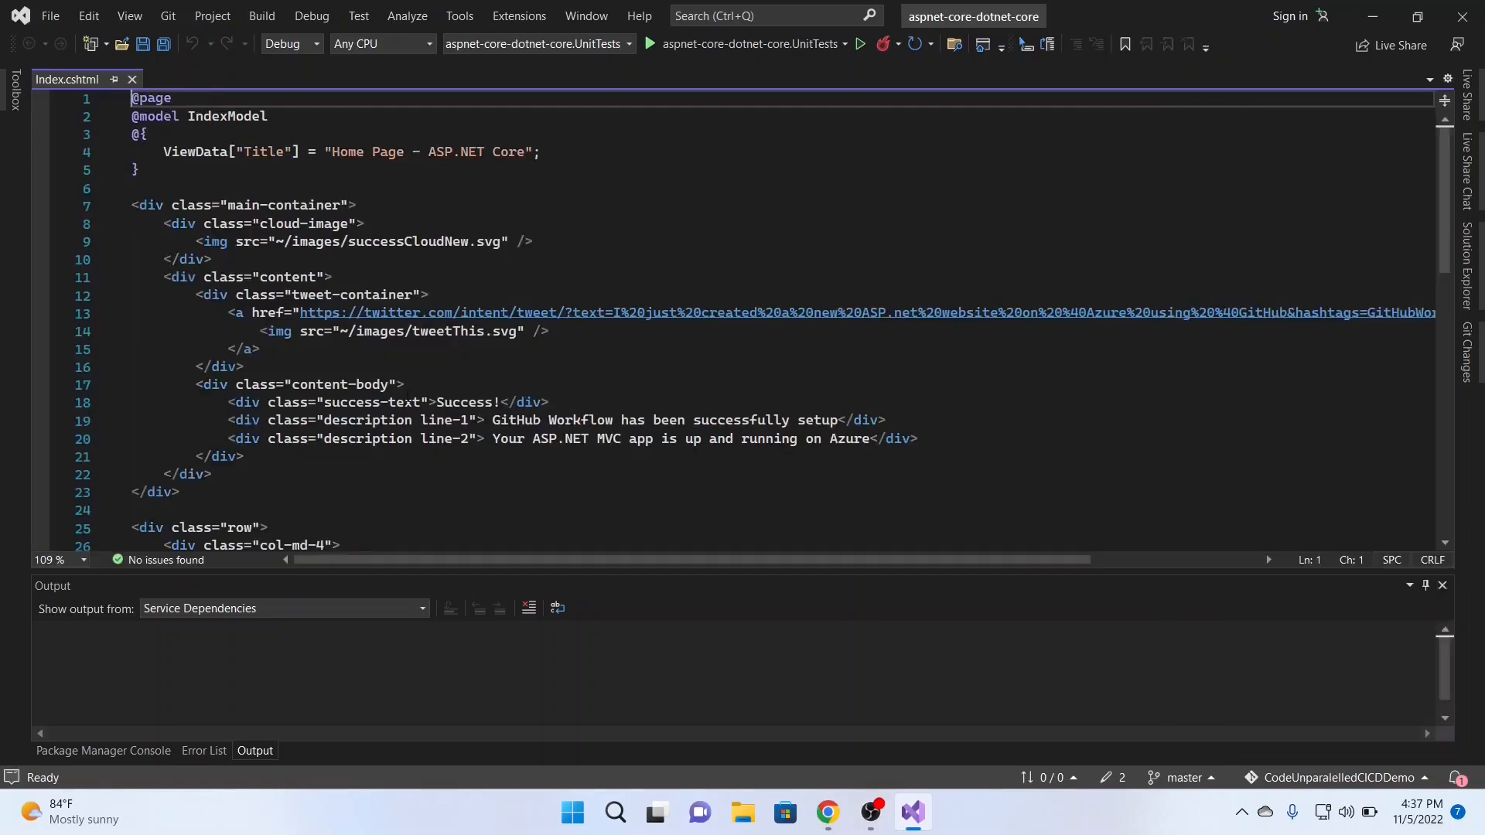
Replace the success-text heading 'Success!' with 'Code Unparalleled!' in Index.cshtml.
{"action": "scroll", "scroll_direction": "down", "scroll_amount": 3}
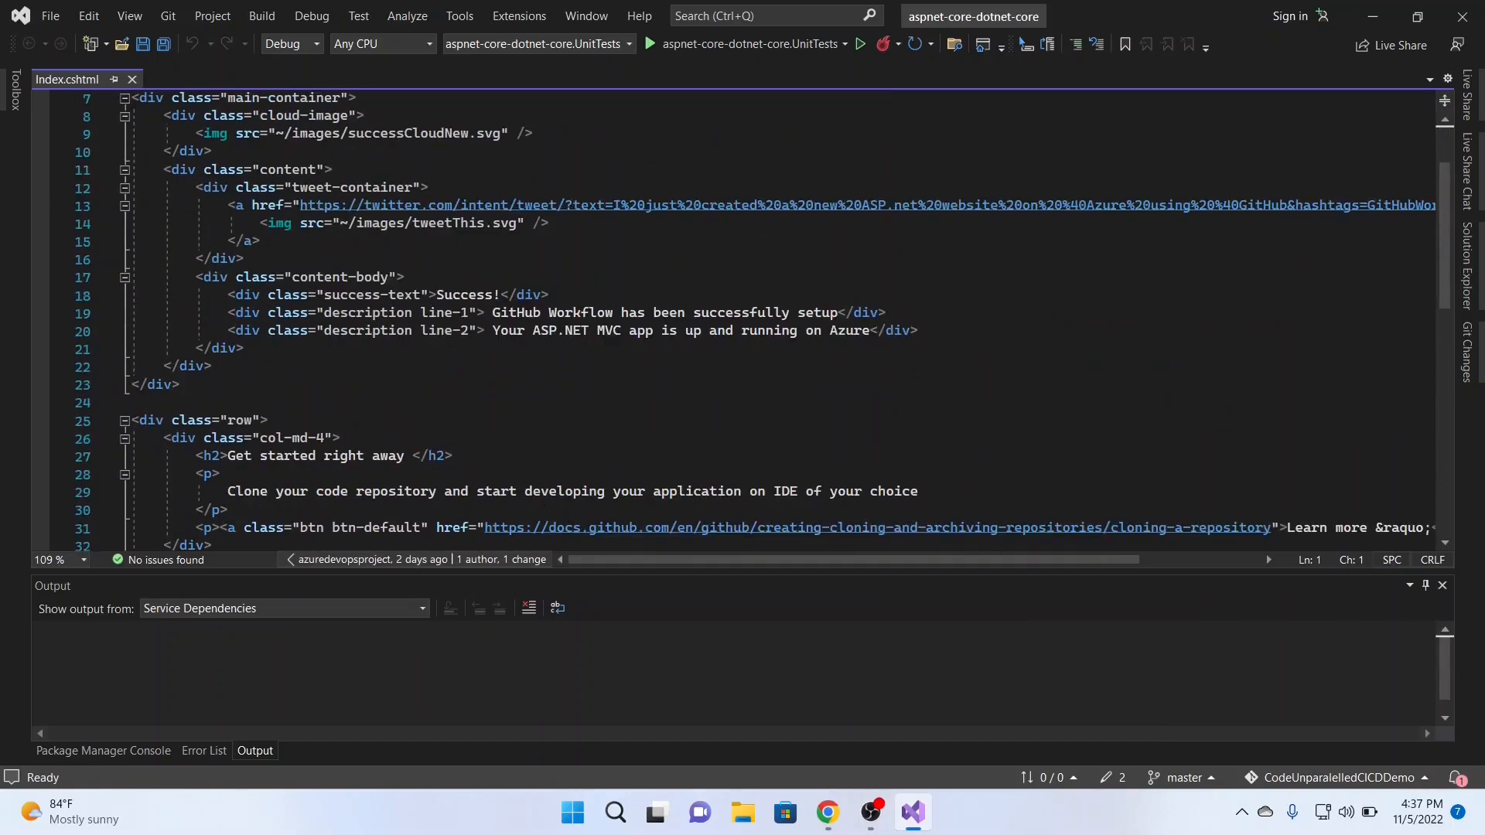
{"action": "type", "text": "Code Unpara"}
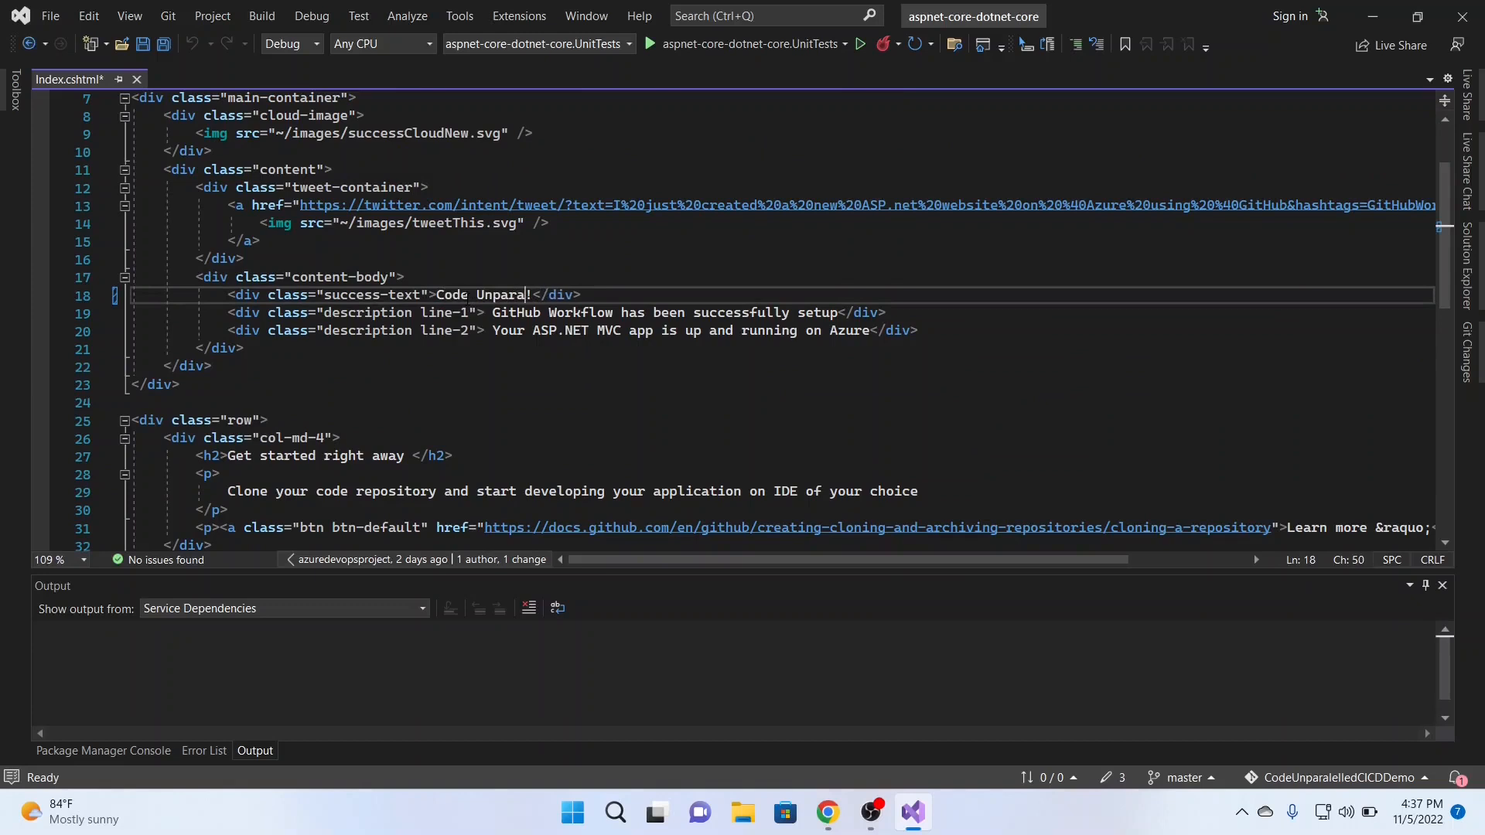
{"action": "type", "text": "lleled"}
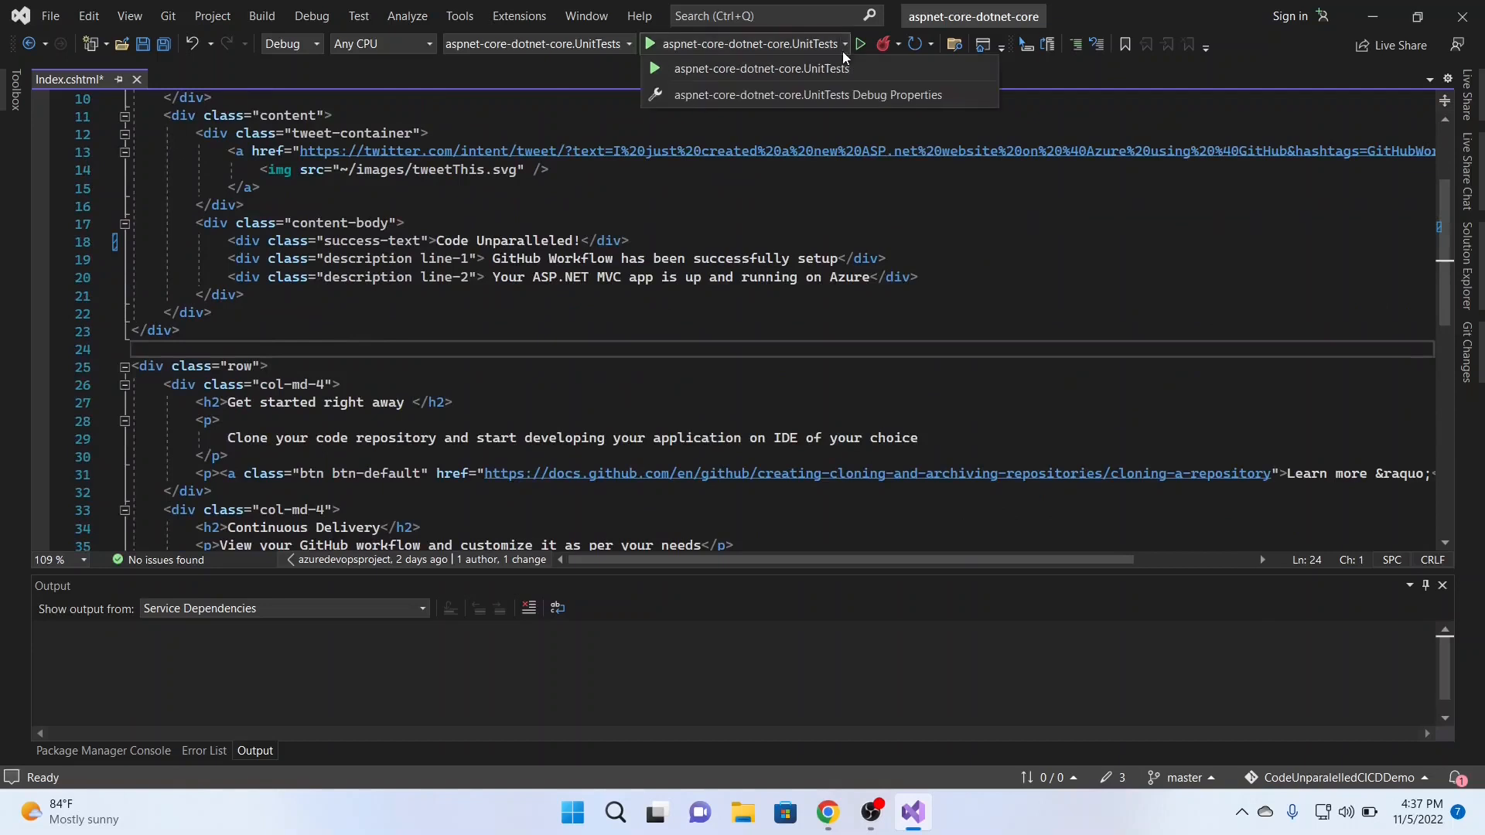
{"action": "mouse_move", "coordinate": [669, 123]}
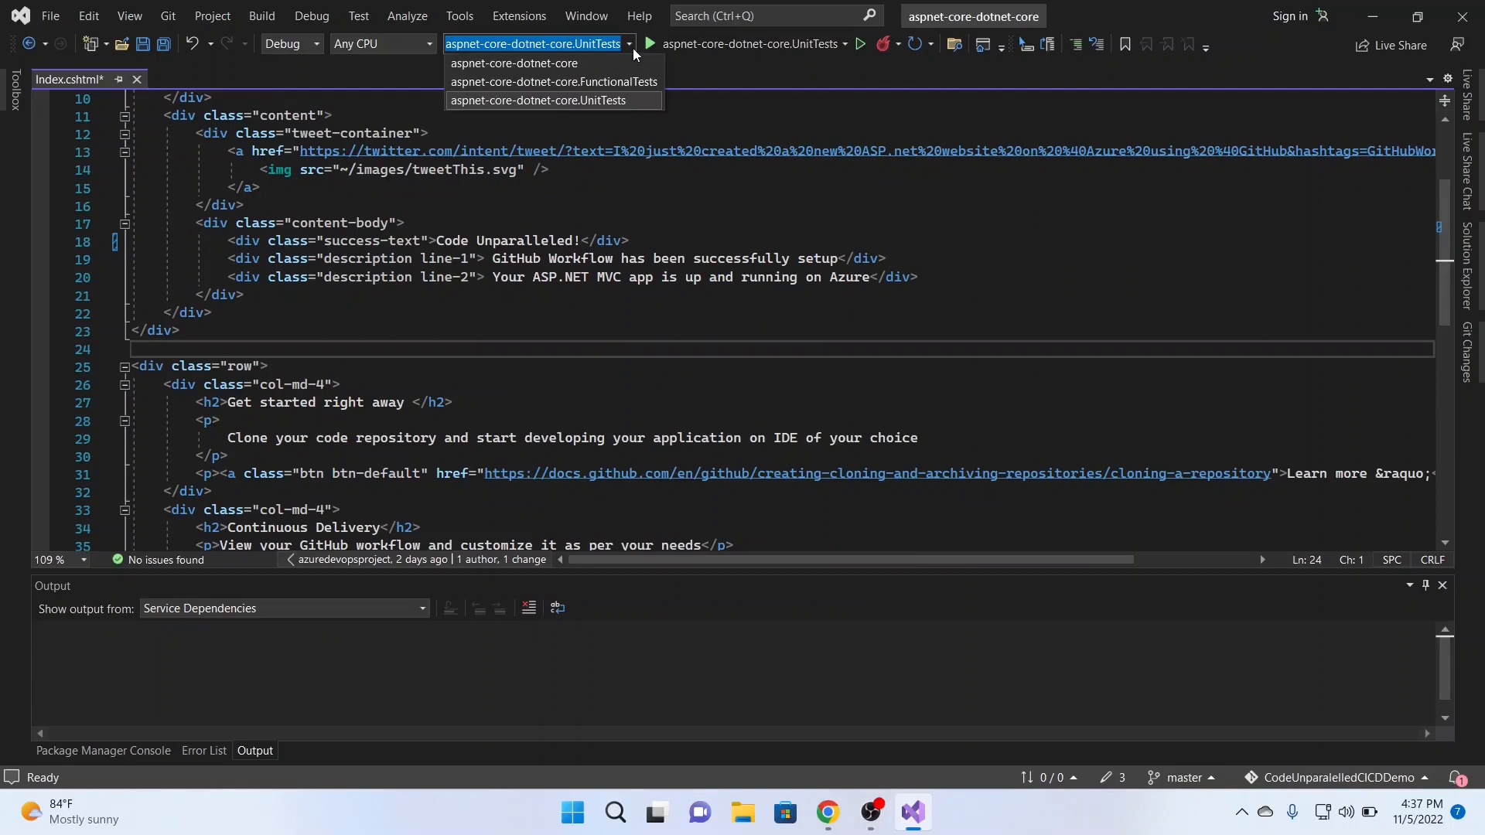
Save the file, check the Web Browser launch option, and start a local debug run.
{"action": "left_click", "coordinate": [513, 62]}
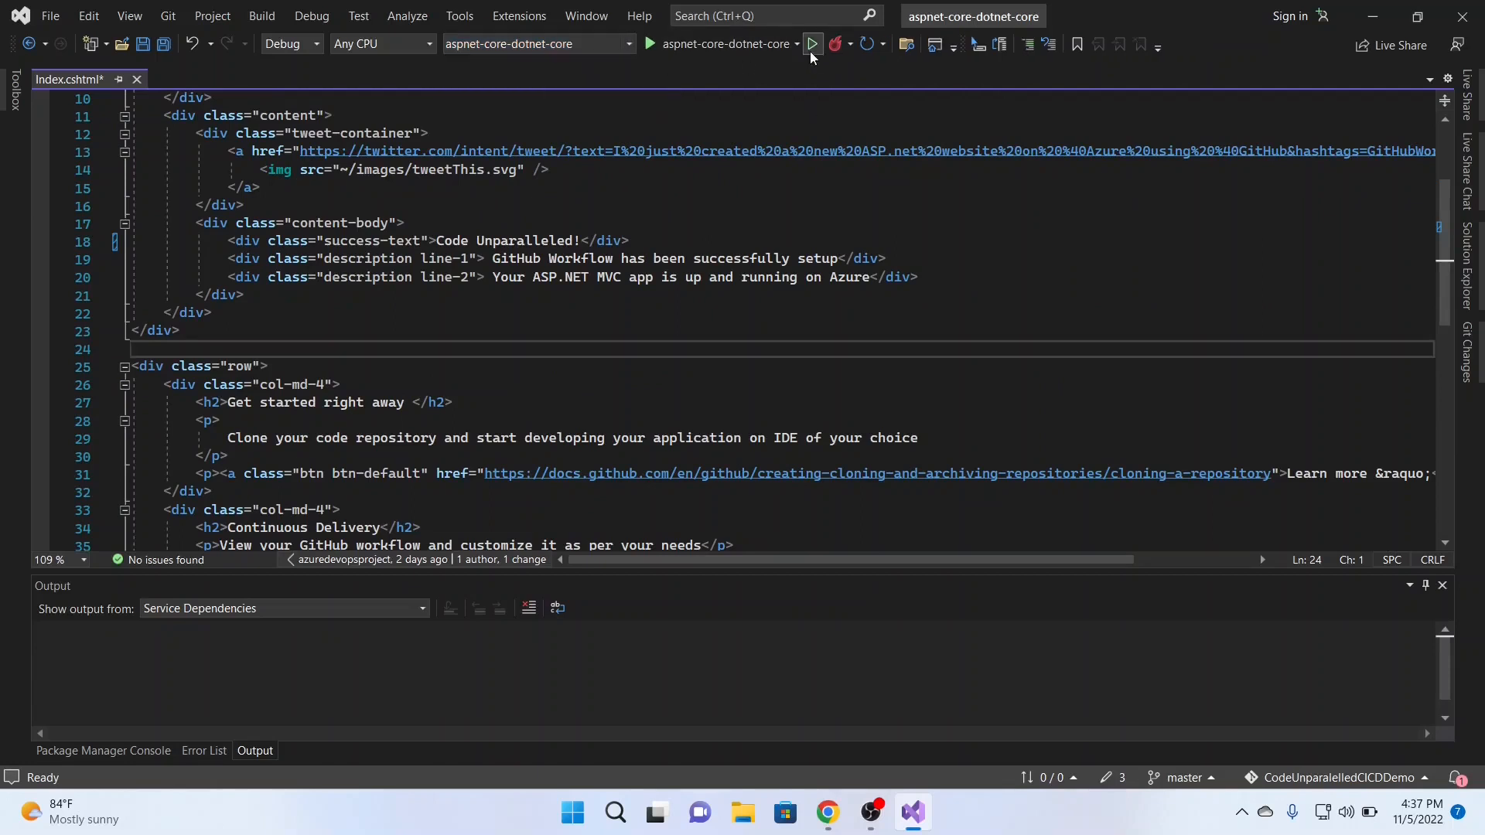
{"action": "left_click", "coordinate": [797, 43]}
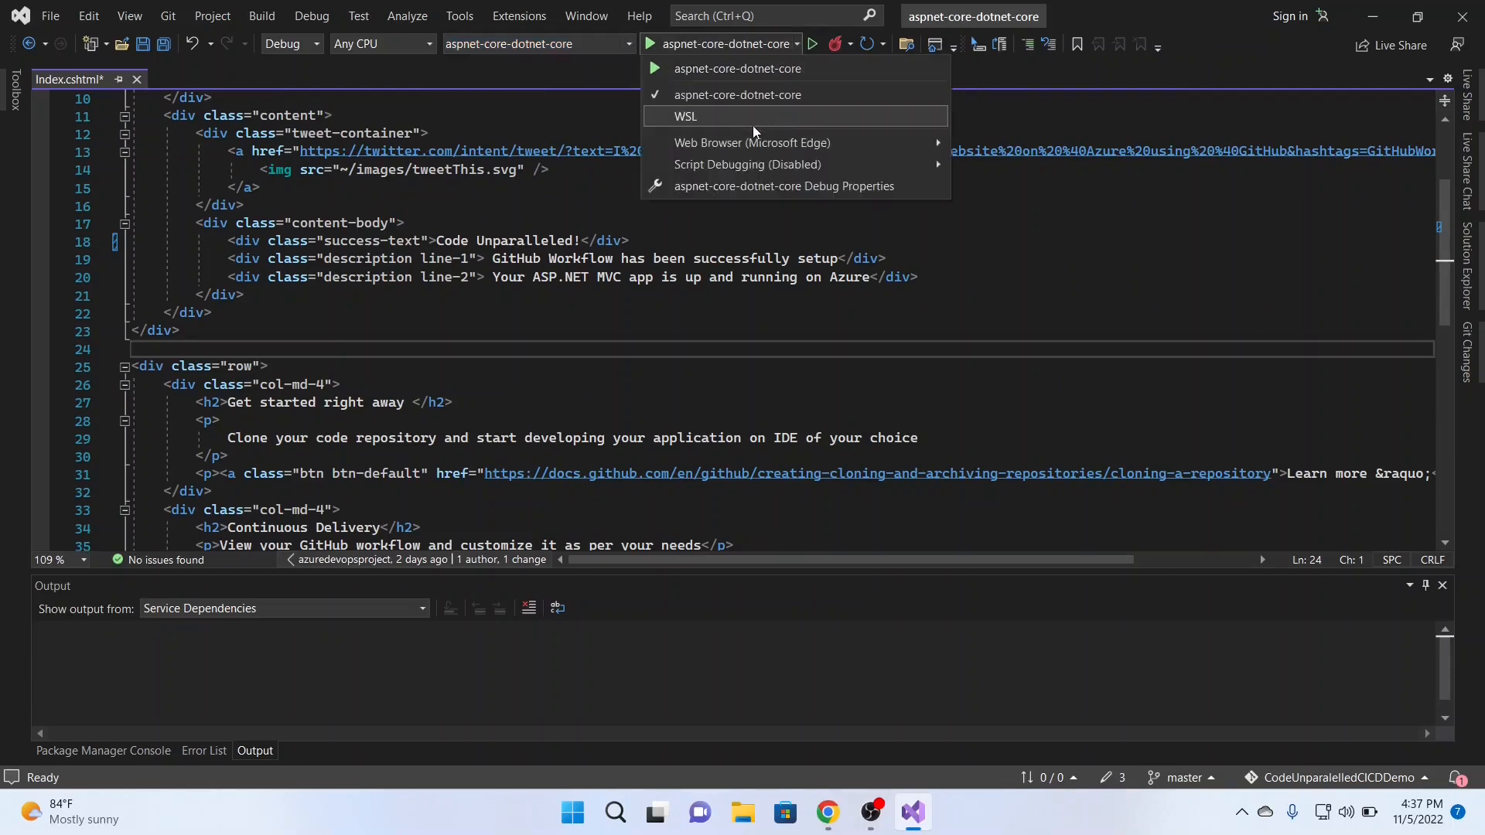
{"action": "mouse_move", "coordinate": [752, 142]}
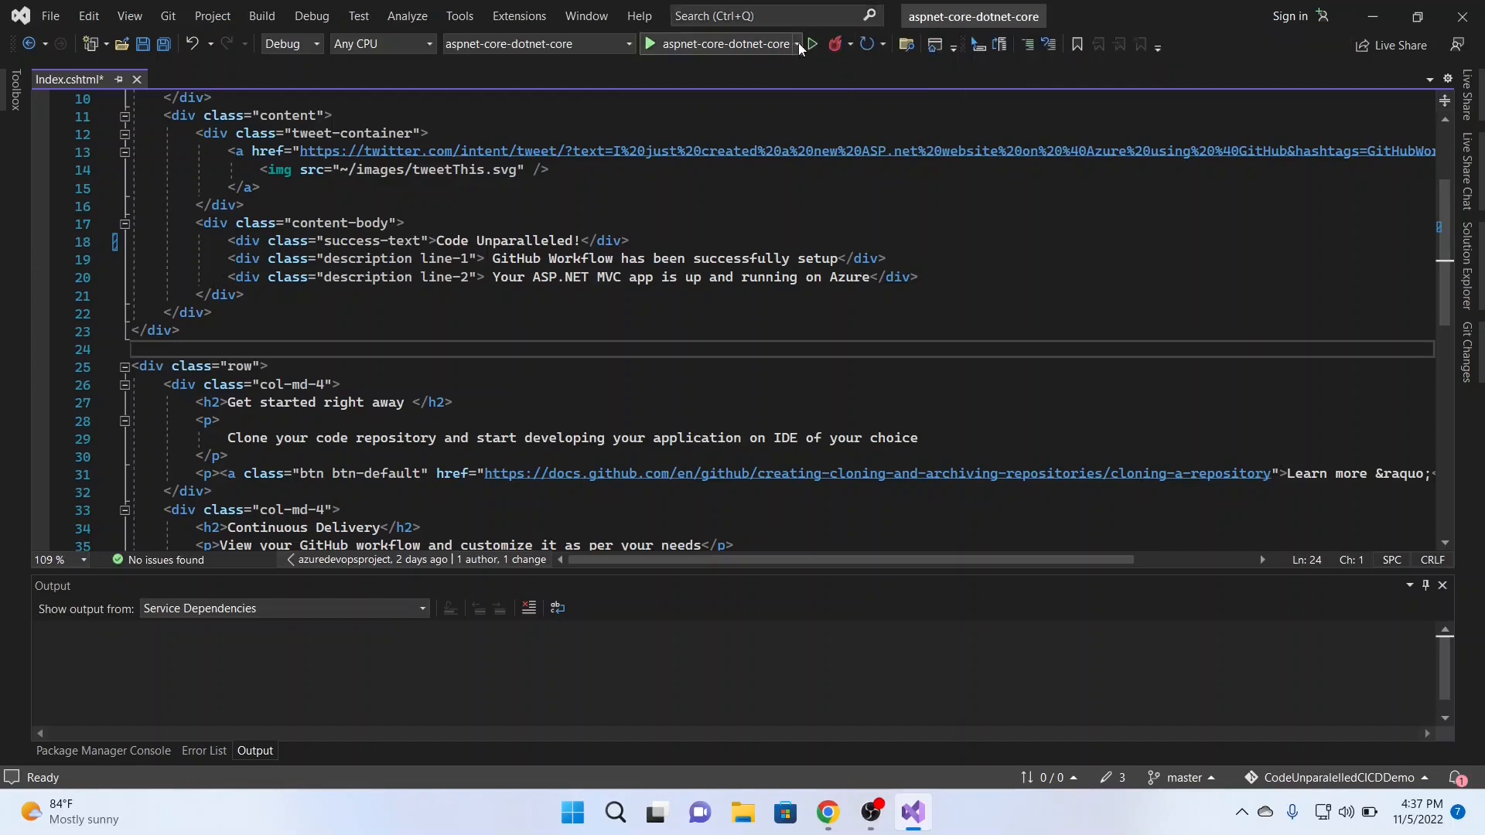
{"action": "left_click", "coordinate": [798, 43]}
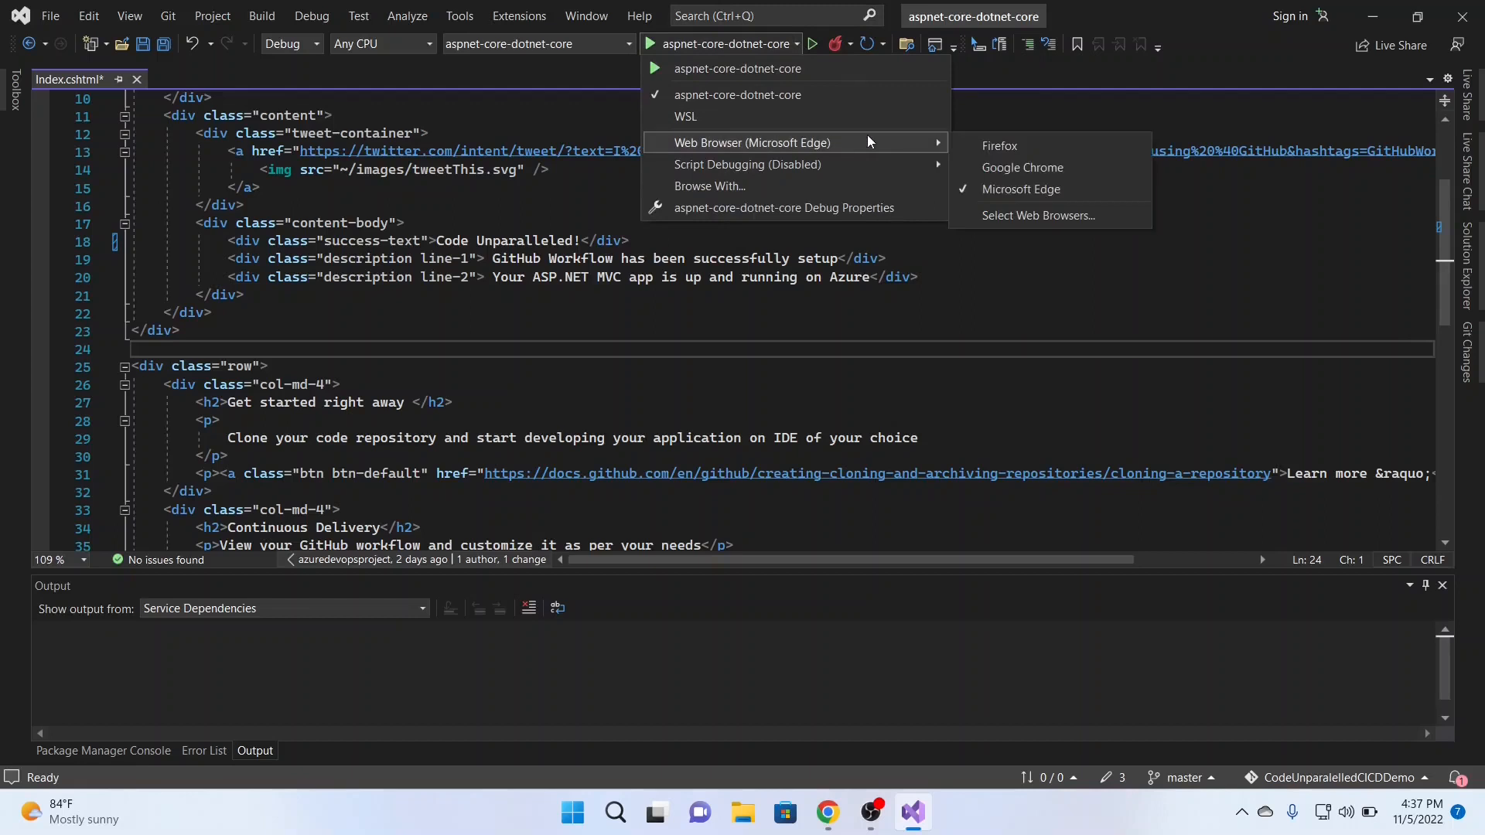
{"action": "left_click", "coordinate": [797, 80]}
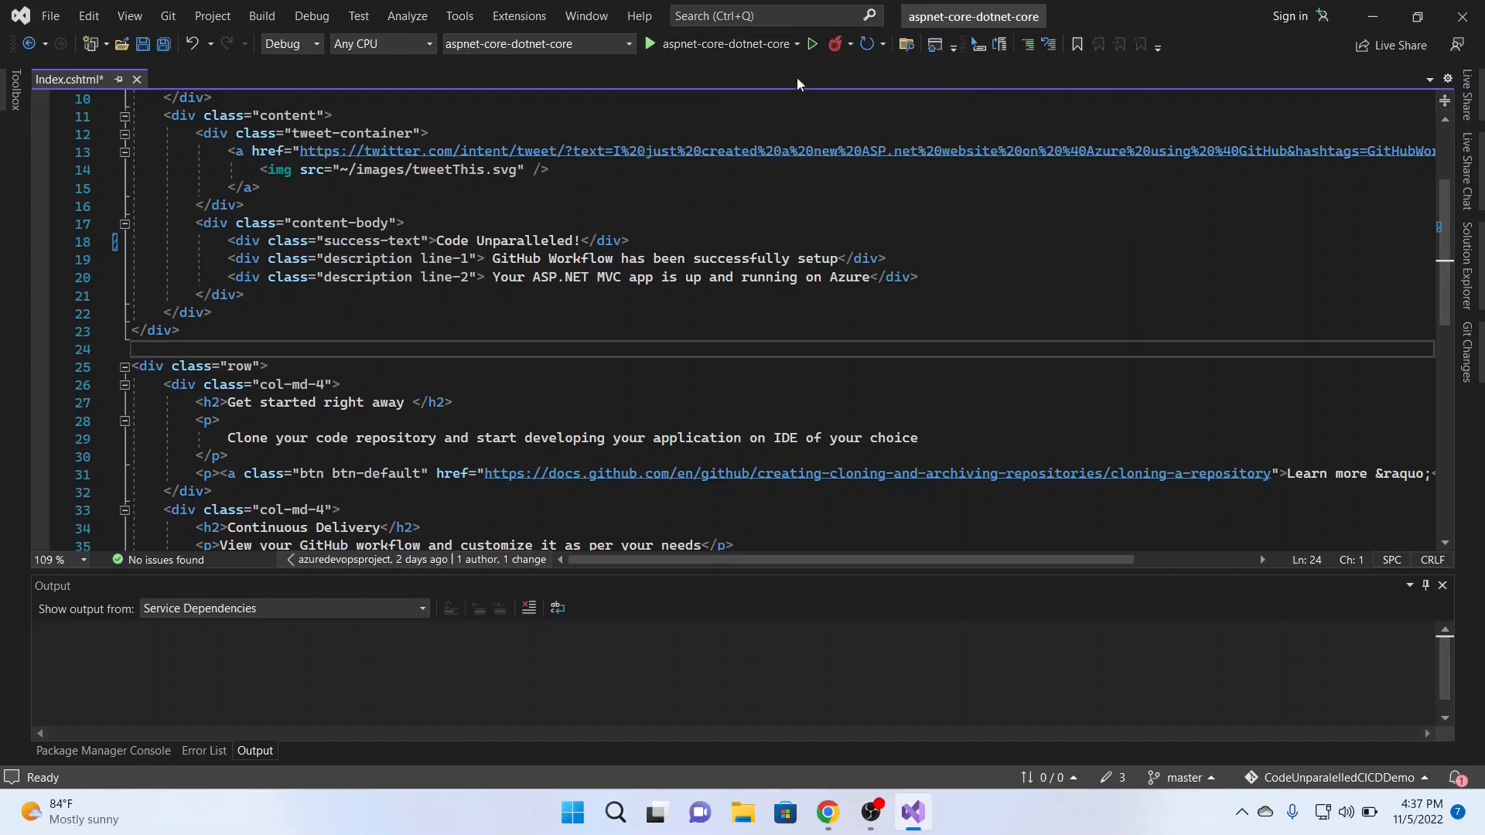
{"action": "left_click", "coordinate": [650, 44]}
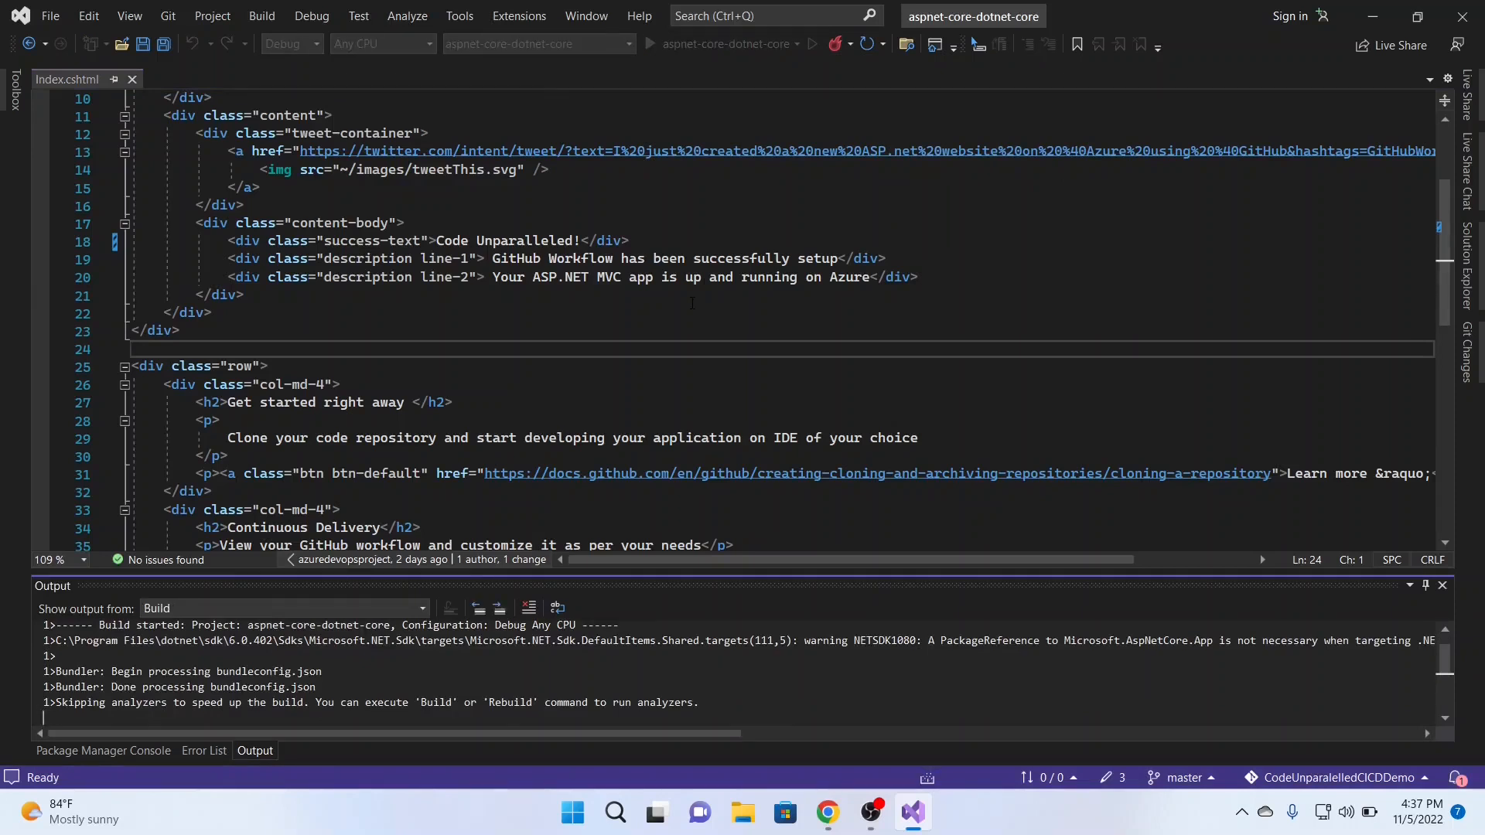
View the localhost home page showing the Code Unparalleled! heading.
{"action": "left_click", "coordinate": [649, 43]}
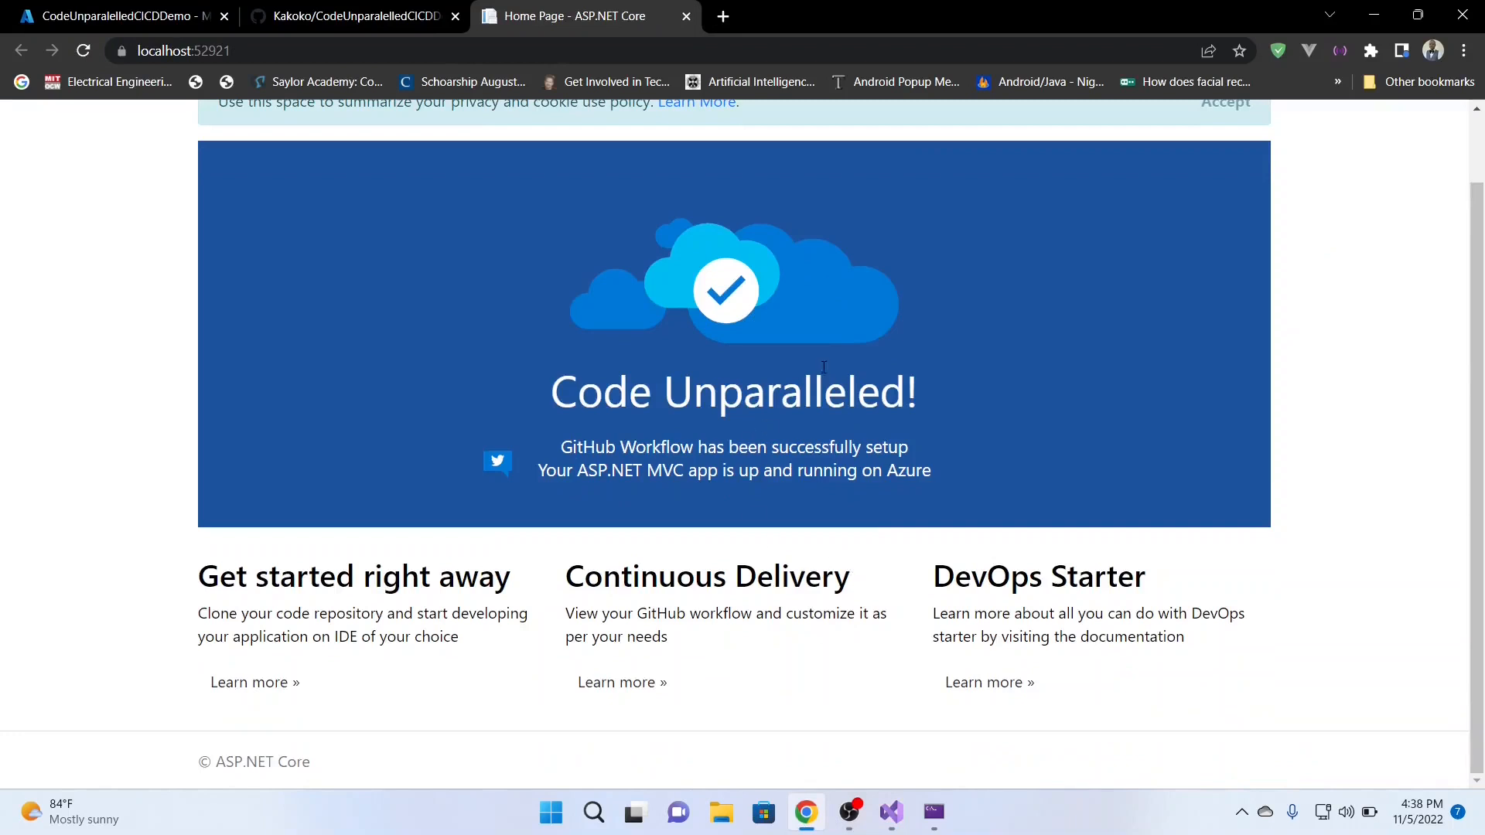
{"action": "mouse_move", "coordinate": [911, 393]}
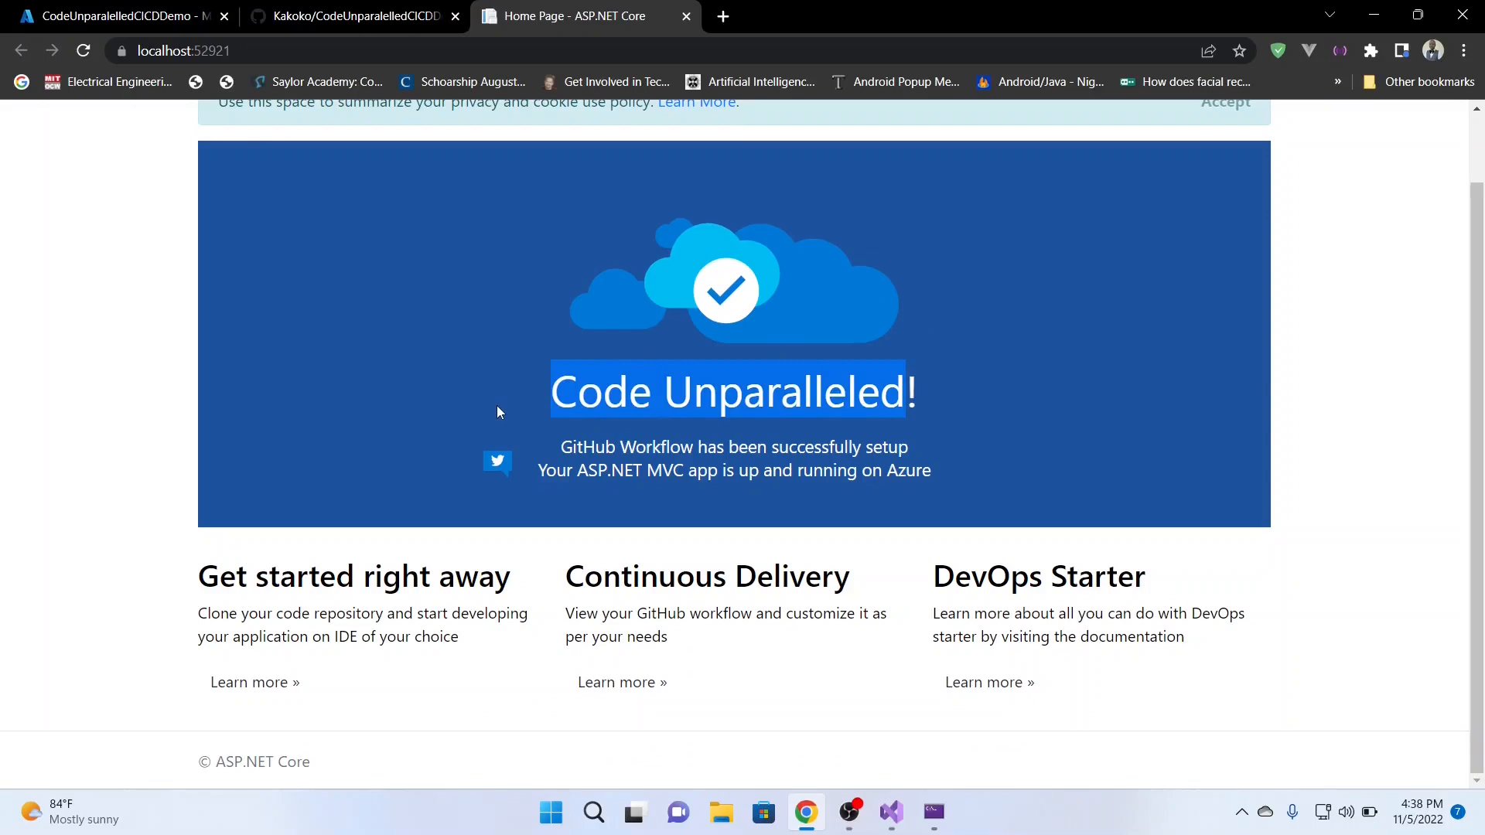
Browse the live site from the DevOps Starter page and confirm it still reads Success!
{"action": "left_click", "coordinate": [113, 16]}
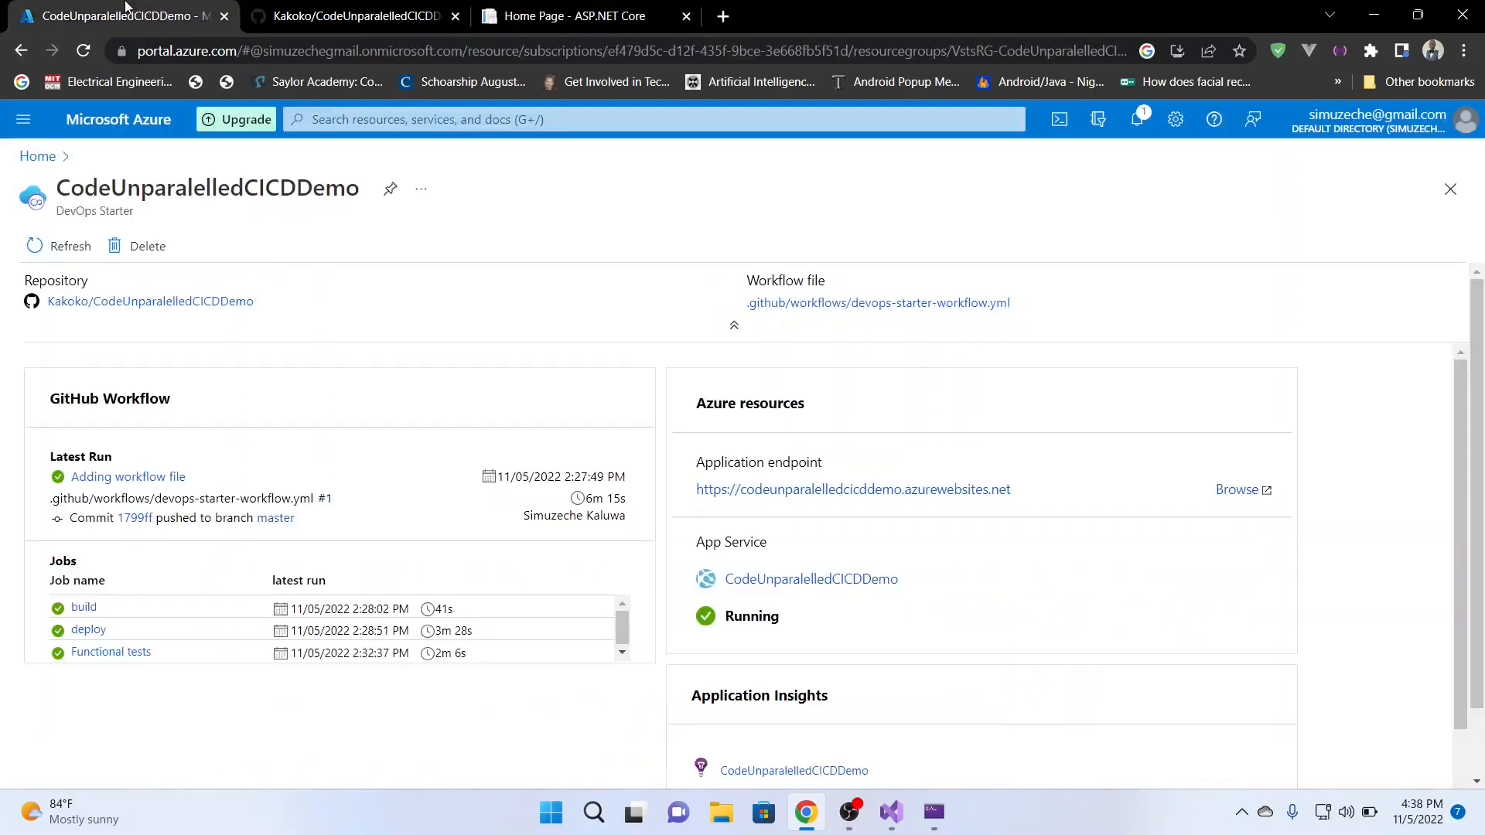
{"action": "mouse_move", "coordinate": [1245, 490]}
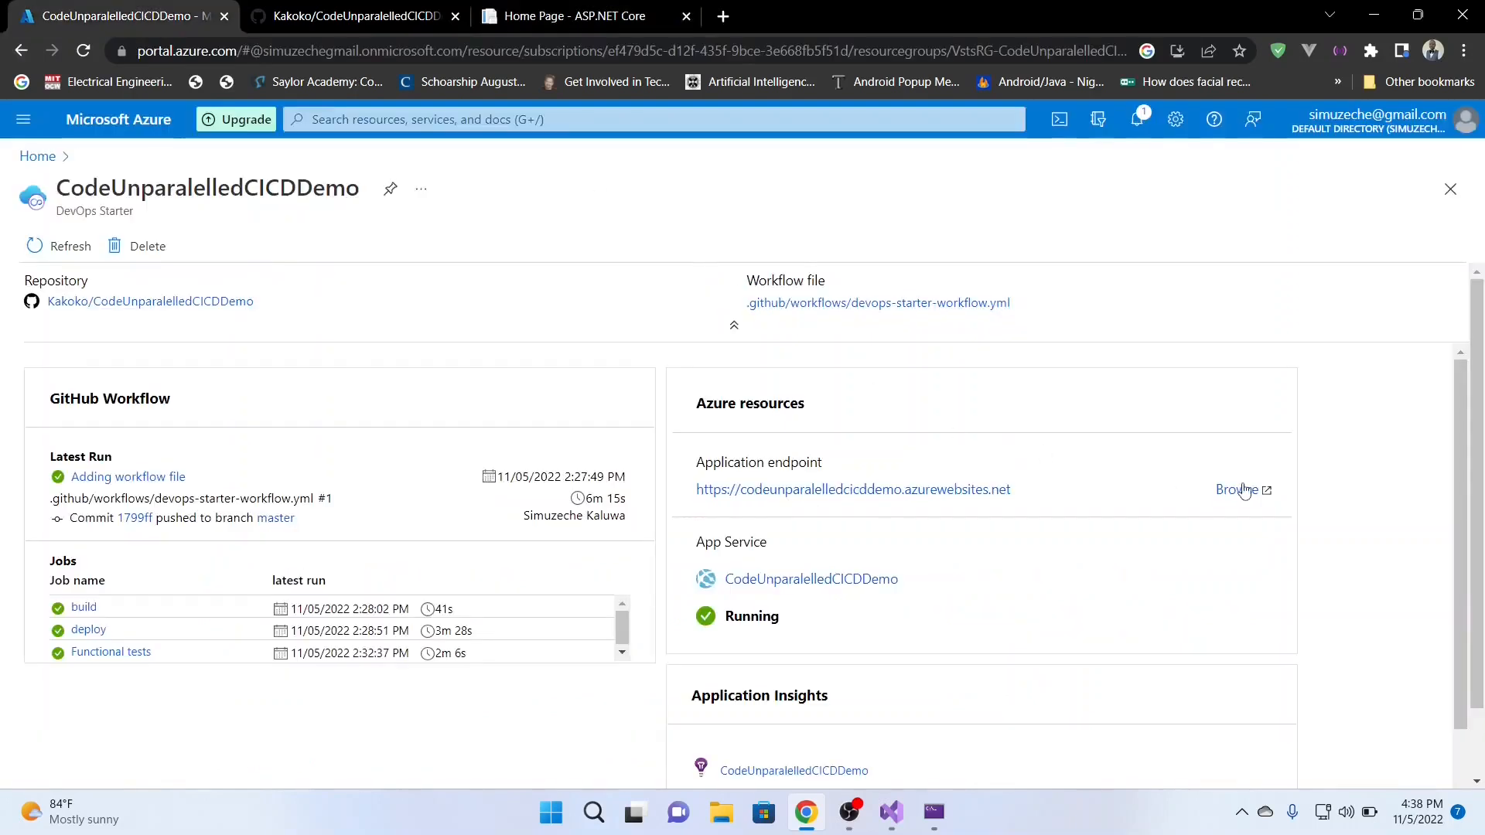
{"action": "left_click", "coordinate": [1238, 490]}
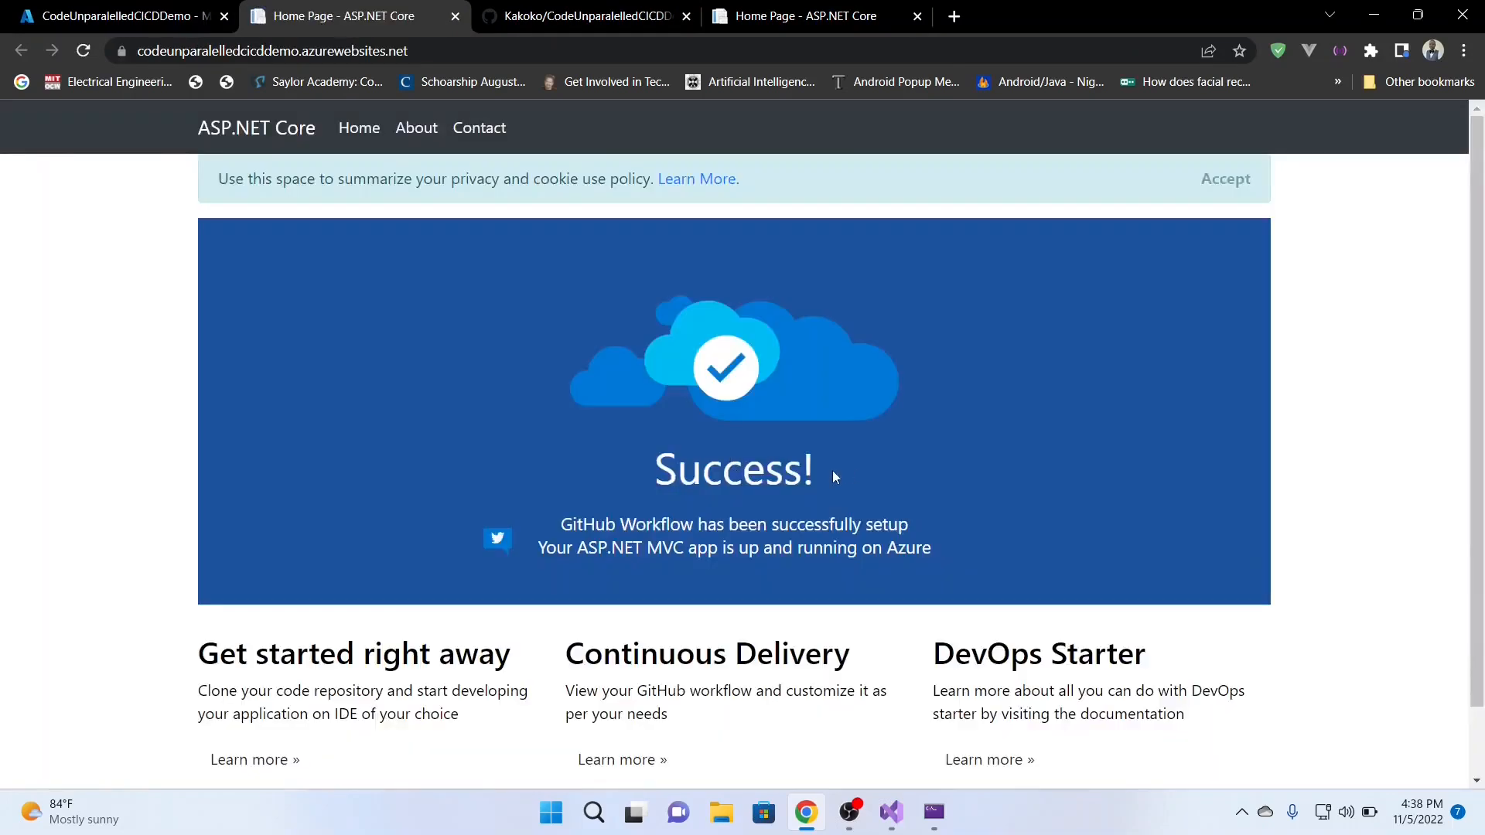
{"action": "double_click", "coordinate": [734, 471]}
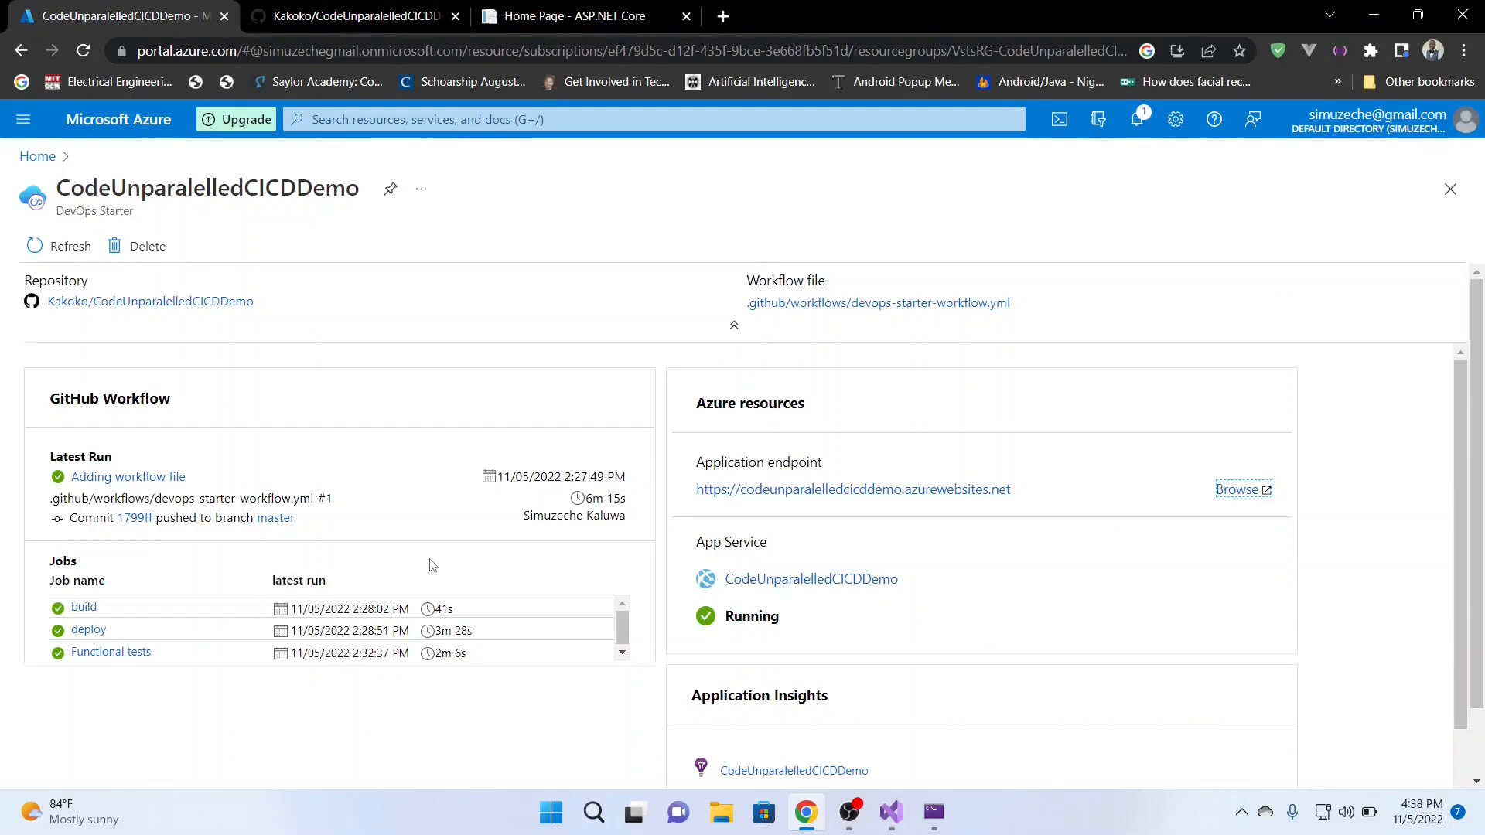
Close the local debug console and the localhost site tab.
{"action": "left_click", "coordinate": [931, 813]}
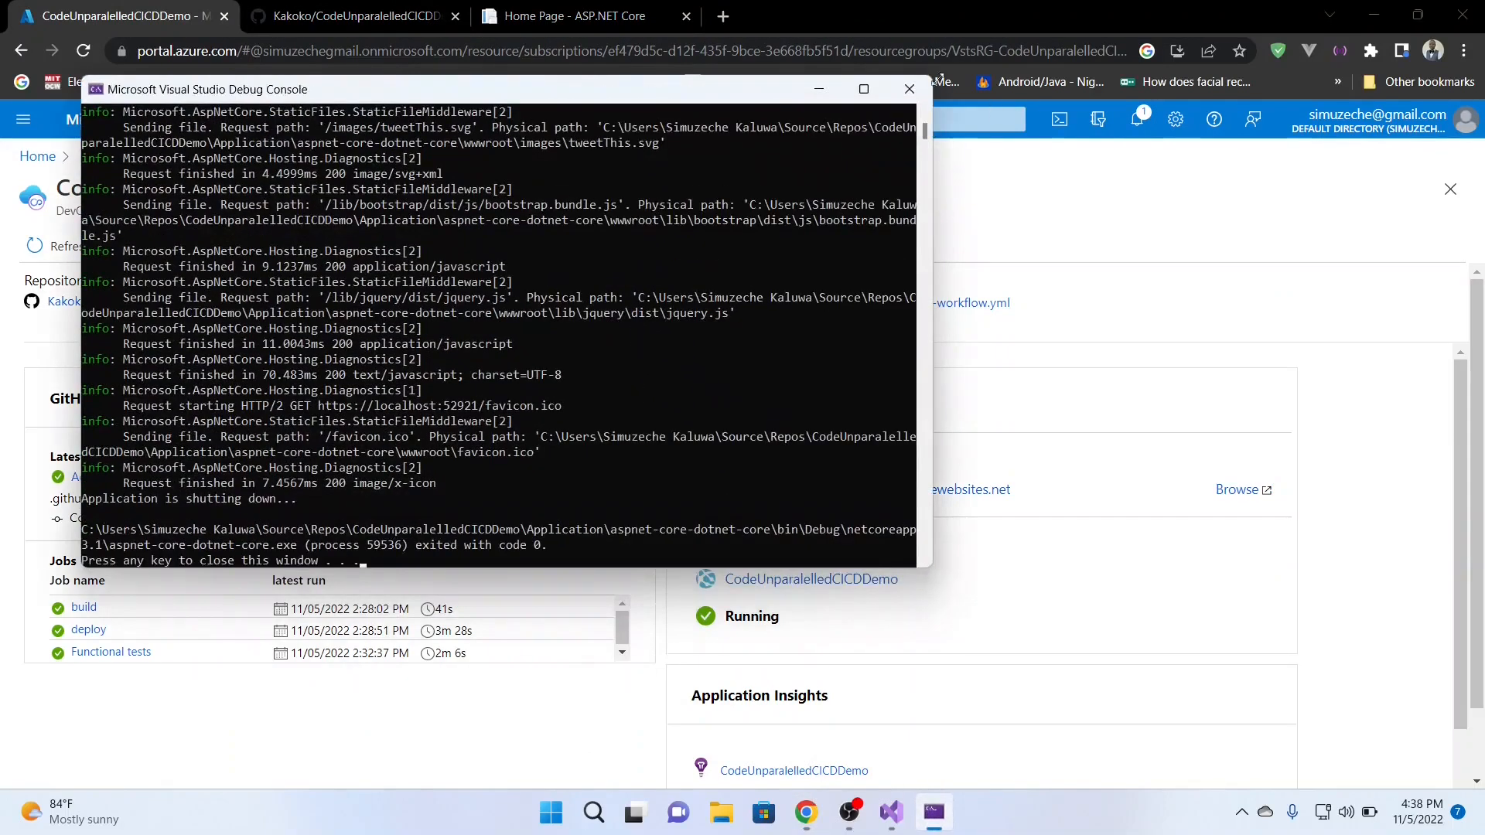
{"action": "left_click", "coordinate": [908, 88]}
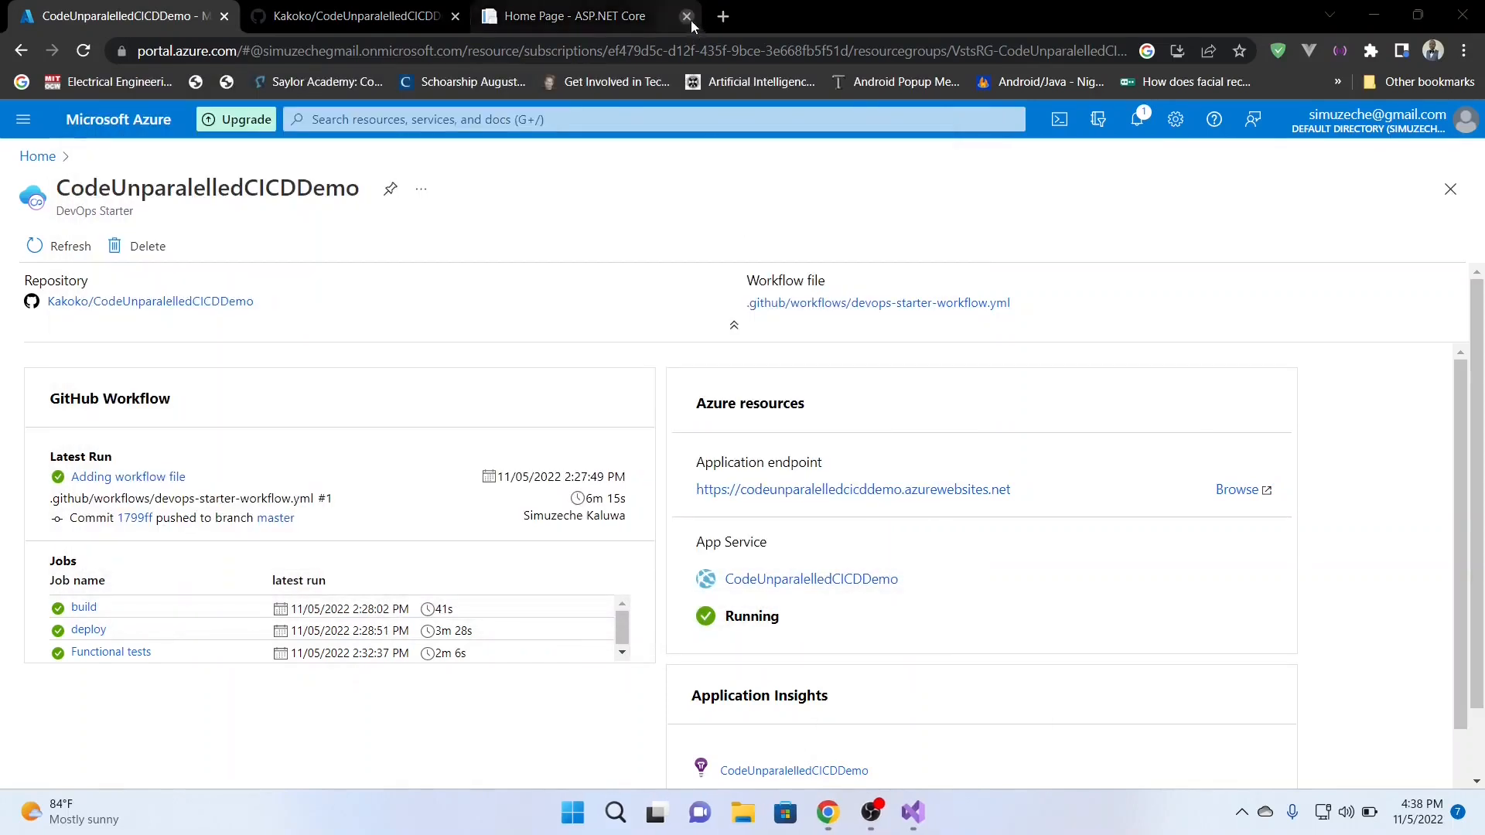
{"action": "left_click", "coordinate": [685, 16]}
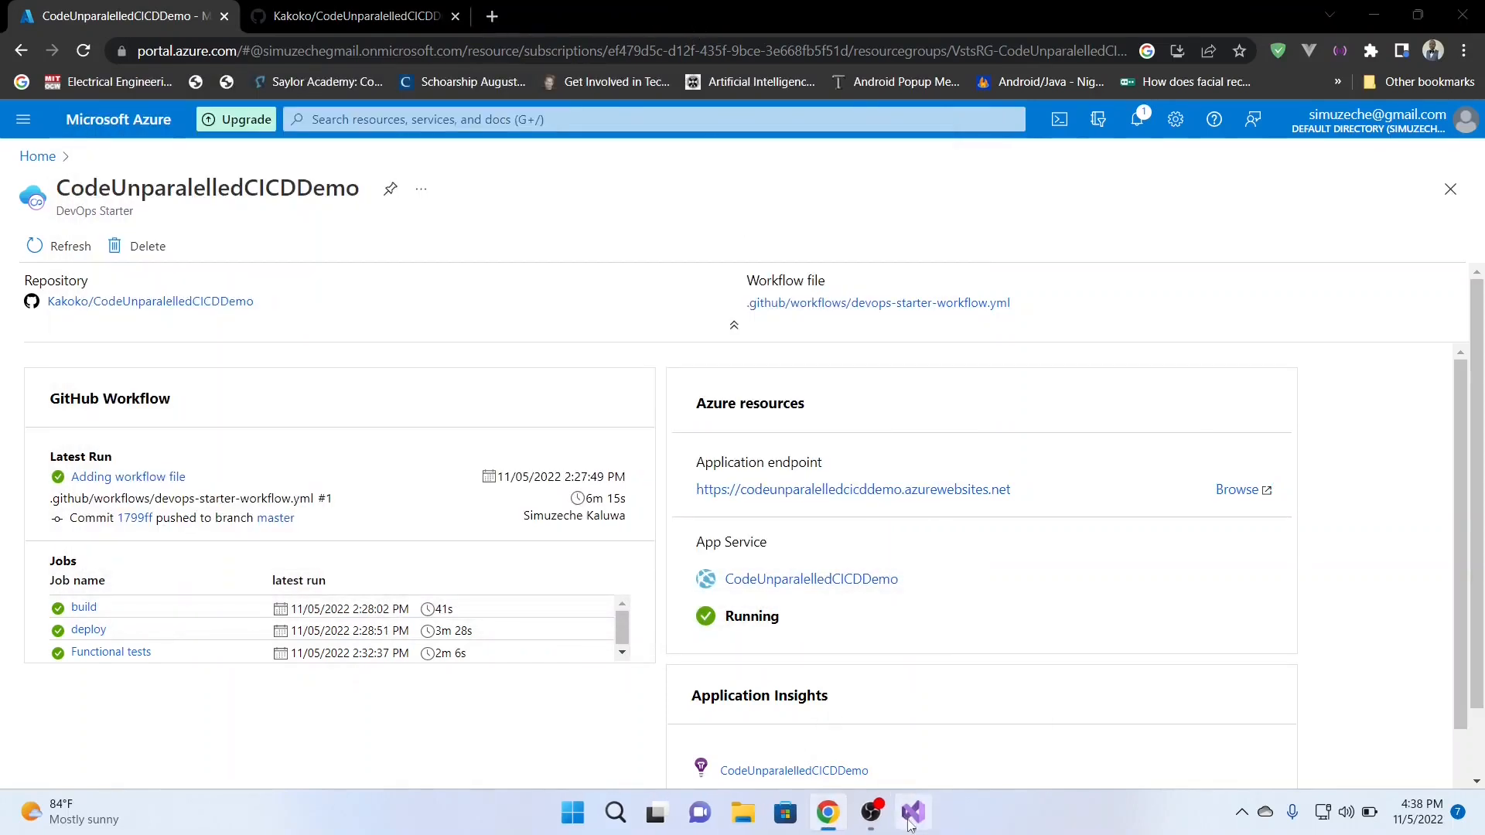
Return to Visual Studio and bring up Git Changes ready for a commit message.
{"action": "left_click", "coordinate": [911, 812]}
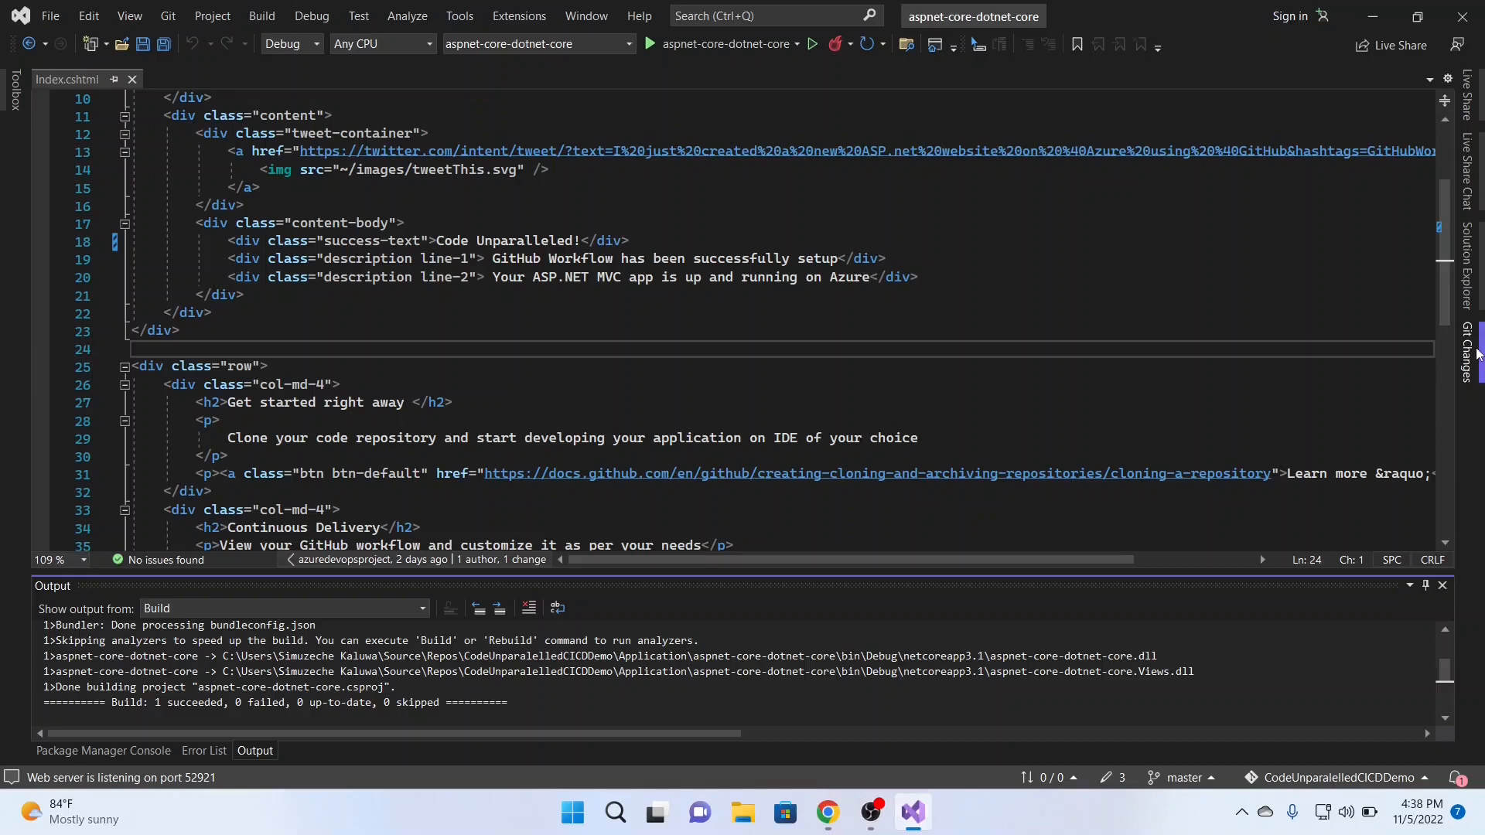
{"action": "left_click", "coordinate": [1469, 340]}
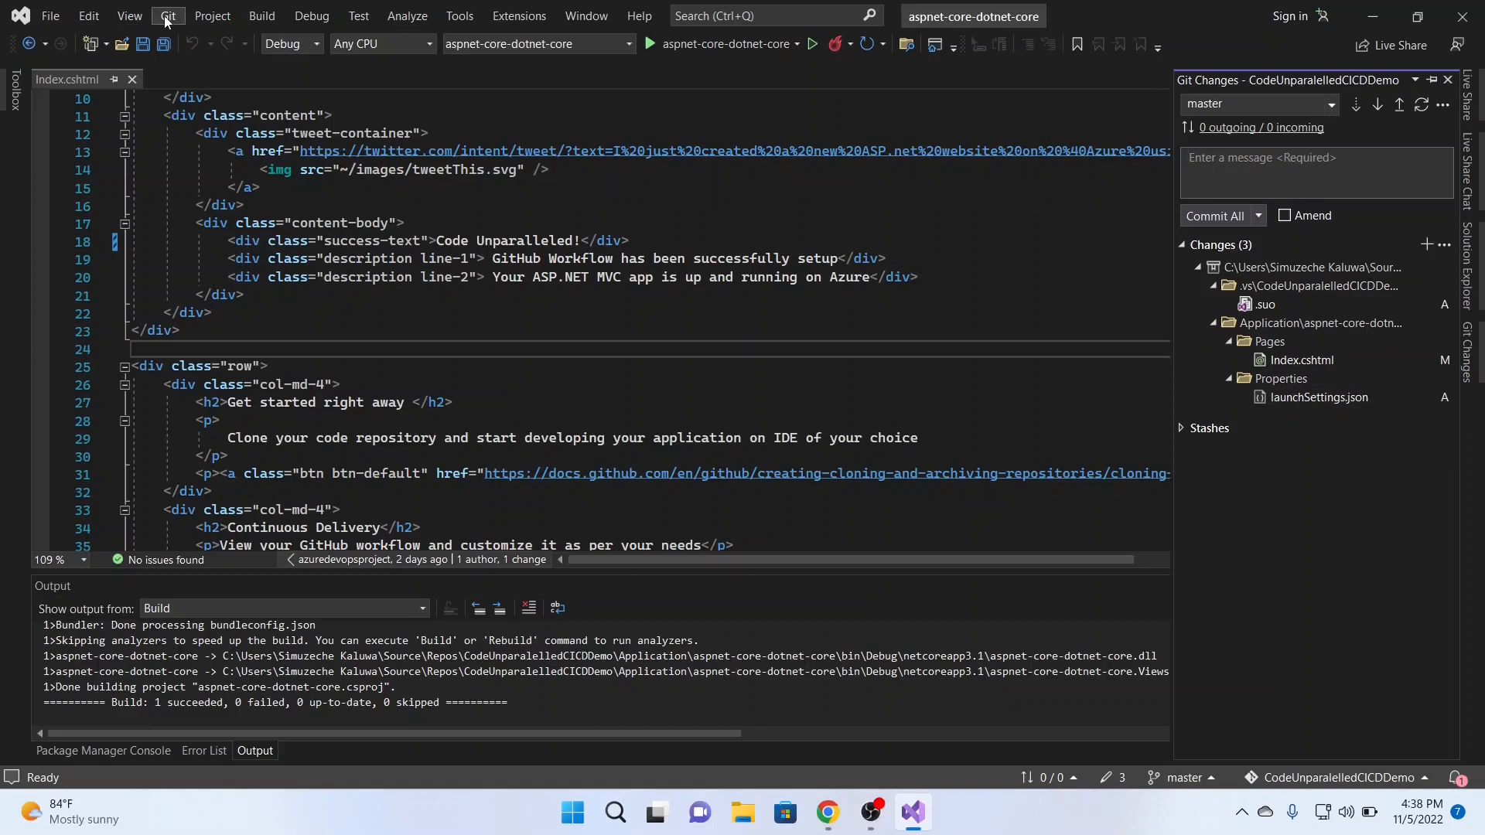
{"action": "left_click", "coordinate": [167, 16]}
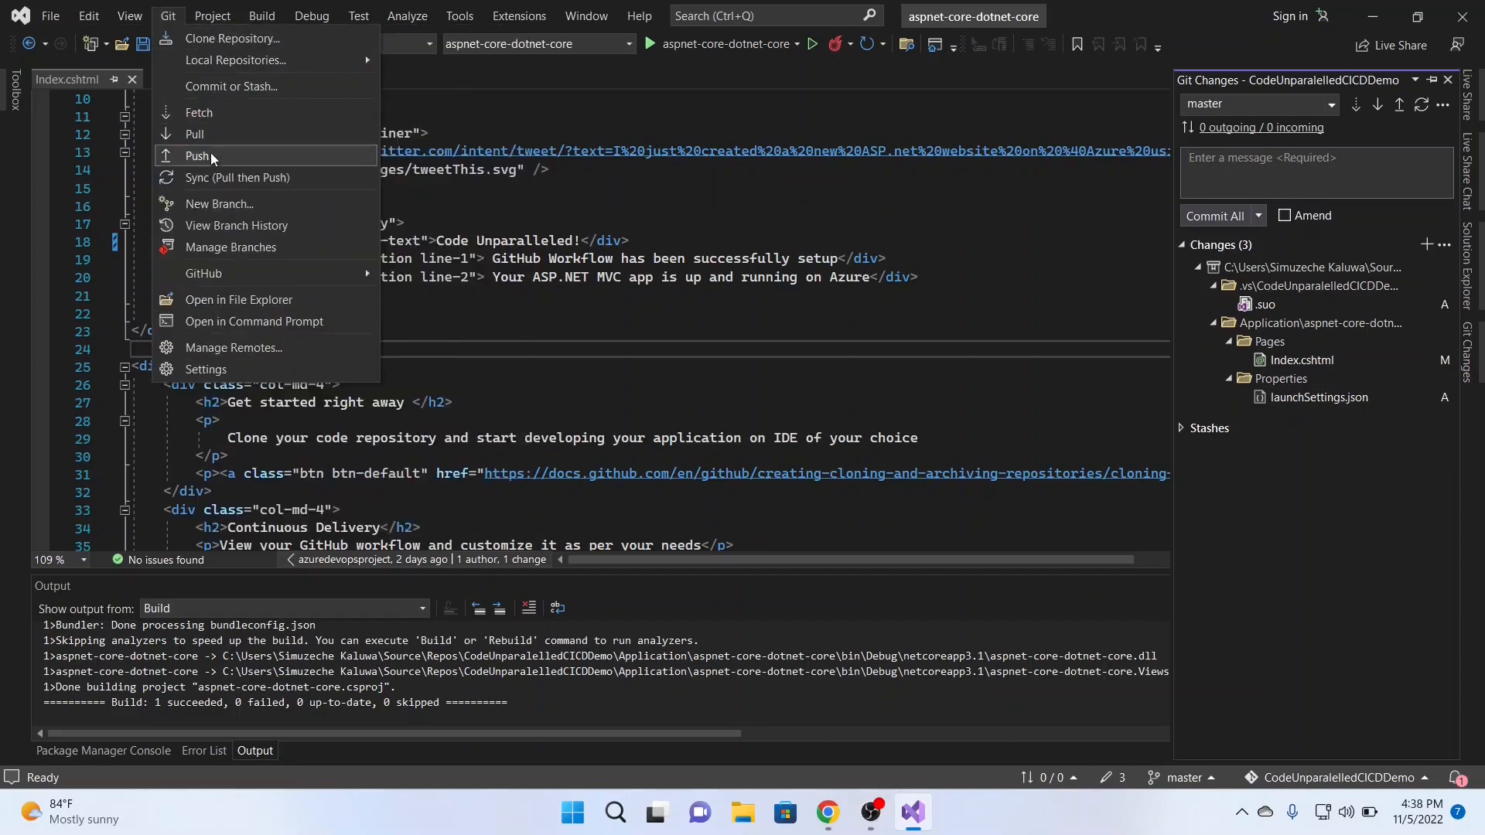
{"action": "left_click", "coordinate": [129, 15]}
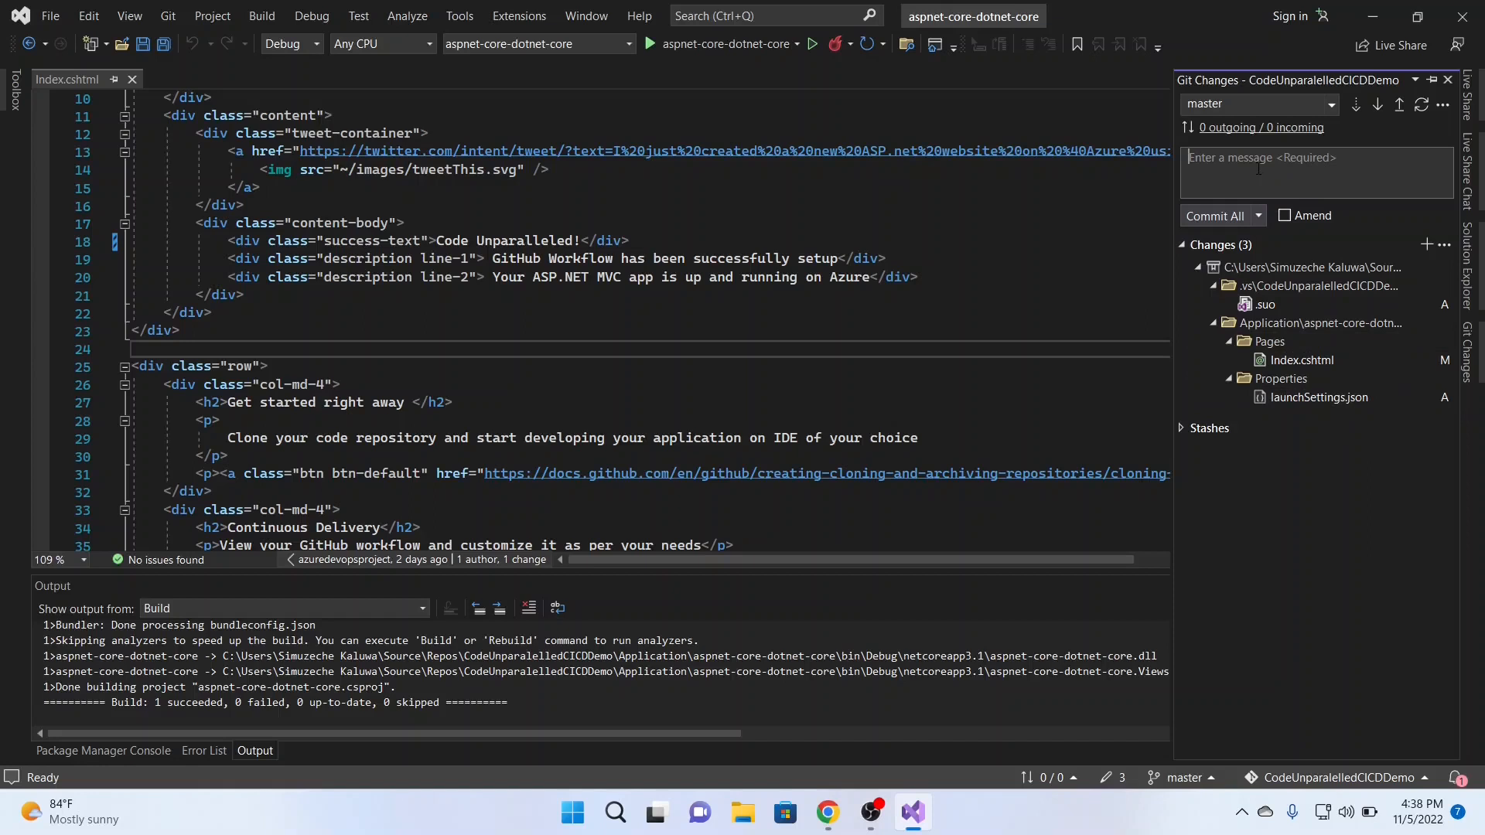
Commit all with message 'Refactor: Changed Text' and push to origin master.
{"action": "type", "text": "Cha"}
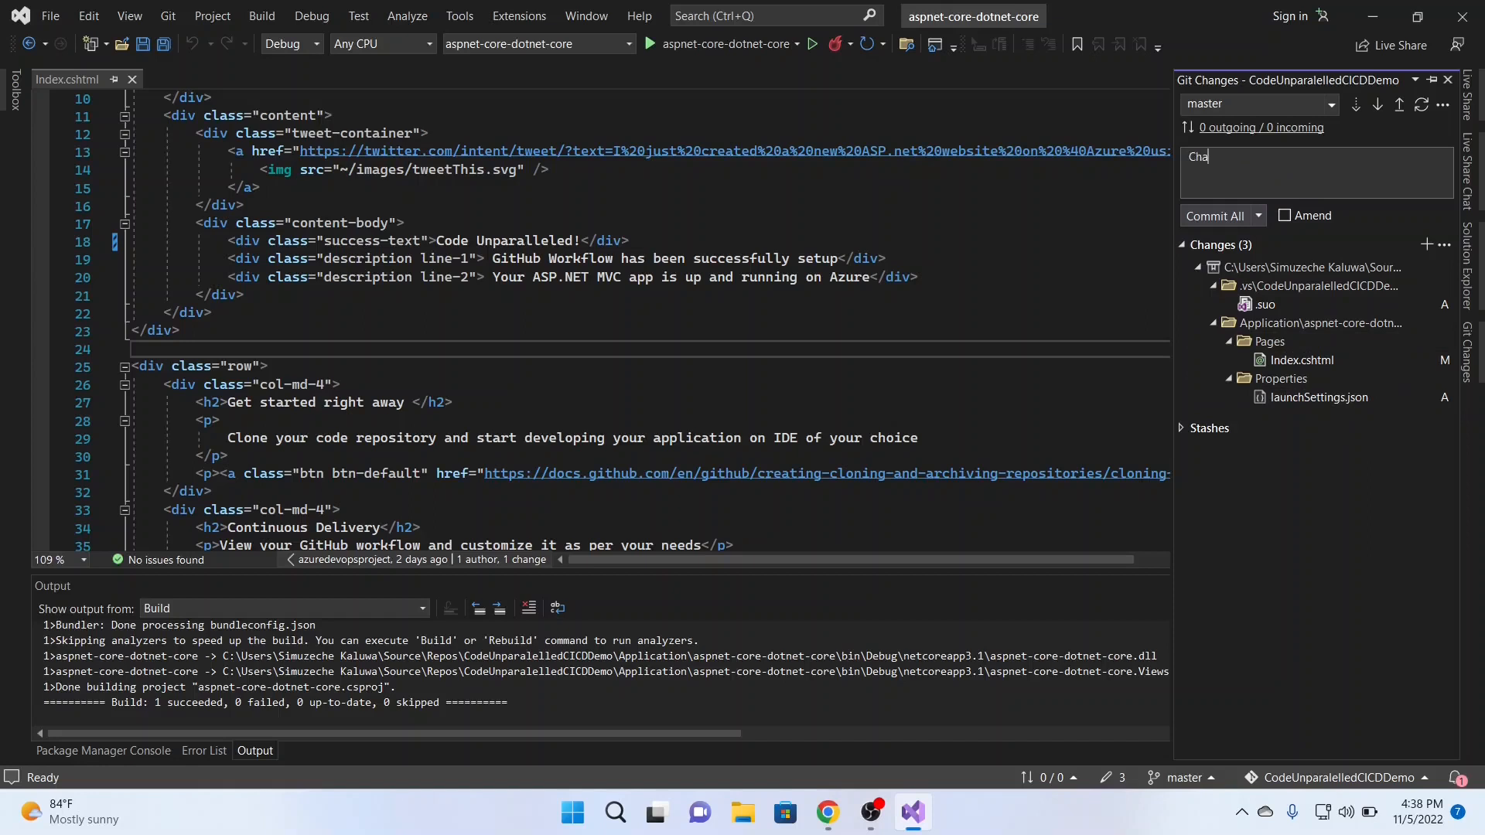
{"action": "type", "text": "Refac"}
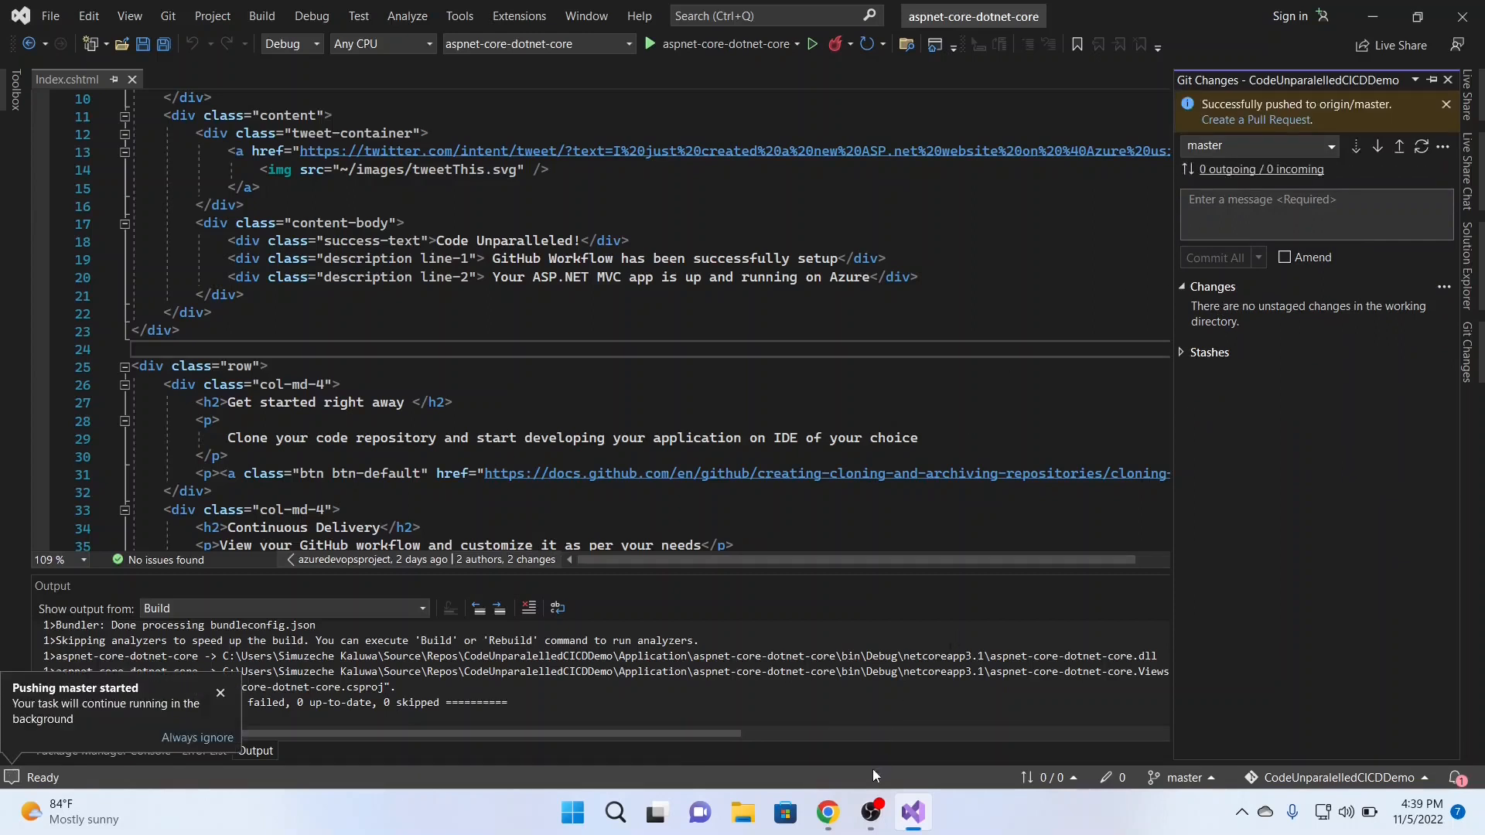
{"action": "left_click", "coordinate": [824, 812]}
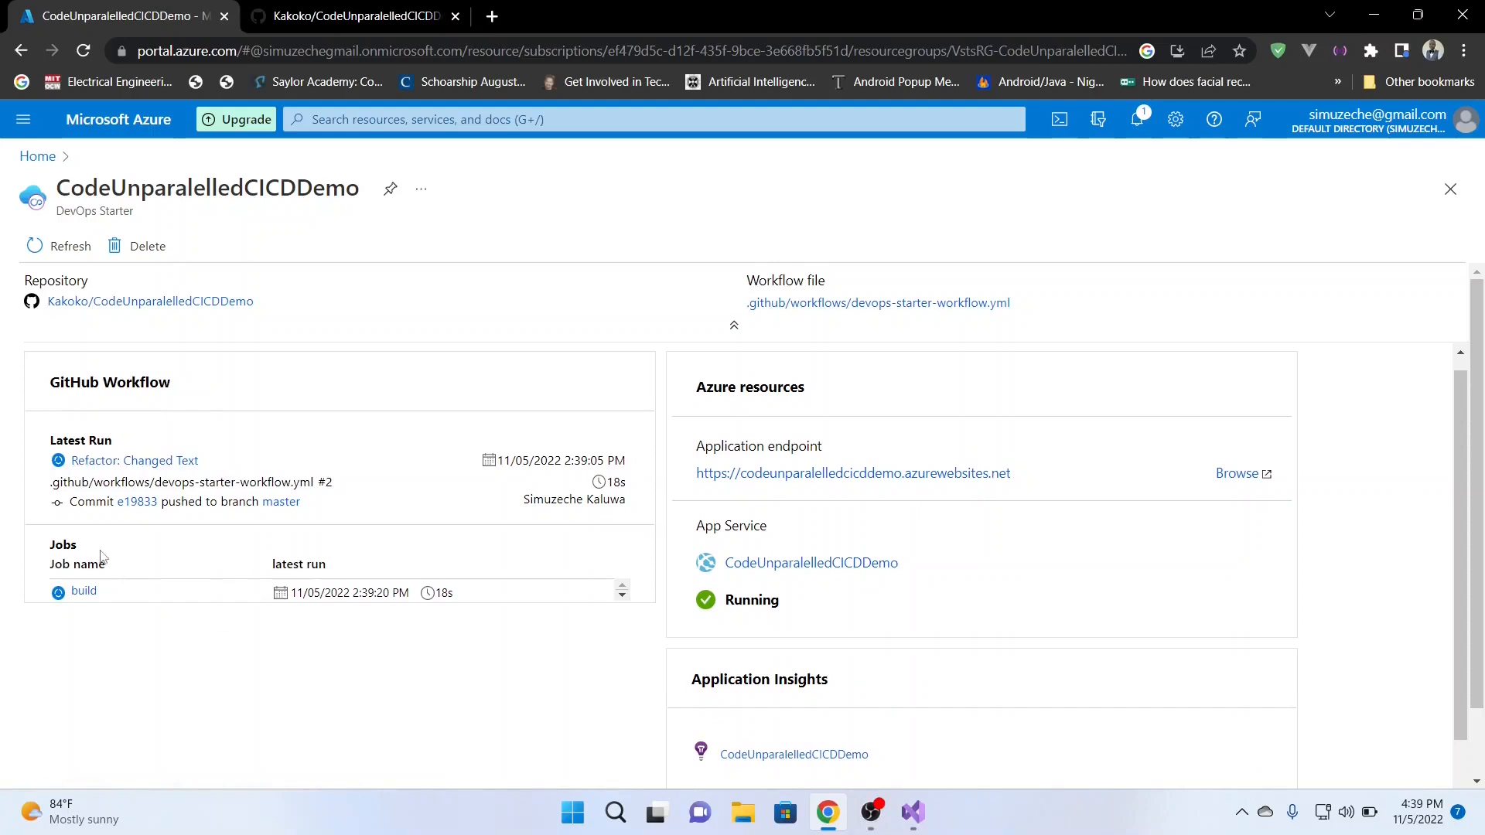
Watch the workflow run's build, deploy and functional test jobs until all show green checks.
{"action": "double_click", "coordinate": [83, 589]}
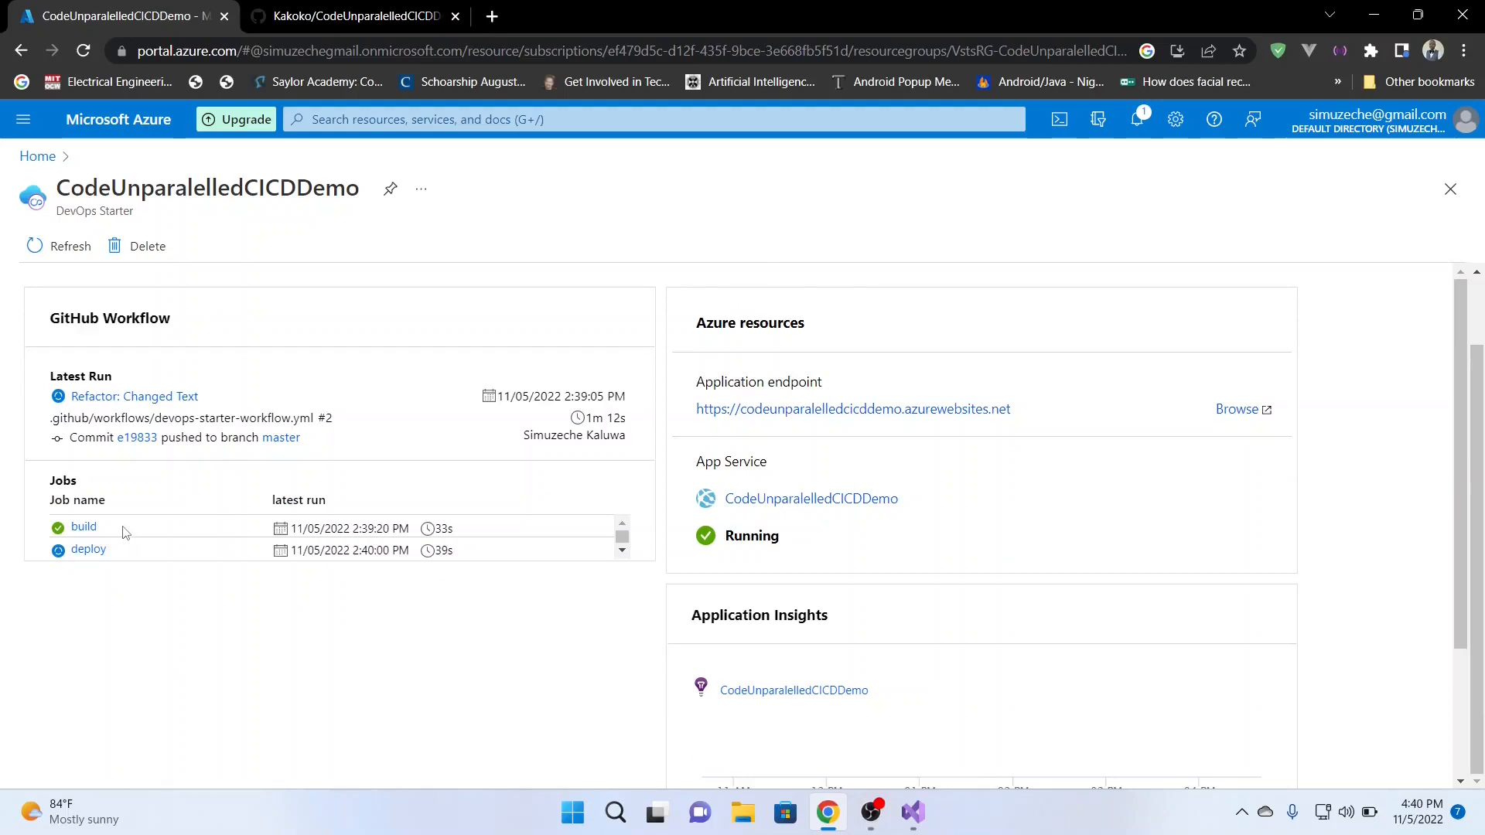
{"action": "double_click", "coordinate": [84, 526]}
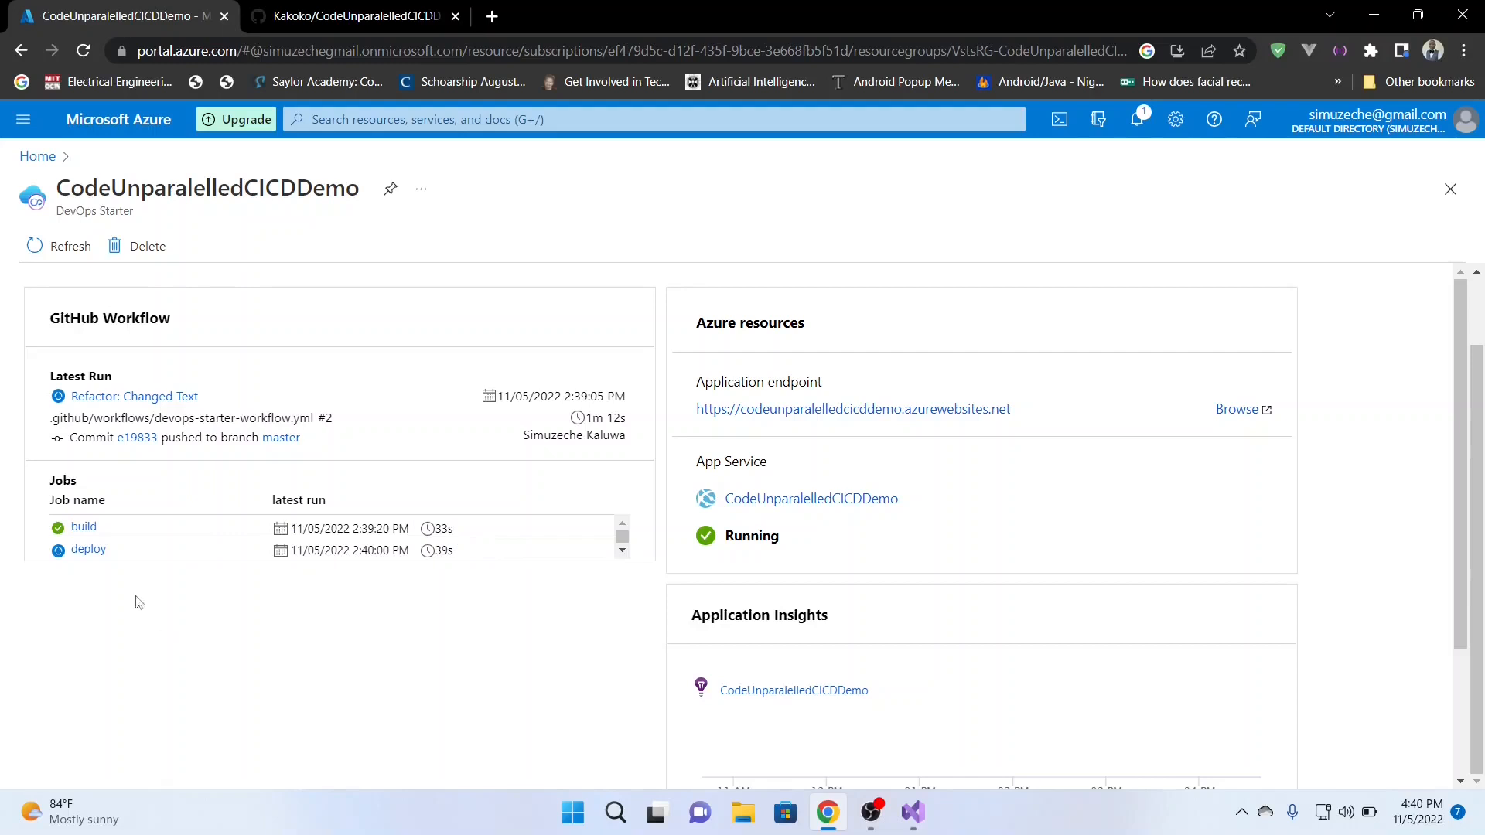
{"action": "double_click", "coordinate": [88, 549]}
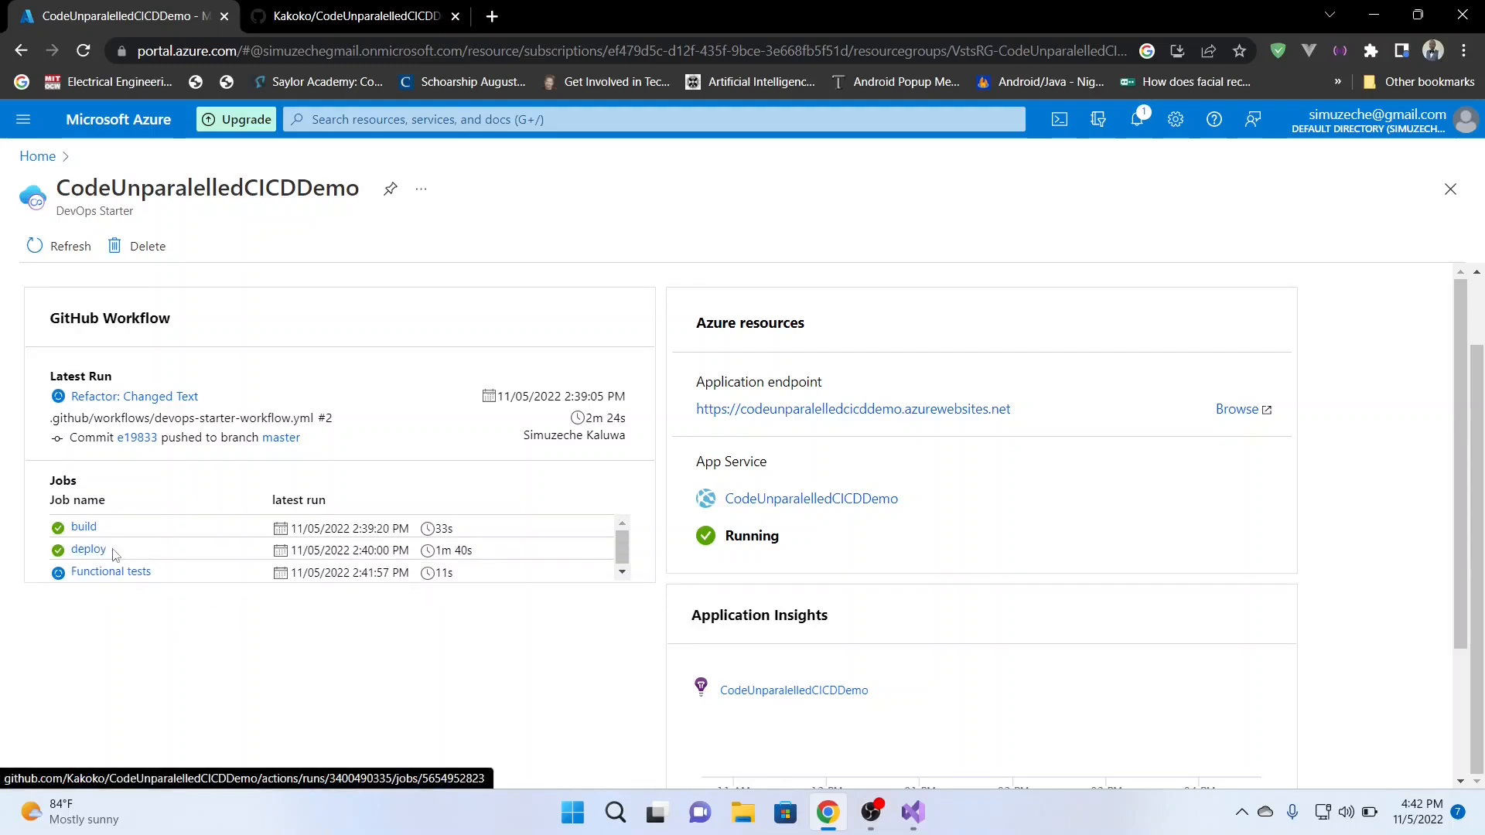
{"action": "mouse_move", "coordinate": [424, 726]}
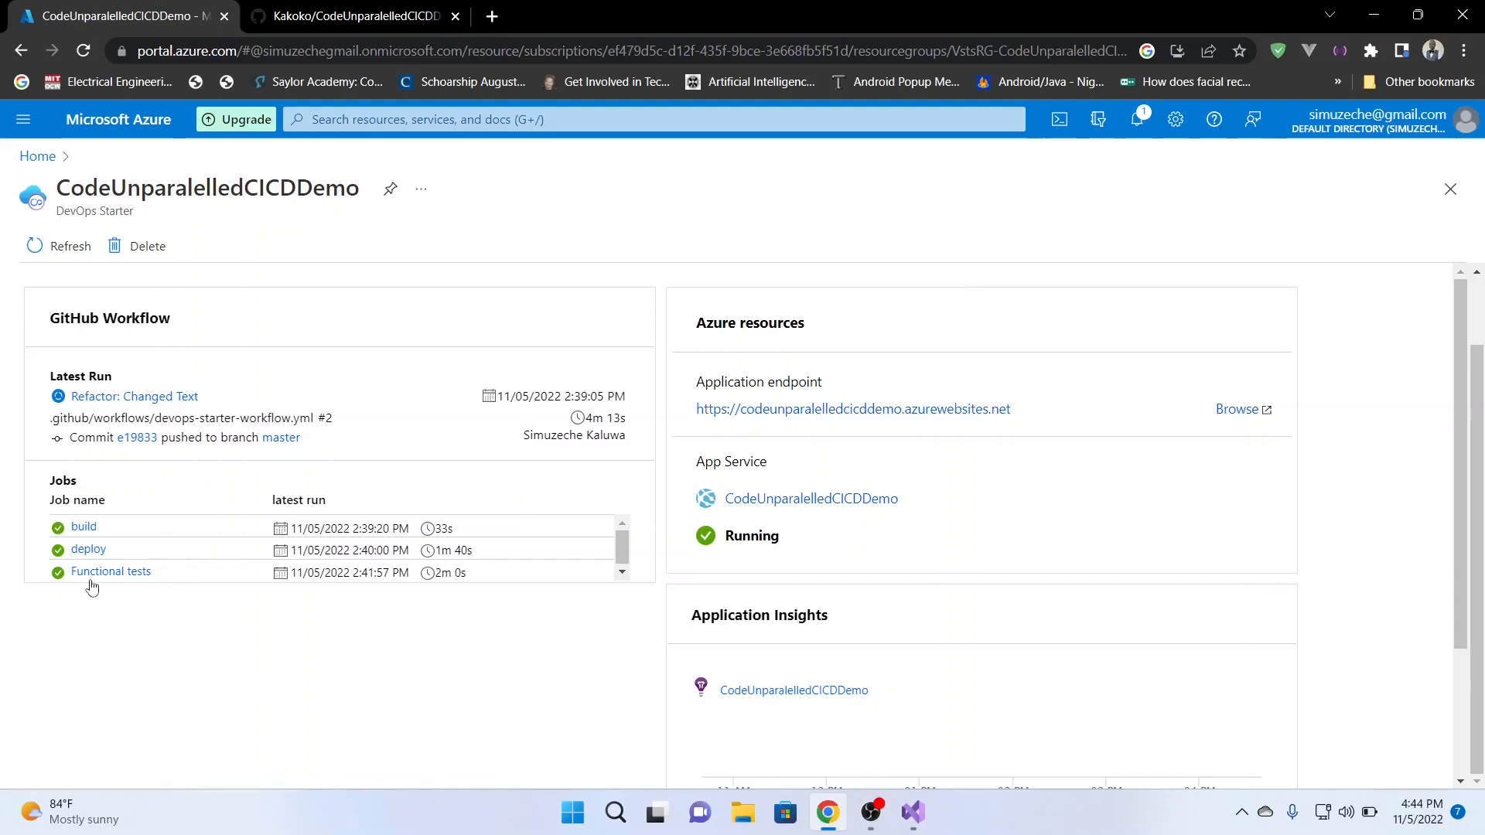
{"action": "scroll", "scroll_direction": "down", "scroll_amount": 3}
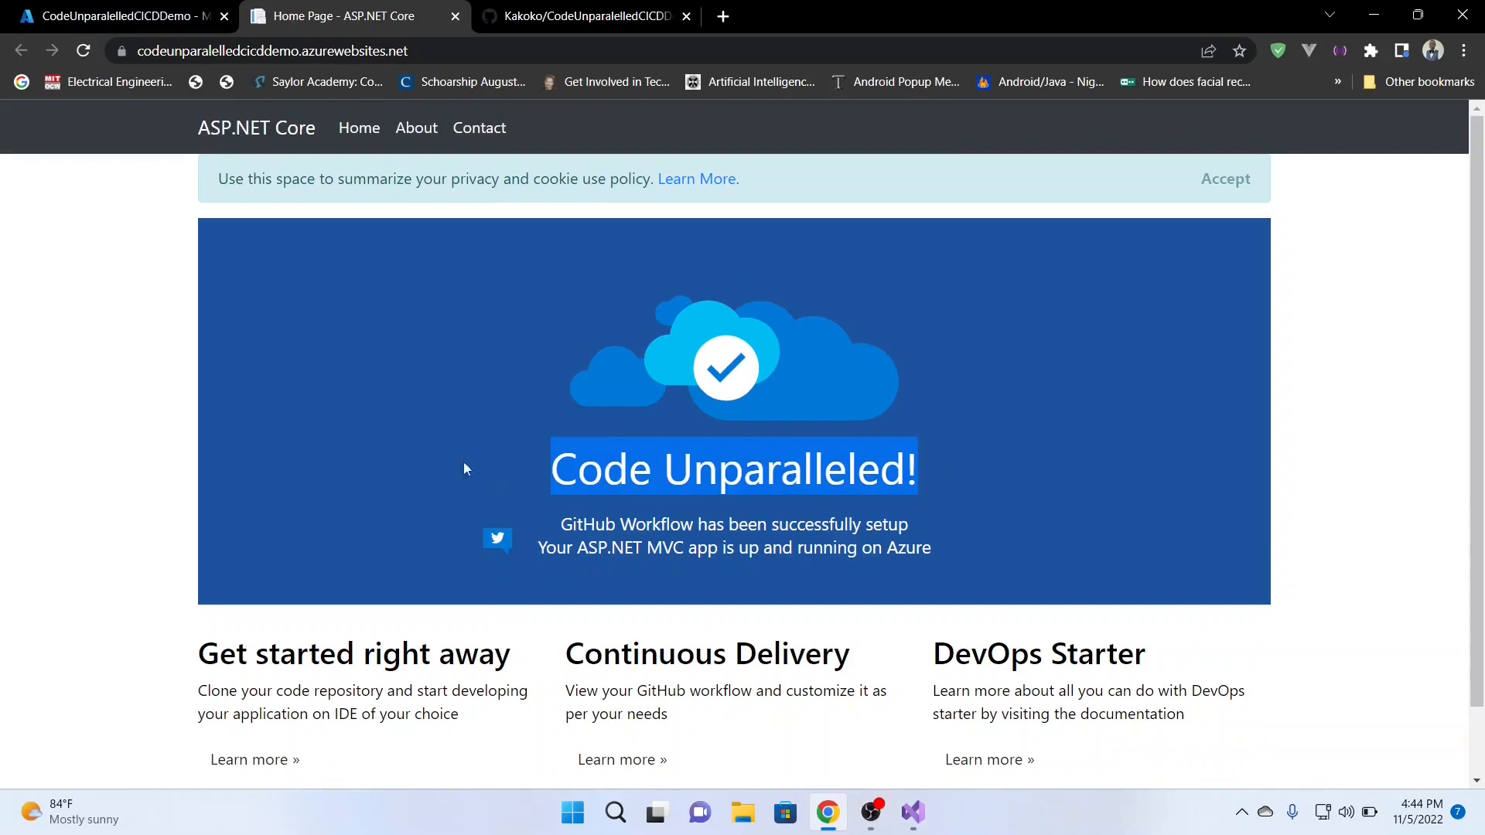
Switch to the azurewebsites.net tab to see the live Code Unparalleled! heading.
{"action": "left_click", "coordinate": [124, 16]}
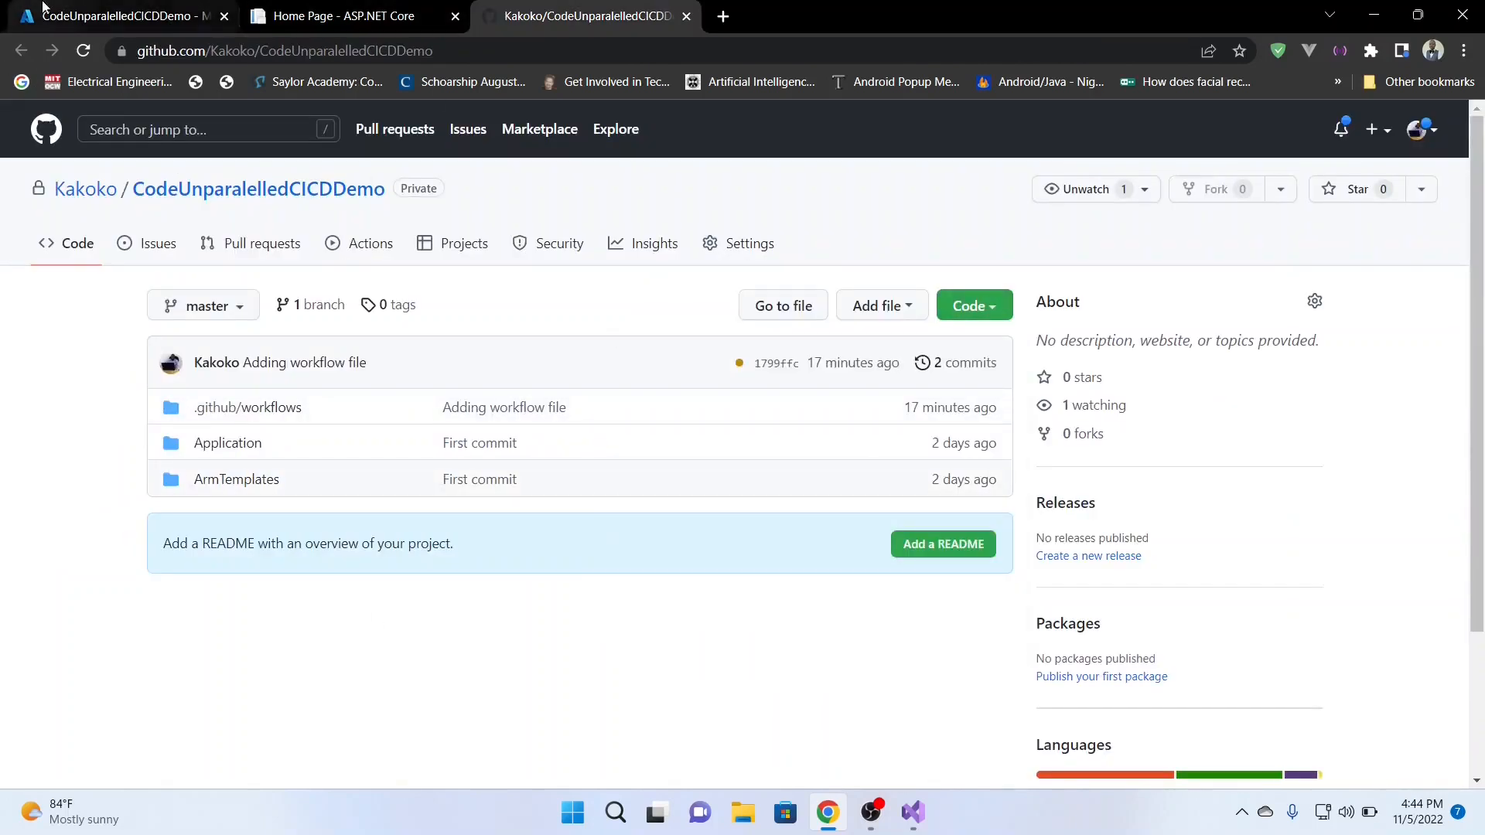
Reload the GitHub repo showing three commits, then return to Azure and view Application Insights requests.
{"action": "left_click", "coordinate": [973, 305]}
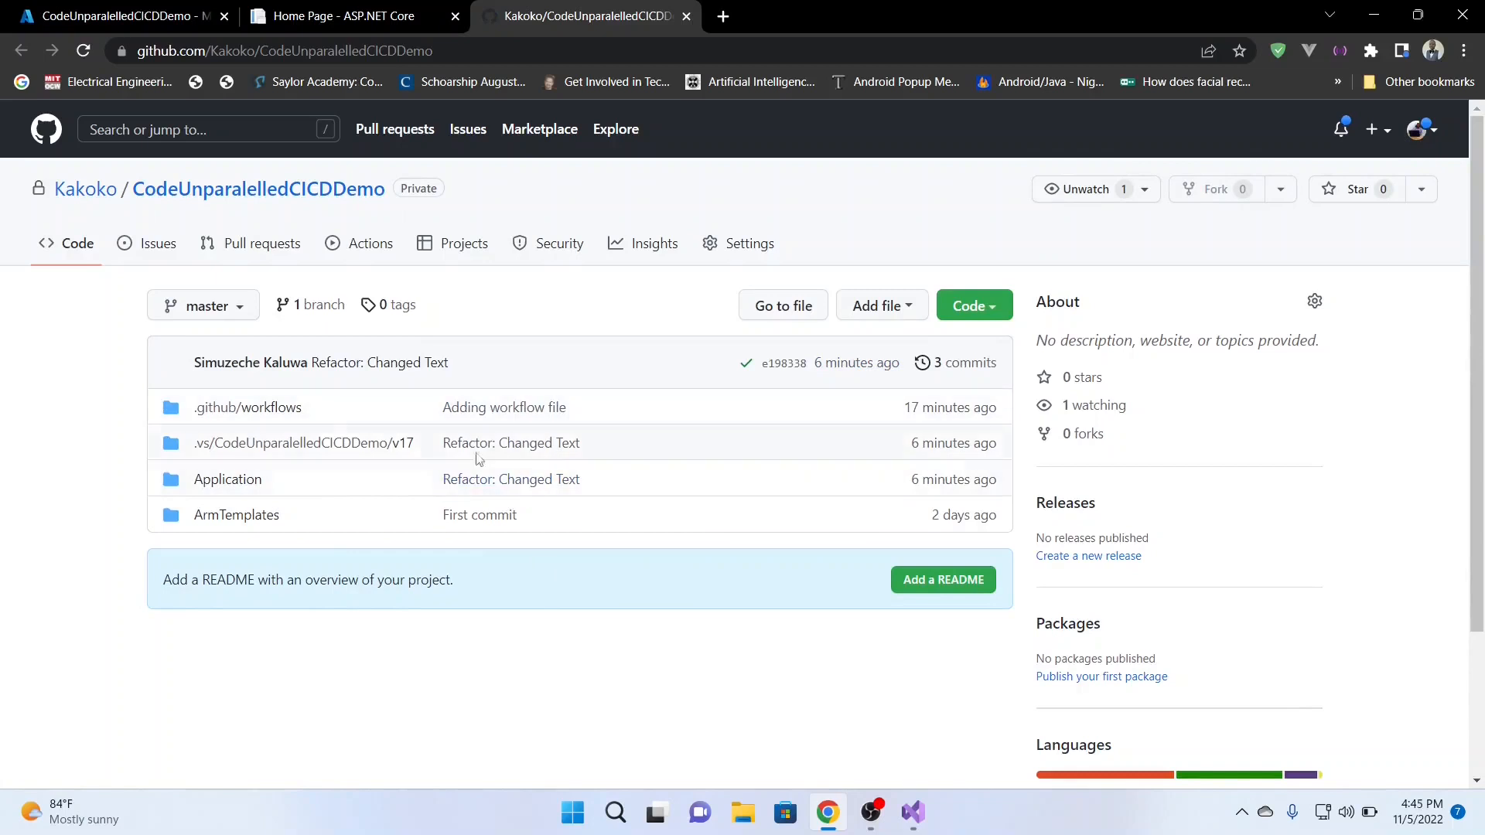
{"action": "left_click", "coordinate": [113, 16]}
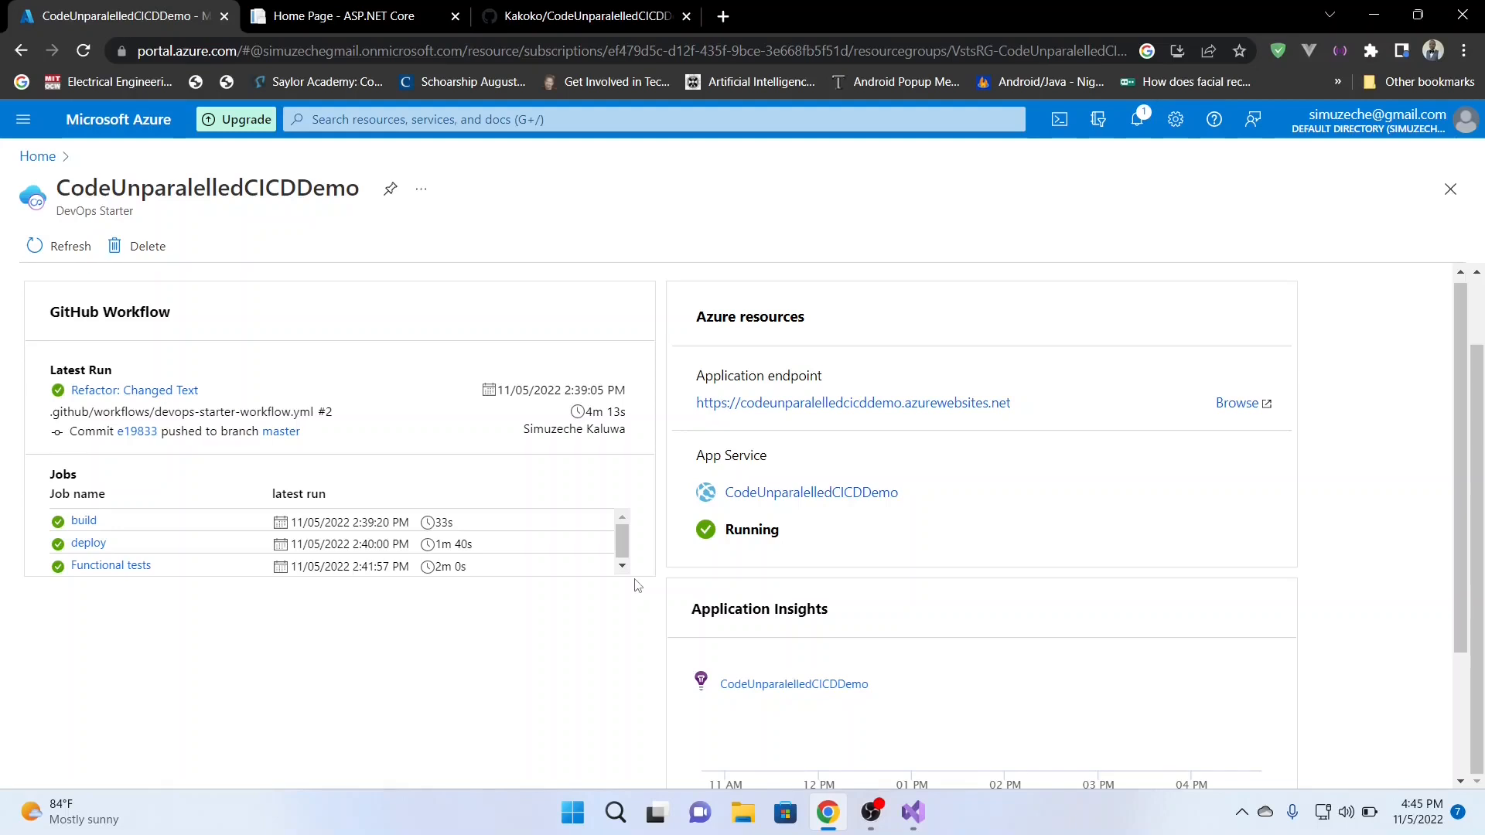
{"action": "scroll", "scroll_direction": "down", "scroll_amount": 3}
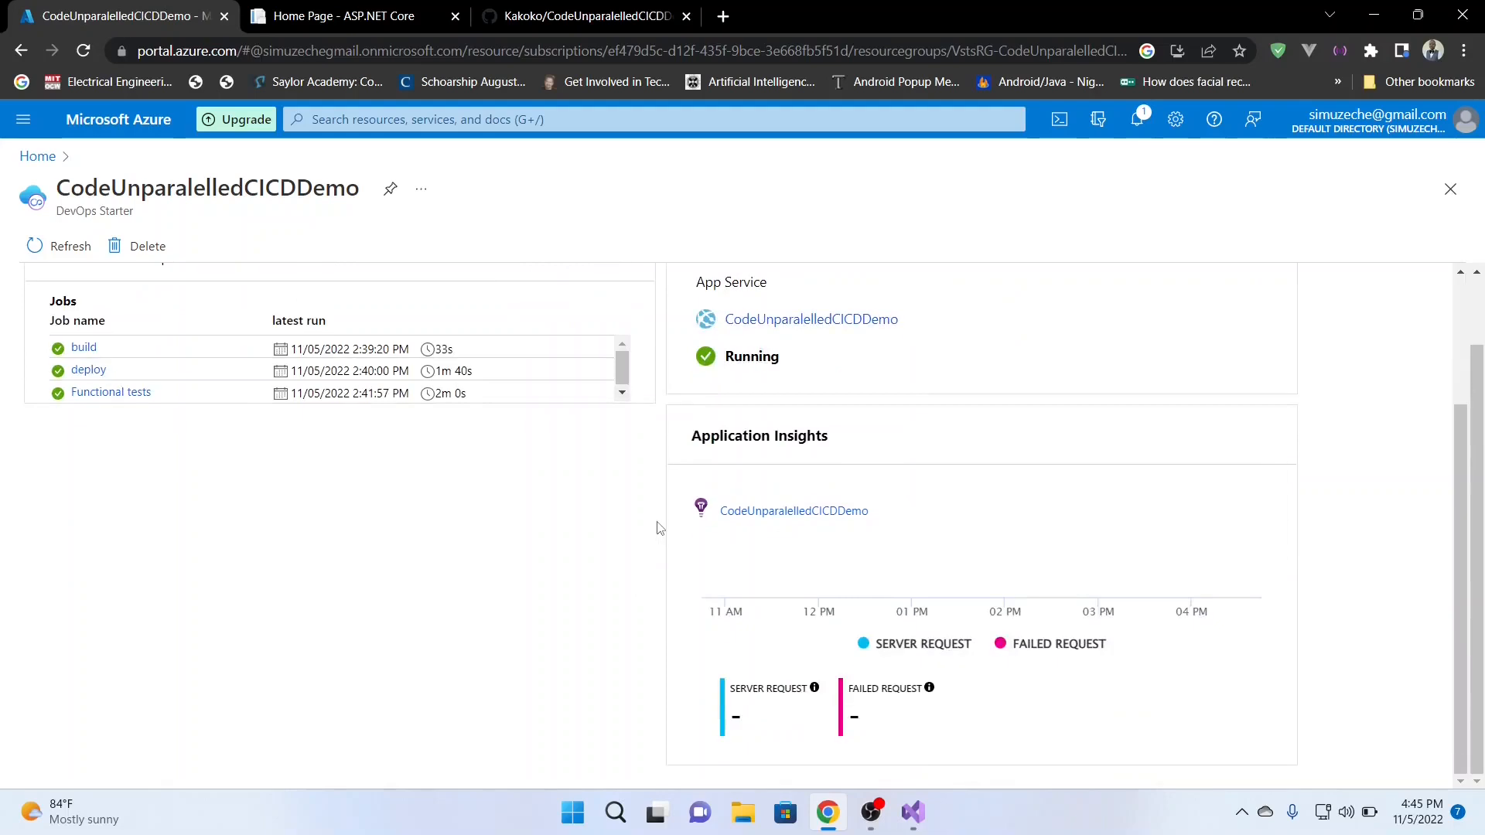